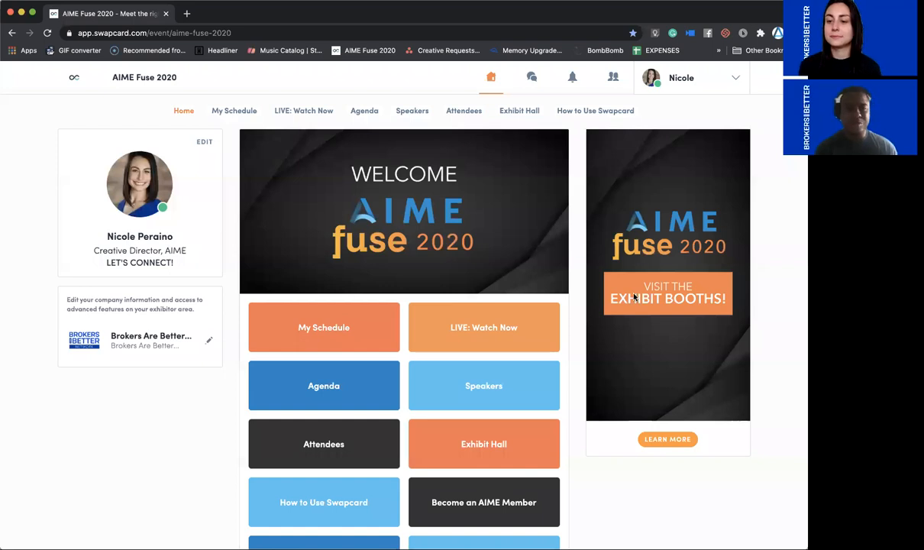
{"action": "mouse_move", "coordinate": [624, 296]}
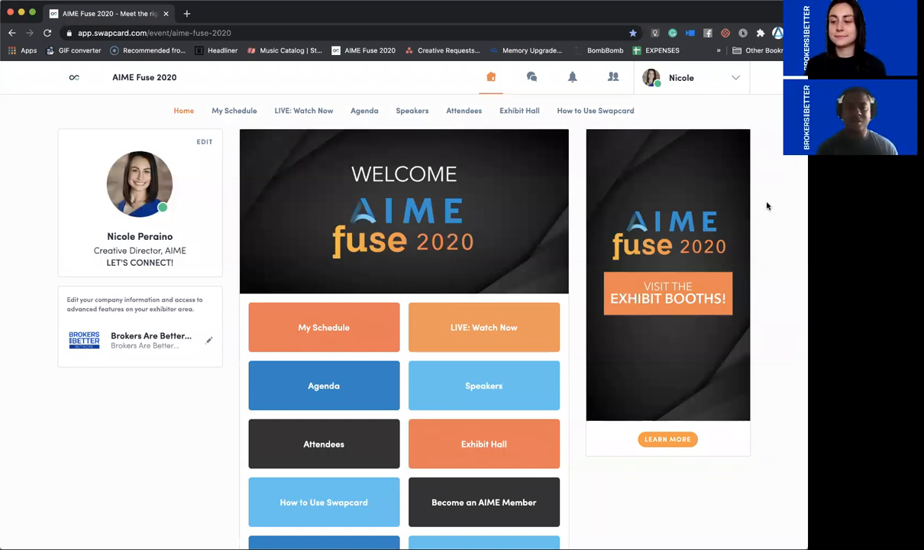
{"action": "mouse_move", "coordinate": [700, 214]}
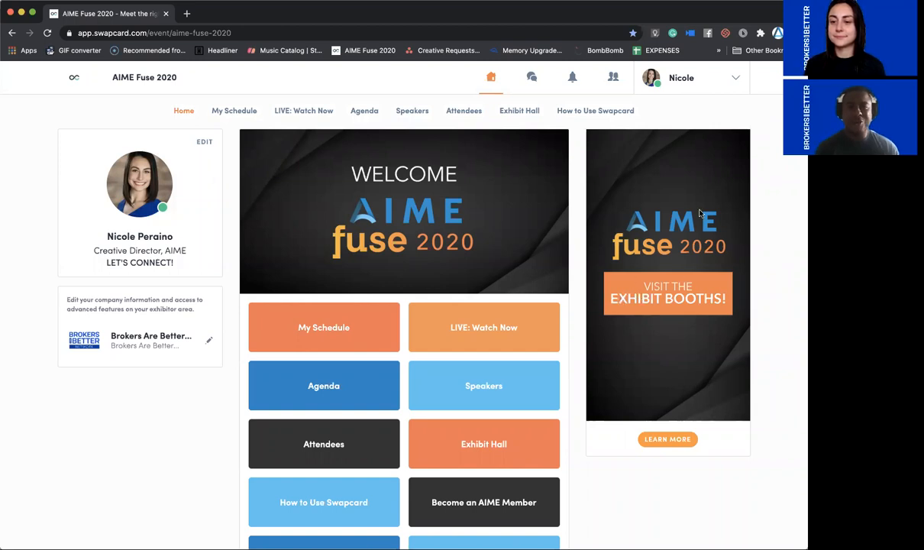
{"action": "mouse_move", "coordinate": [746, 368]}
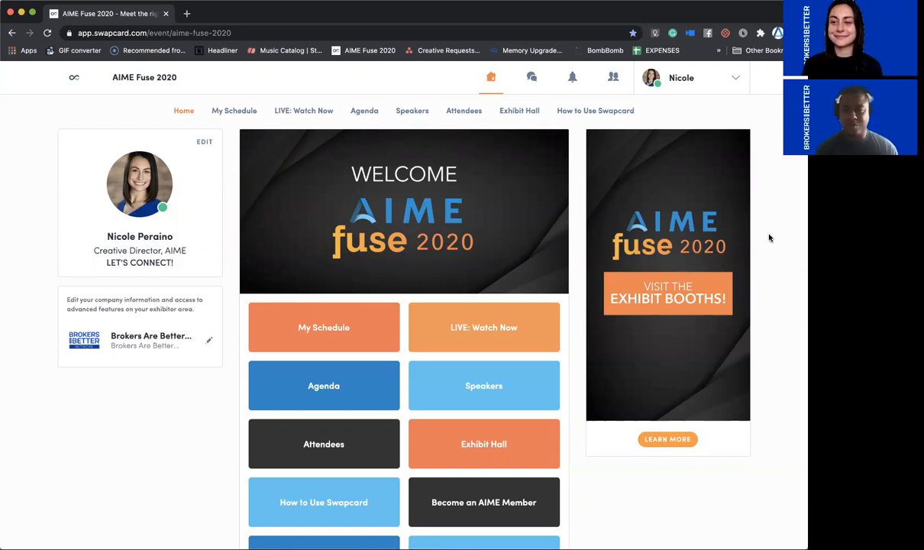
{"action": "mouse_move", "coordinate": [777, 217]}
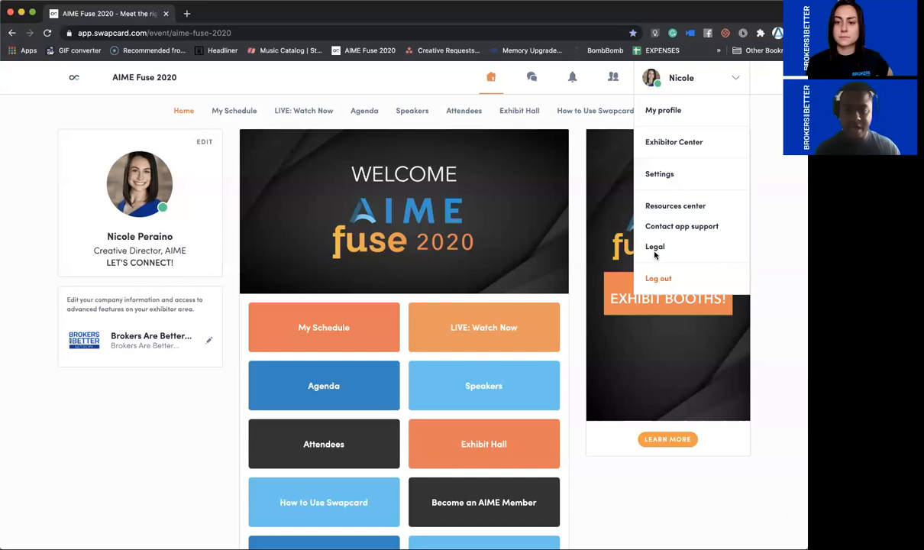
- Log out, then sign back in with your email and password to reach the AIME Fuse 2020 event
{"action": "left_click", "coordinate": [658, 278]}
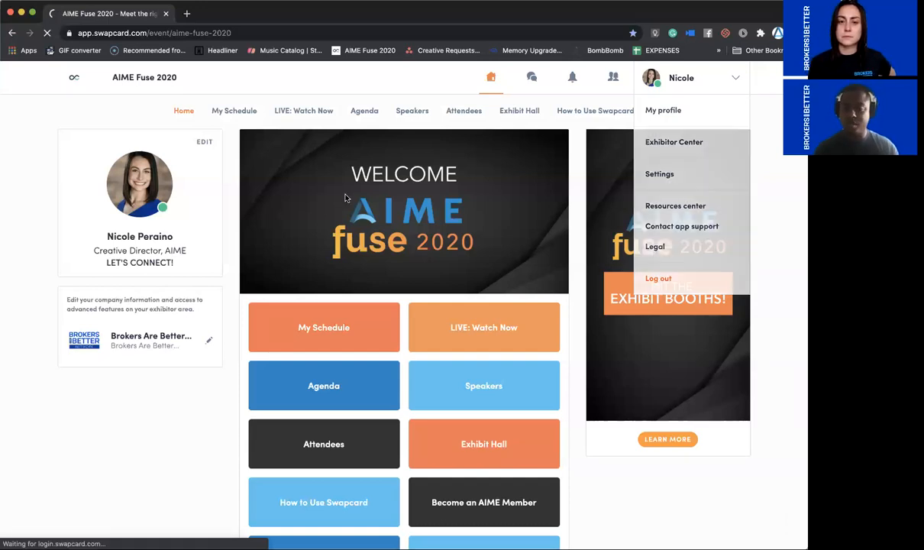
{"action": "left_click", "coordinate": [659, 278]}
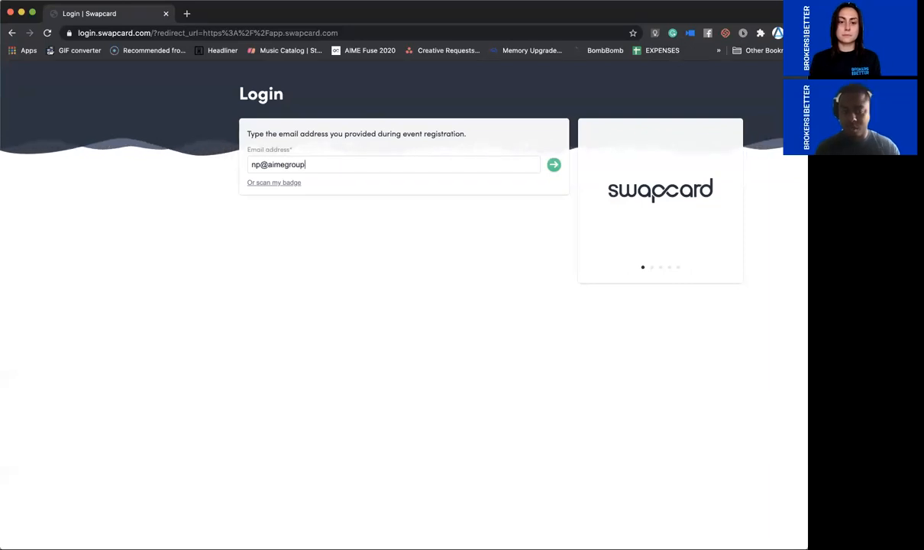
{"action": "left_click", "coordinate": [553, 165]}
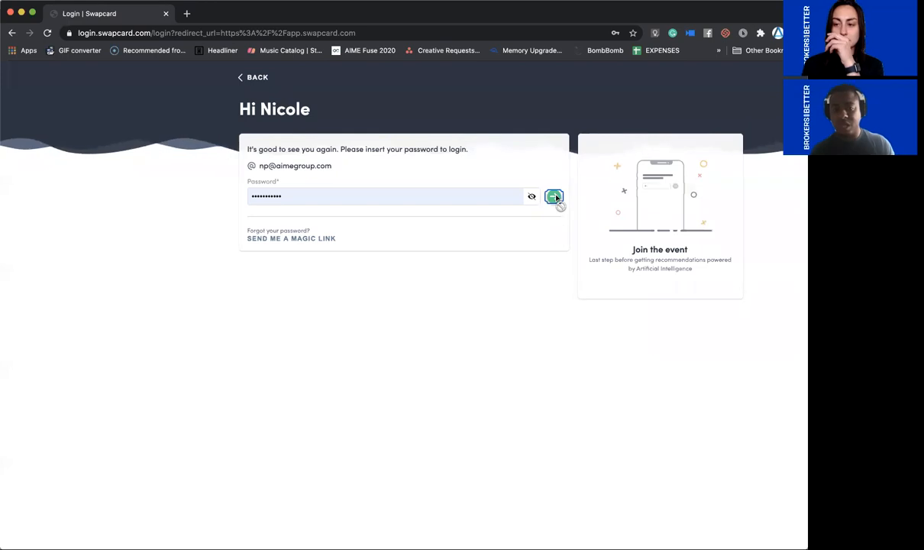
{"action": "left_click", "coordinate": [553, 196]}
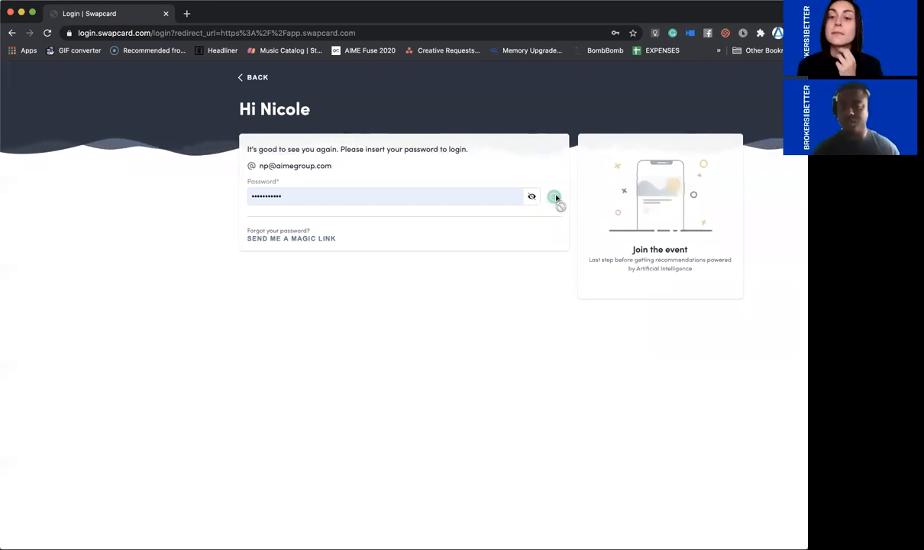
{"action": "left_click", "coordinate": [553, 196]}
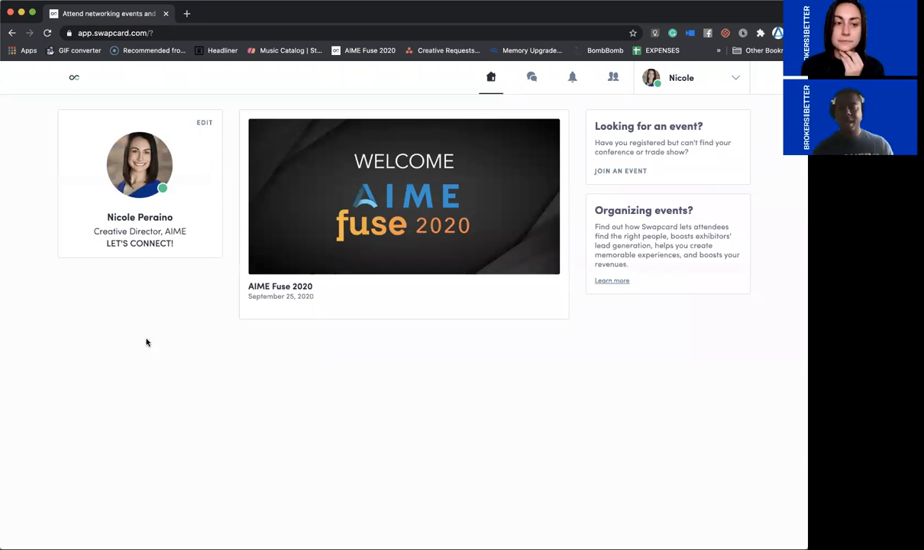
{"action": "mouse_move", "coordinate": [335, 293]}
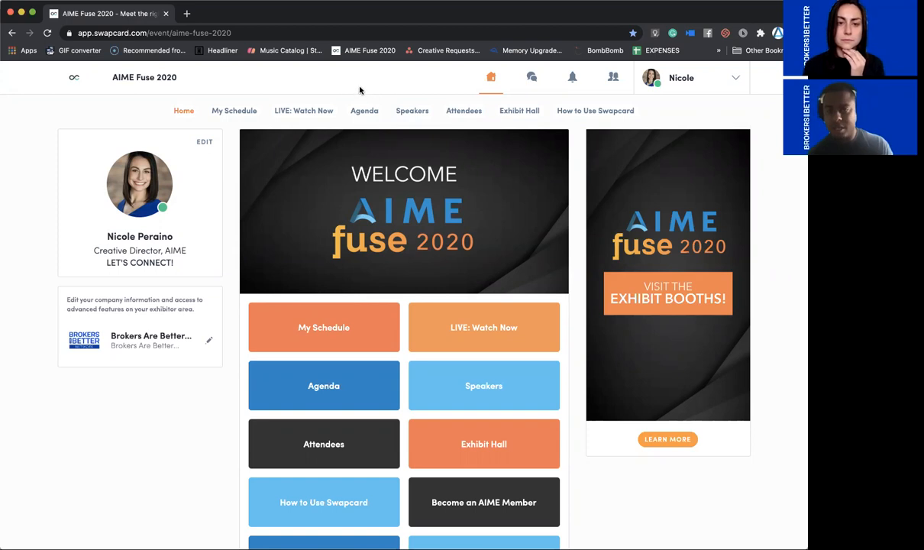
{"action": "mouse_move", "coordinate": [645, 278]}
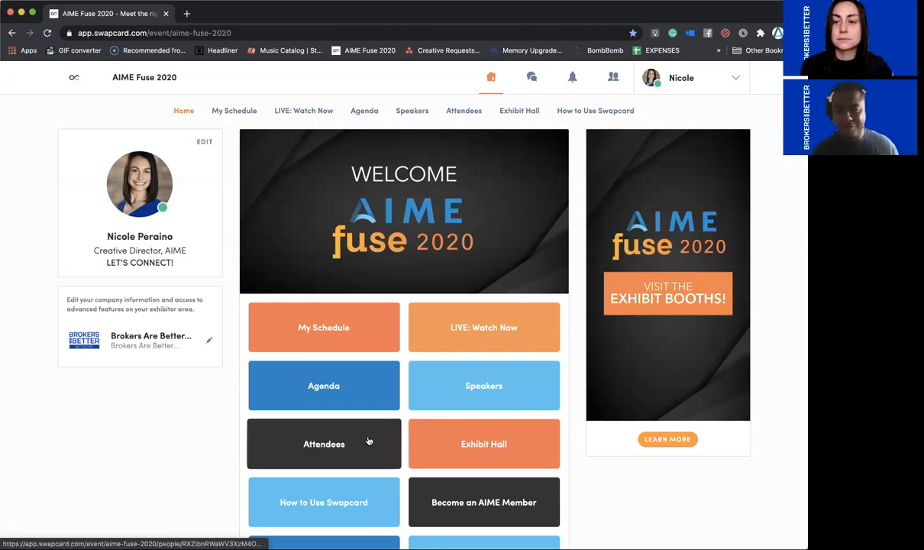
{"action": "mouse_move", "coordinate": [463, 220]}
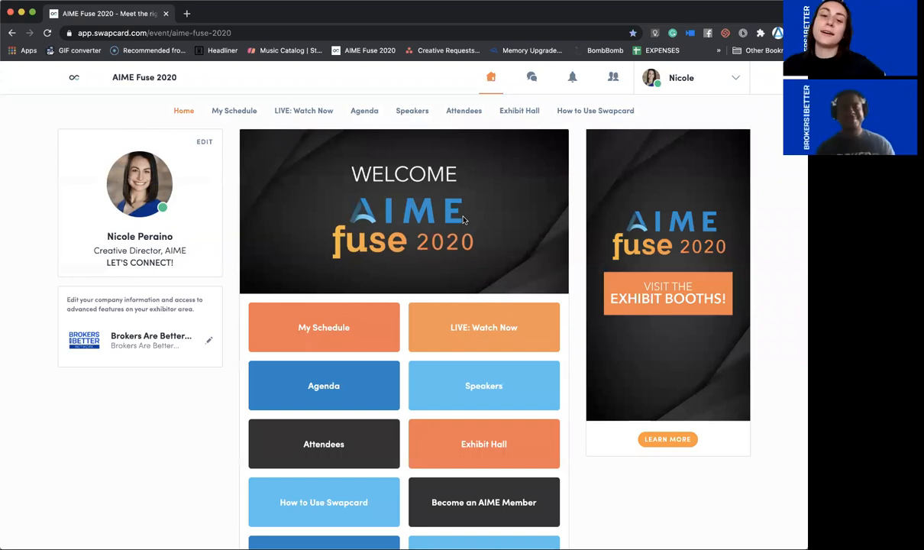
{"action": "mouse_move", "coordinate": [476, 244]}
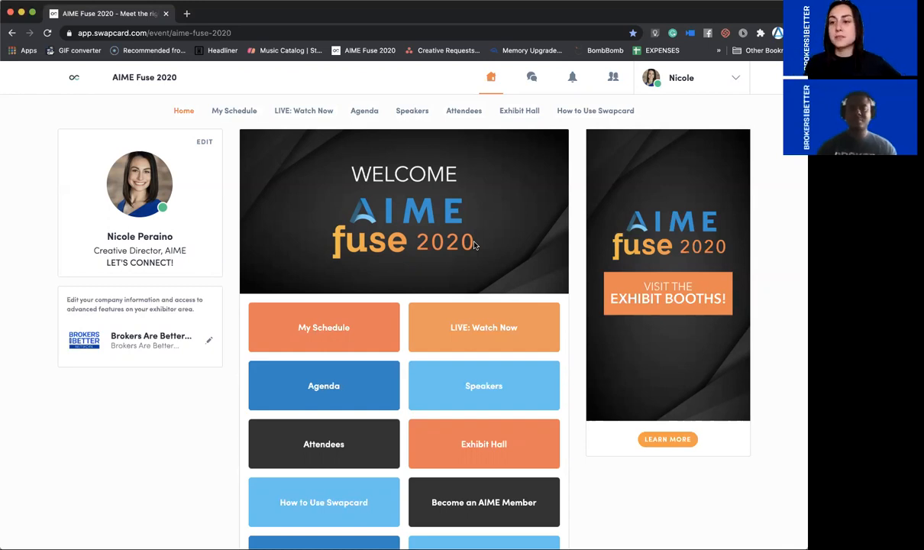
{"action": "mouse_move", "coordinate": [471, 174]}
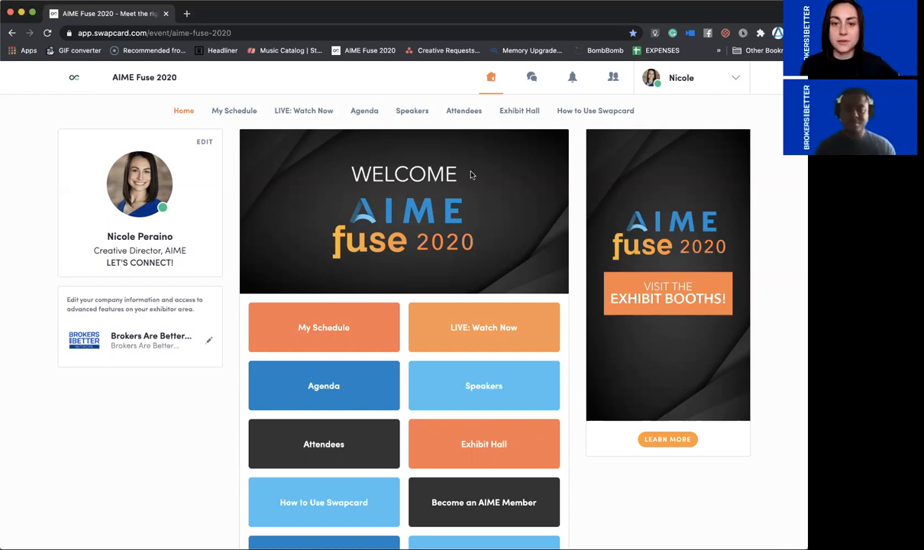
{"action": "mouse_move", "coordinate": [516, 324]}
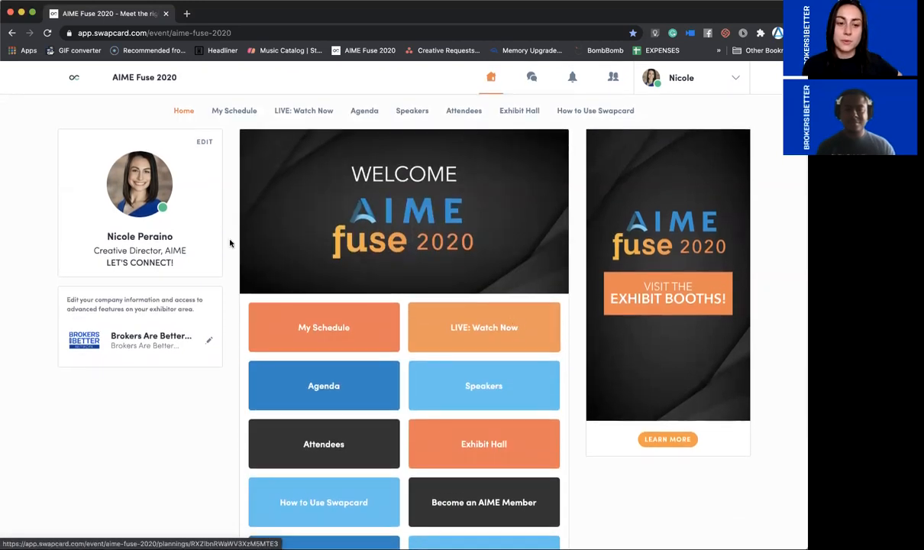
- Show the Nicole account dropdown with its profile and settings options
{"action": "left_click", "coordinate": [691, 76]}
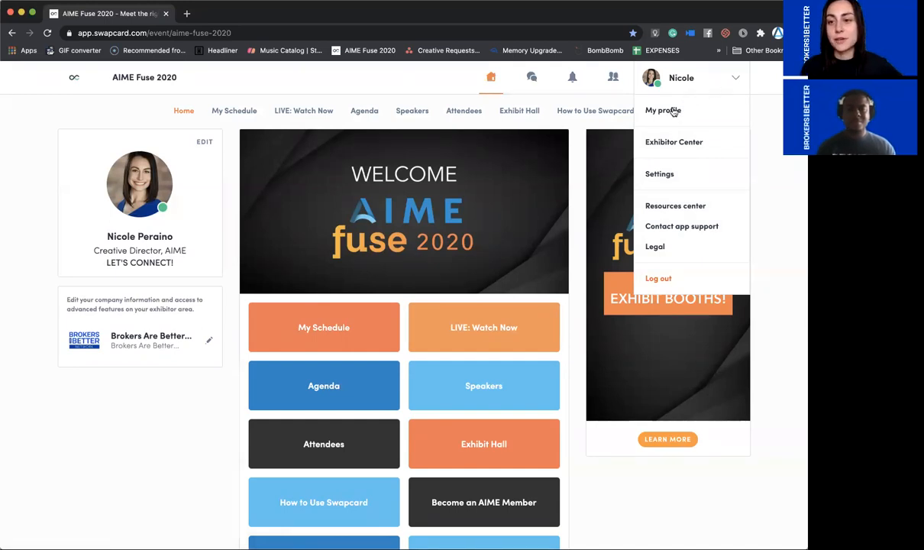
- Choose My profile to view your skills, bio, social media and contact details
{"action": "left_click", "coordinate": [663, 110]}
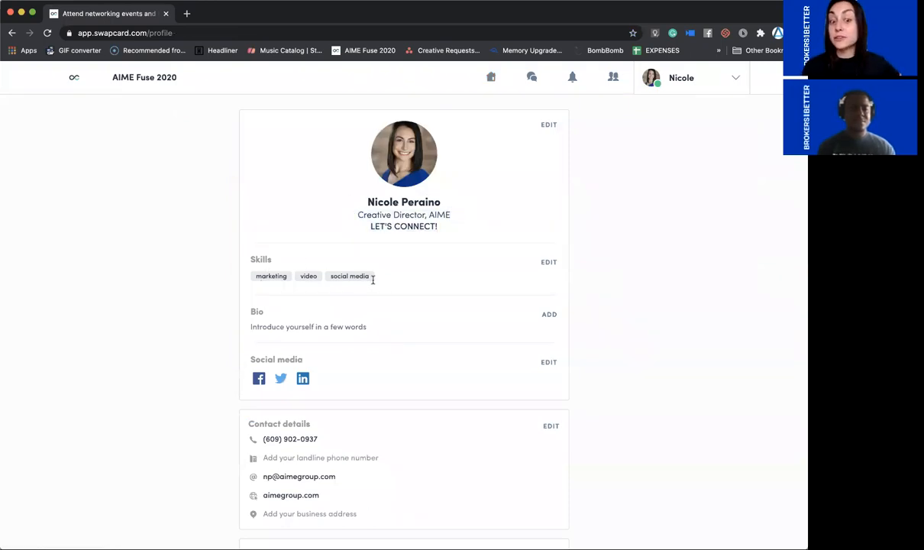
{"action": "mouse_move", "coordinate": [388, 287]}
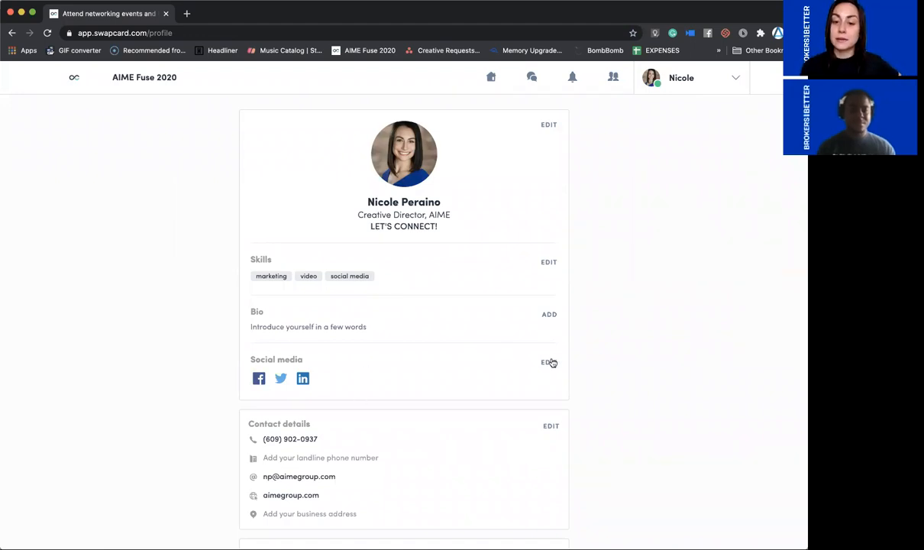
{"action": "left_click", "coordinate": [544, 363]}
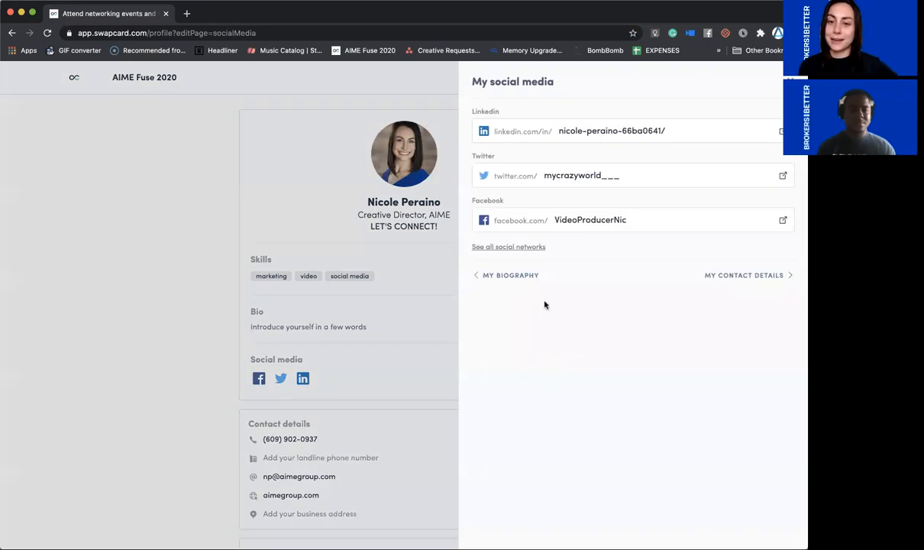
{"action": "left_click", "coordinate": [611, 131]}
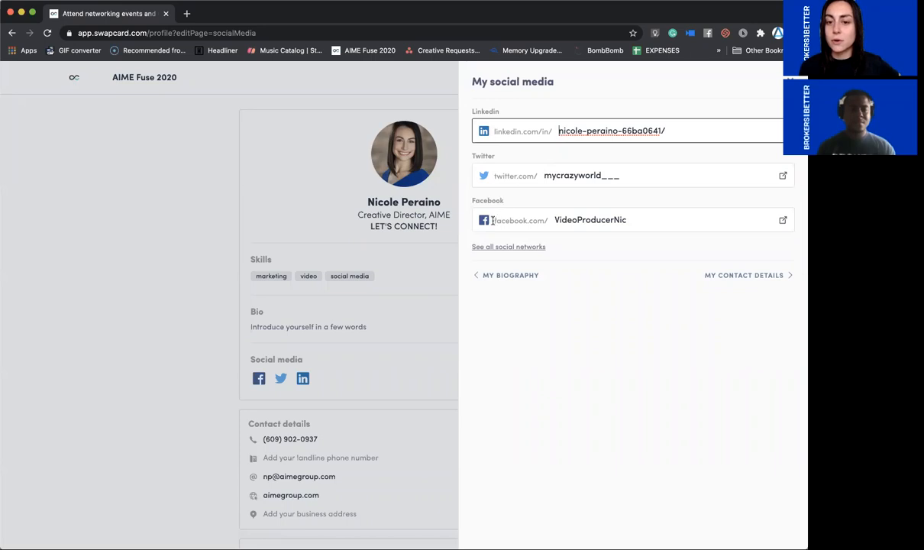
{"action": "double_click", "coordinate": [519, 220]}
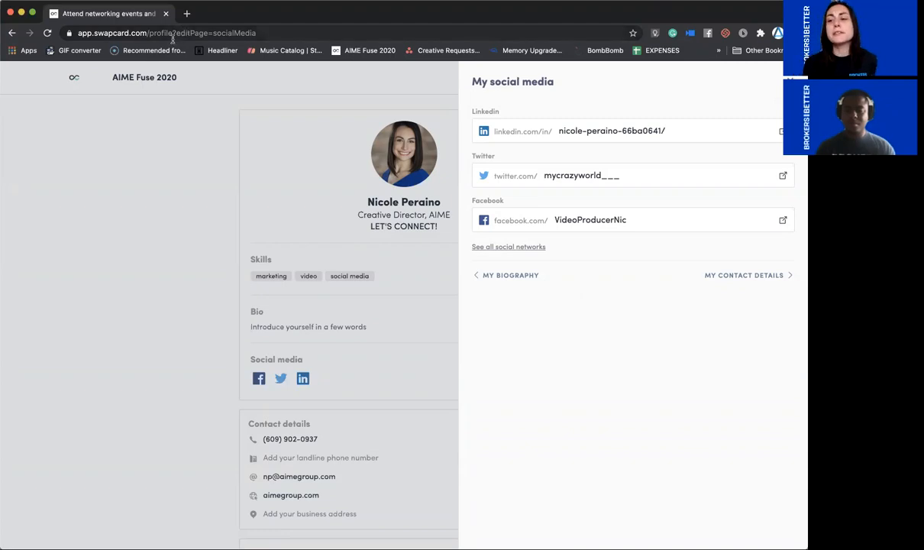
{"action": "left_click", "coordinate": [175, 33]}
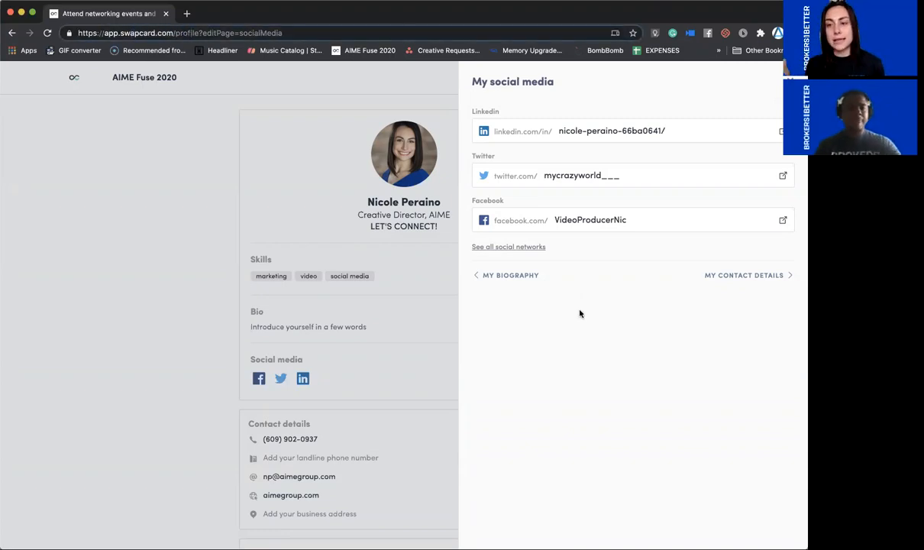
{"action": "mouse_move", "coordinate": [544, 293]}
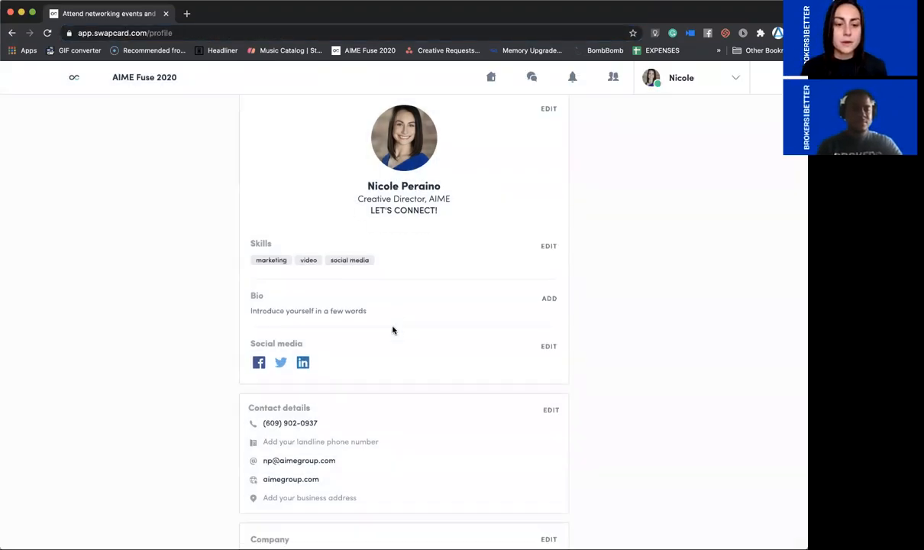
- Review the profile down to the Company section, then return to the AIME Fuse 2020 home page
{"action": "scroll", "scroll_direction": "down", "scroll_amount": 3}
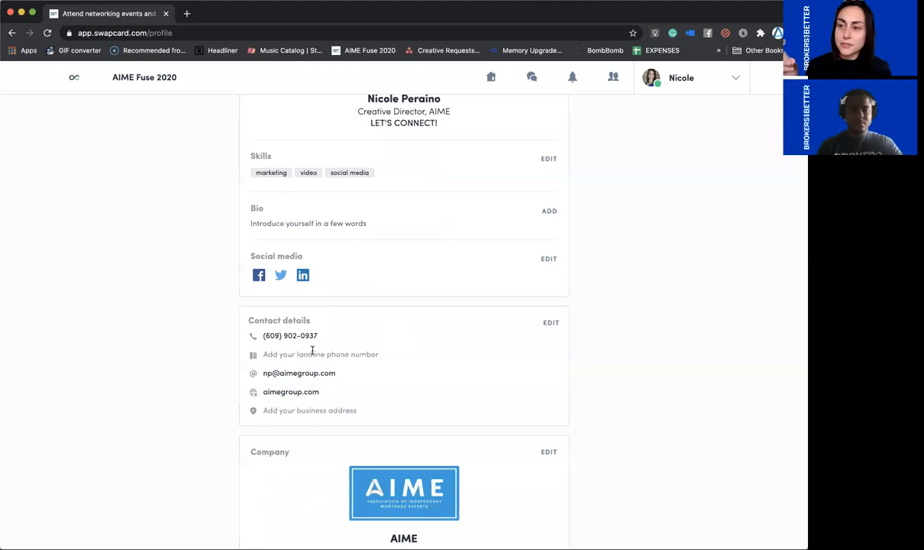
{"action": "mouse_move", "coordinate": [370, 352]}
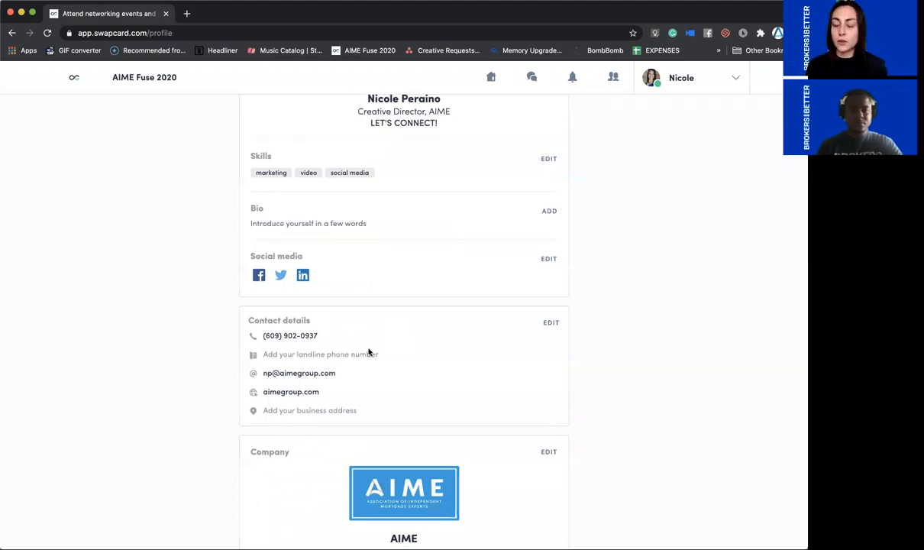
{"action": "scroll", "scroll_direction": "down", "scroll_amount": 3}
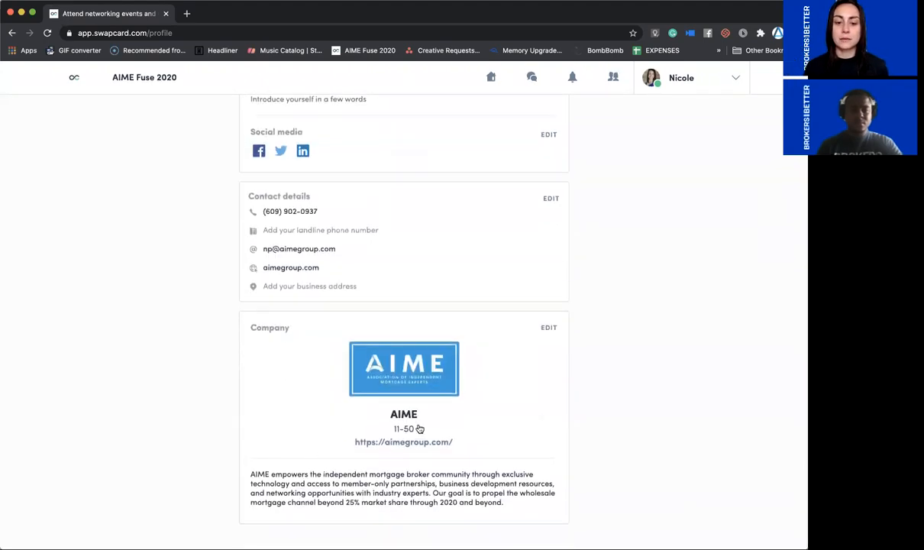
{"action": "mouse_move", "coordinate": [472, 440]}
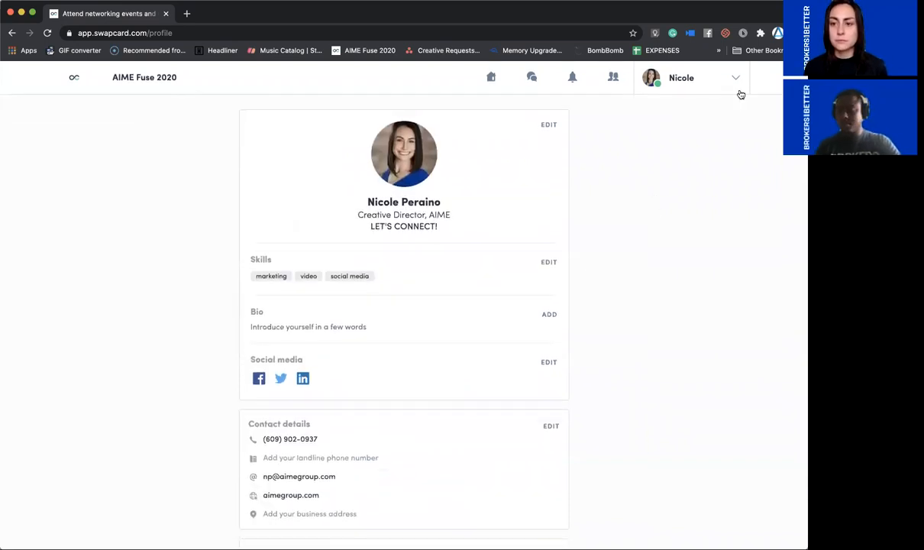
{"action": "left_click", "coordinate": [696, 77]}
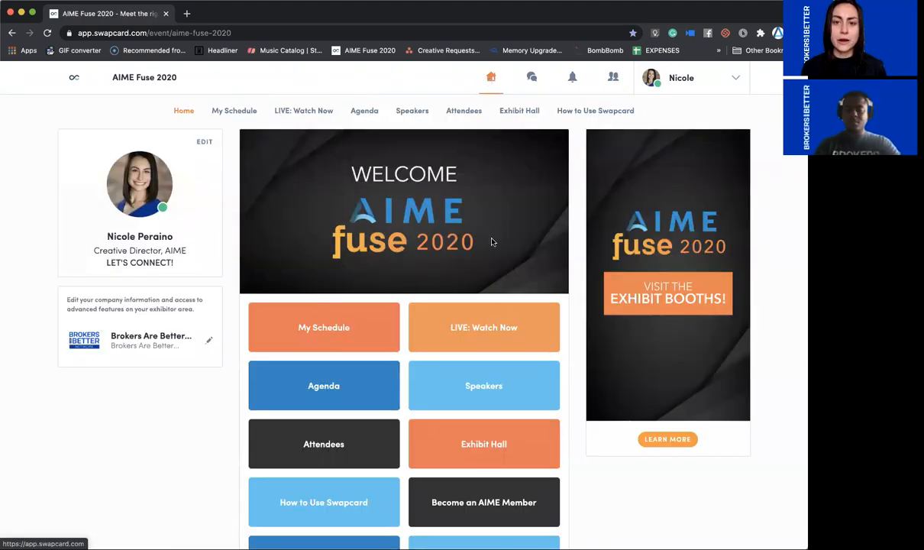
{"action": "scroll", "scroll_direction": "down", "scroll_amount": 3}
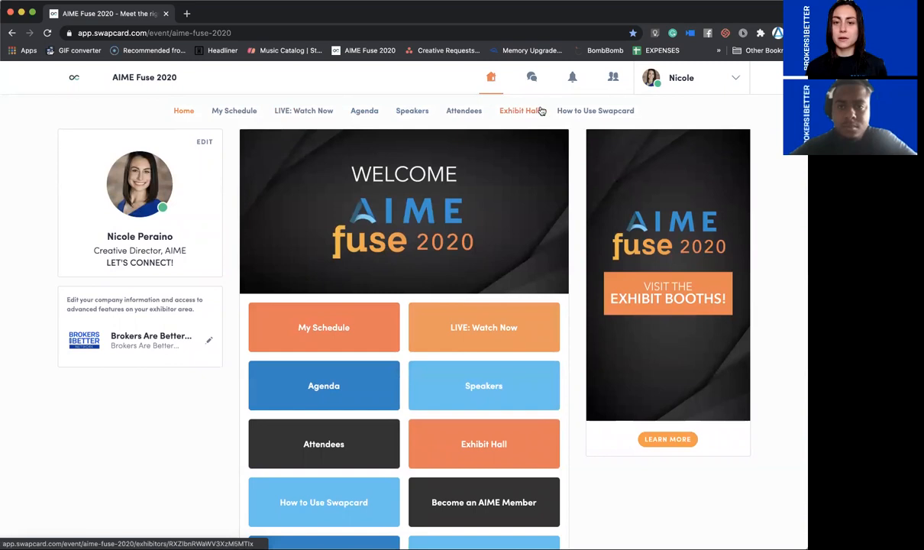
{"action": "mouse_move", "coordinate": [257, 138]}
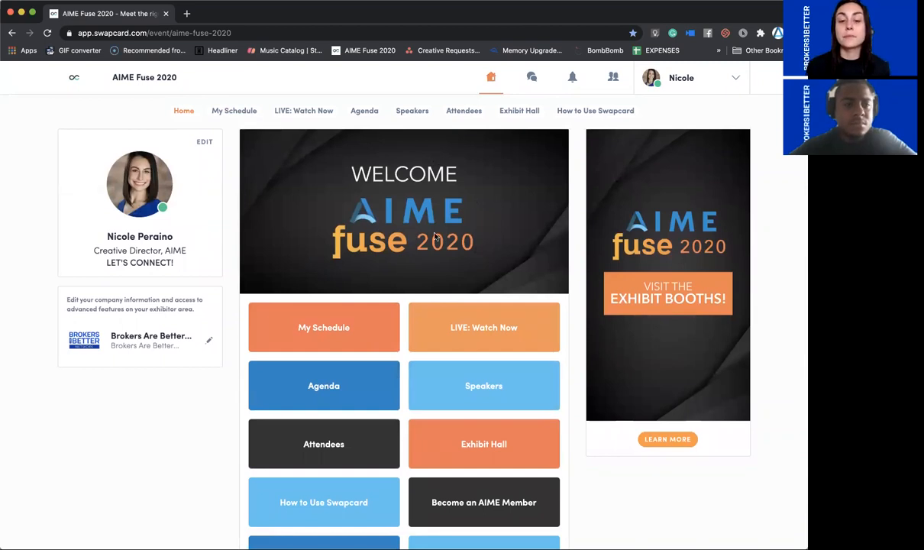
{"action": "mouse_move", "coordinate": [324, 327]}
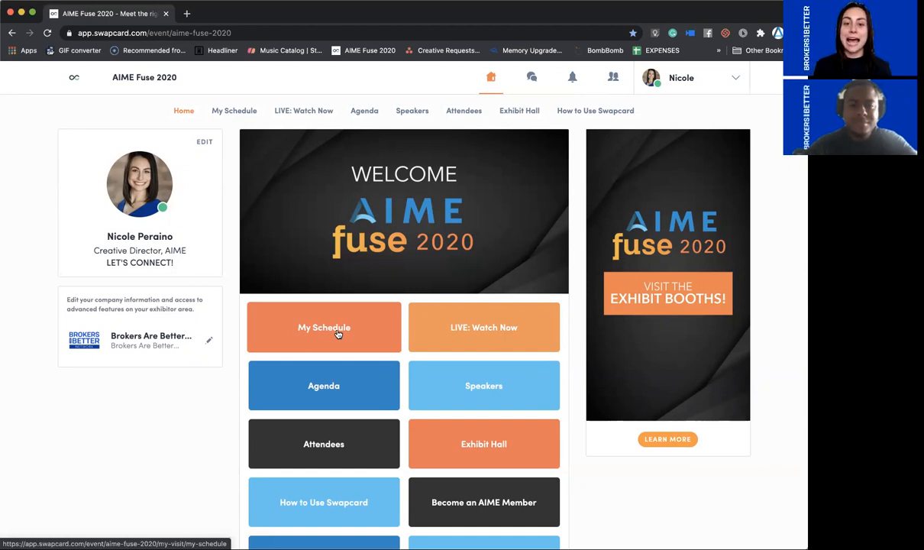
{"action": "left_click", "coordinate": [324, 327]}
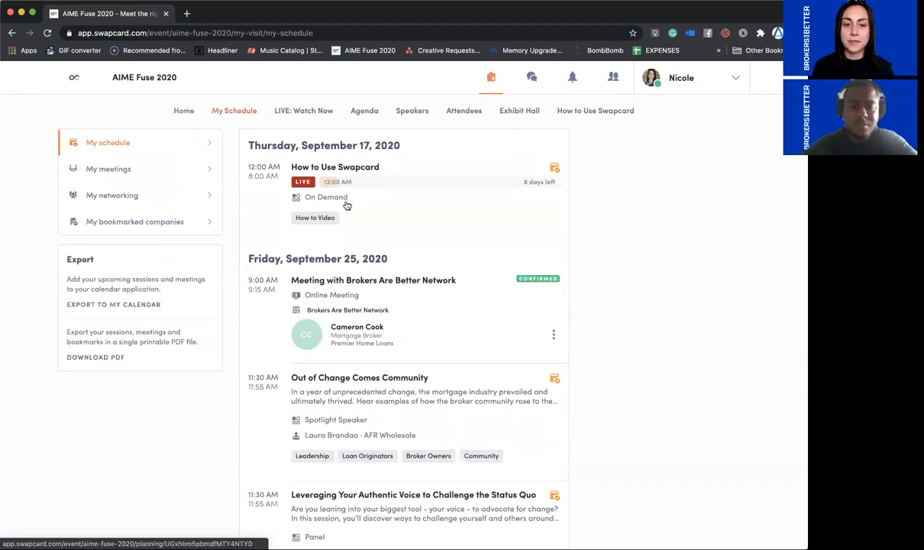
{"action": "mouse_move", "coordinate": [517, 189]}
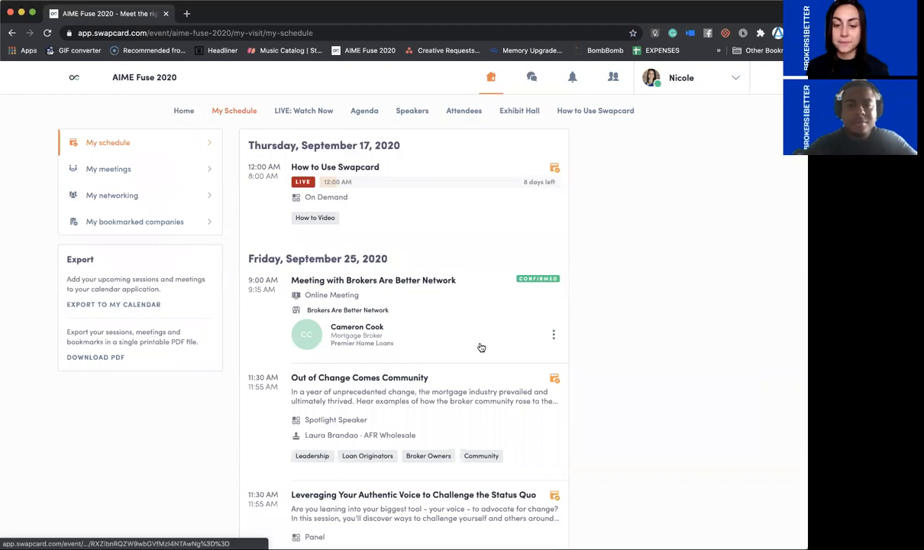
{"action": "scroll", "scroll_direction": "down", "scroll_amount": 3}
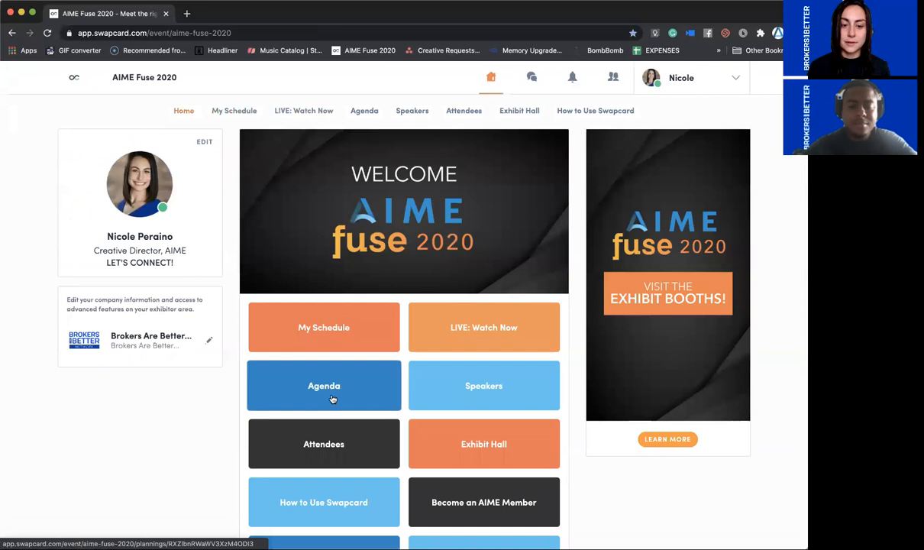
- From the Agenda, bookmark the Leveraging session and Out of Change Comes Community back into your schedule
{"action": "left_click", "coordinate": [324, 385]}
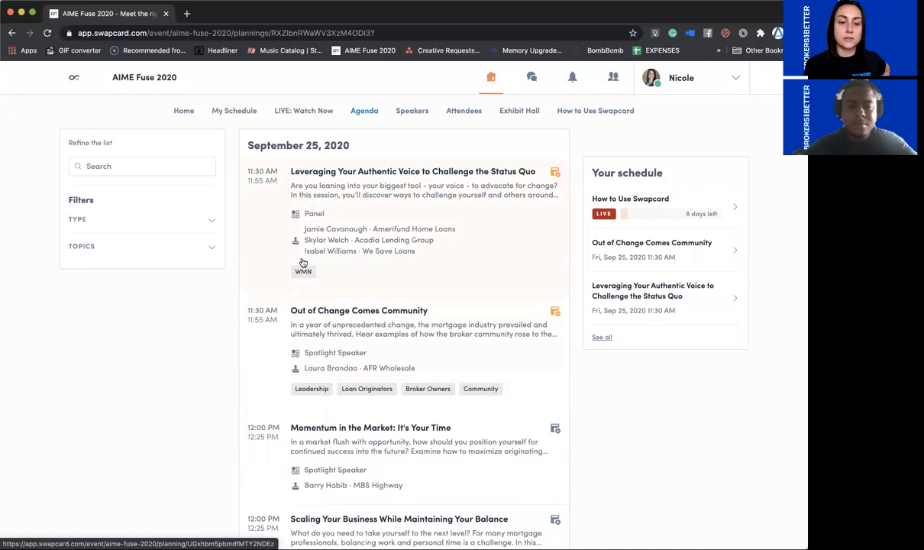
{"action": "mouse_move", "coordinate": [351, 342]}
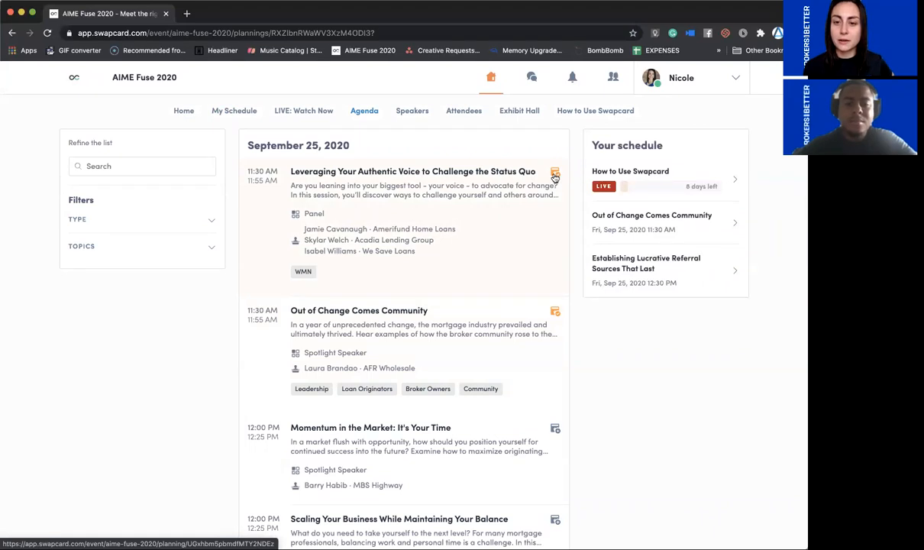
{"action": "left_click", "coordinate": [555, 171]}
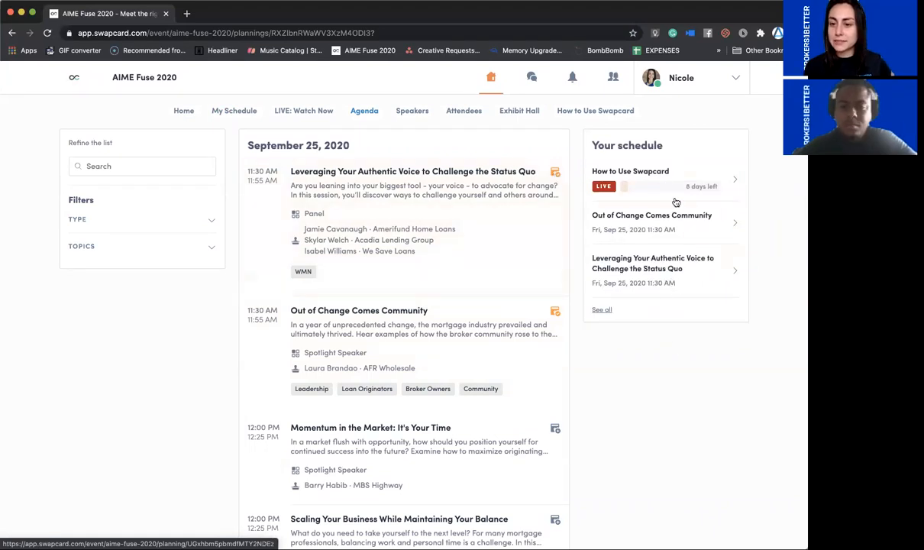
{"action": "mouse_move", "coordinate": [656, 244]}
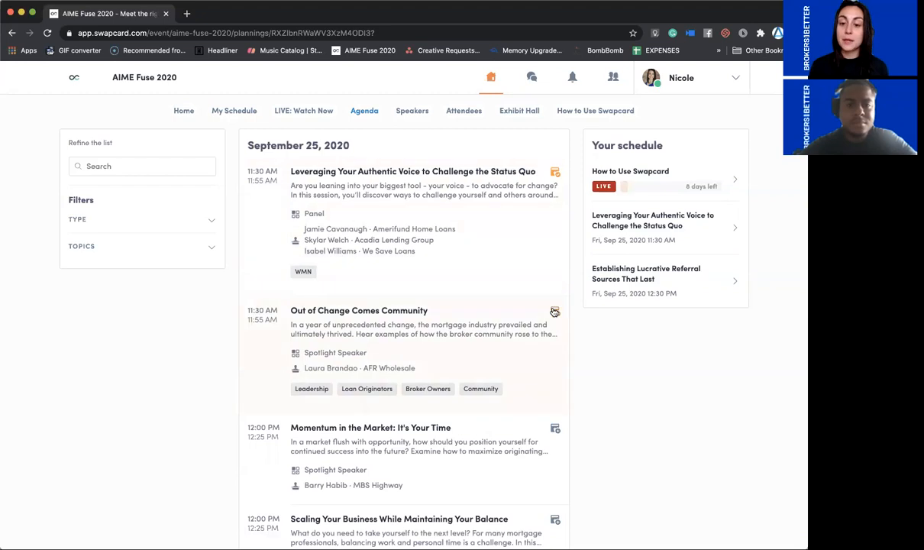
{"action": "left_click", "coordinate": [555, 311]}
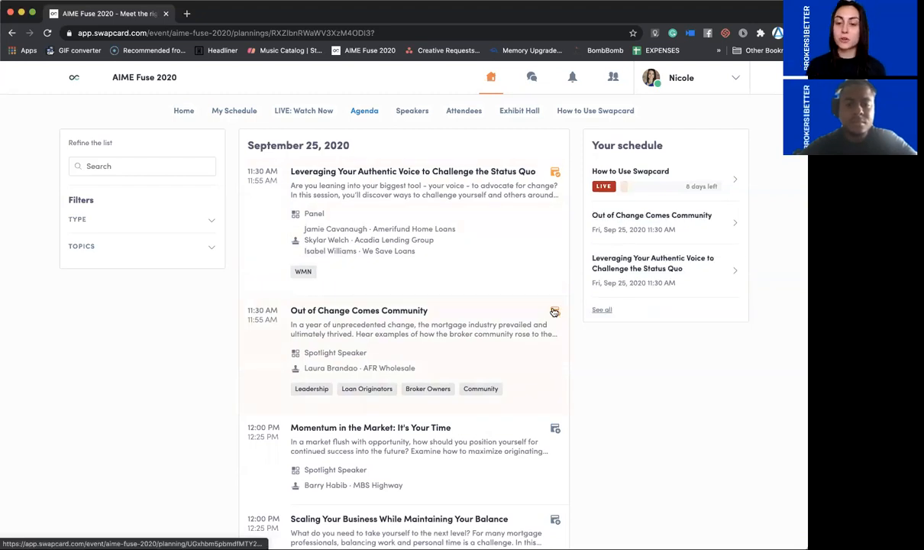
{"action": "mouse_move", "coordinate": [406, 306]}
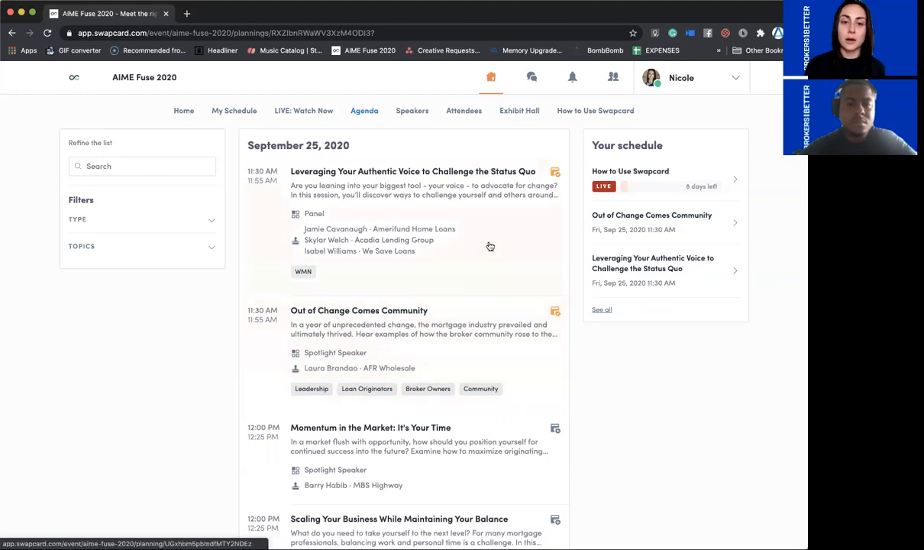
- View the Leveraging Your Authentic Voice session page confirming your registration and reminder
{"action": "left_click", "coordinate": [413, 171]}
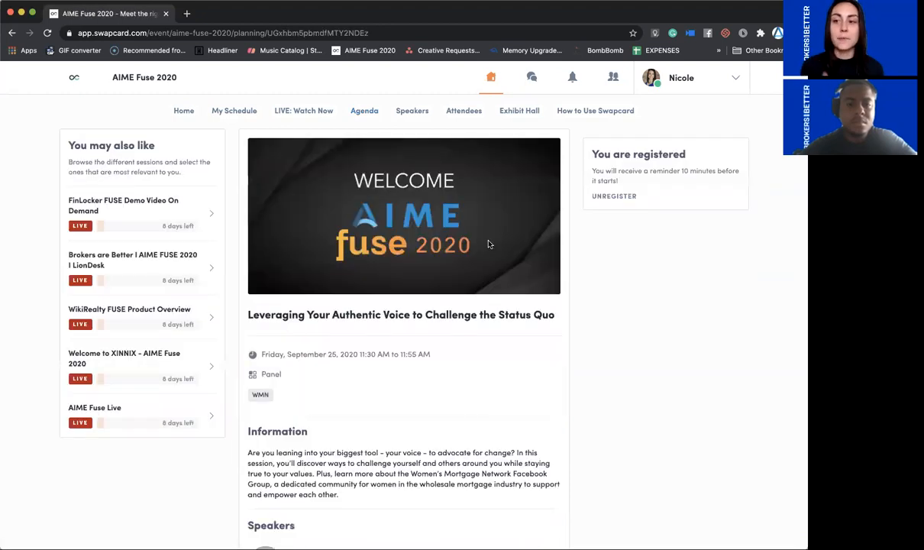
{"action": "mouse_move", "coordinate": [489, 244]}
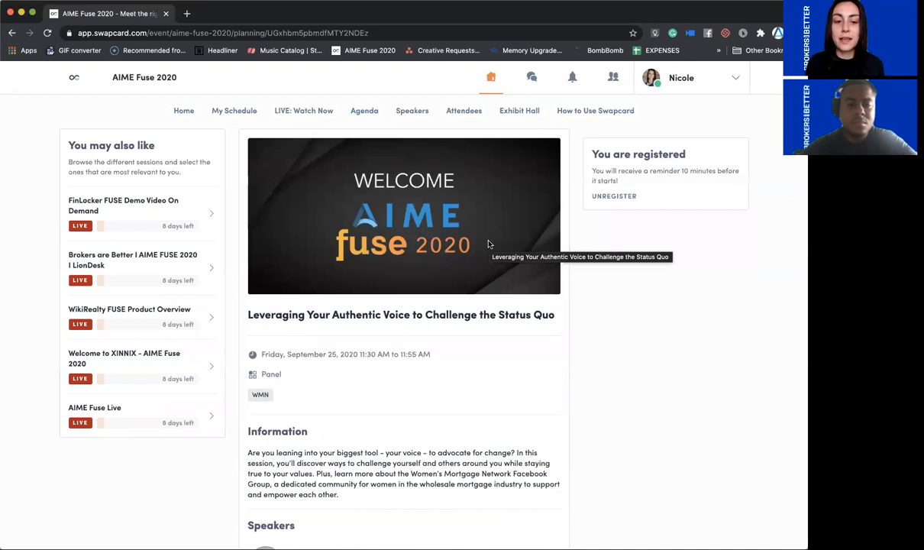
{"action": "mouse_move", "coordinate": [413, 214]}
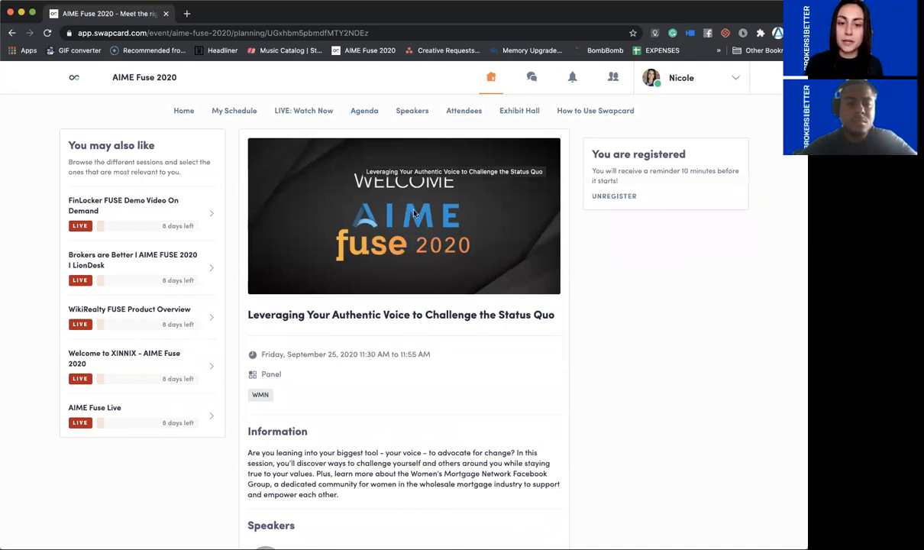
{"action": "mouse_move", "coordinate": [305, 157]}
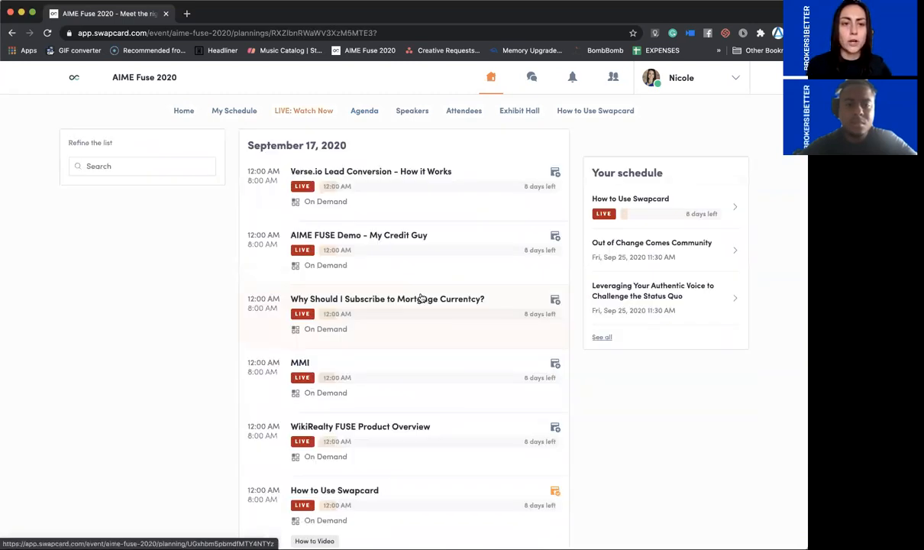
- Select the AIME Fuse Live on-demand session and play its highlight video
{"action": "scroll", "scroll_direction": "down", "scroll_amount": 3}
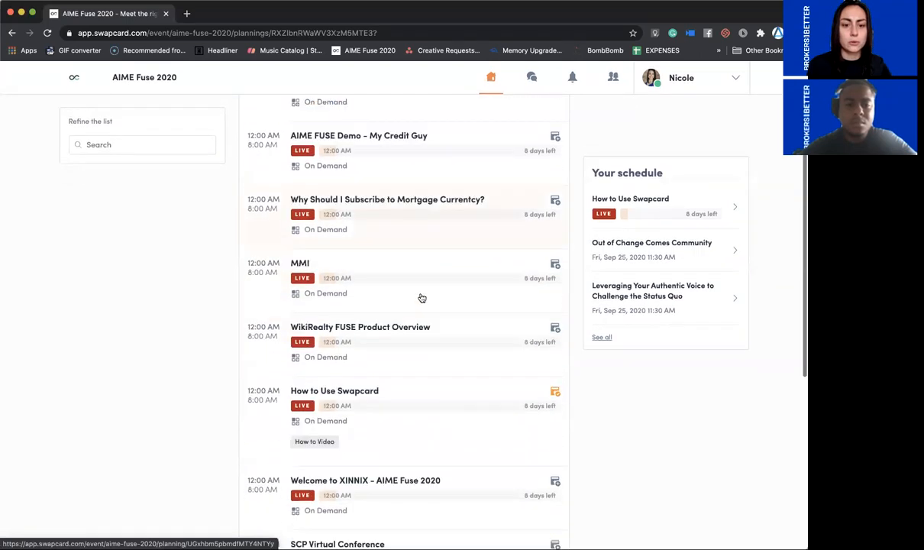
{"action": "scroll", "scroll_direction": "down", "scroll_amount": 3}
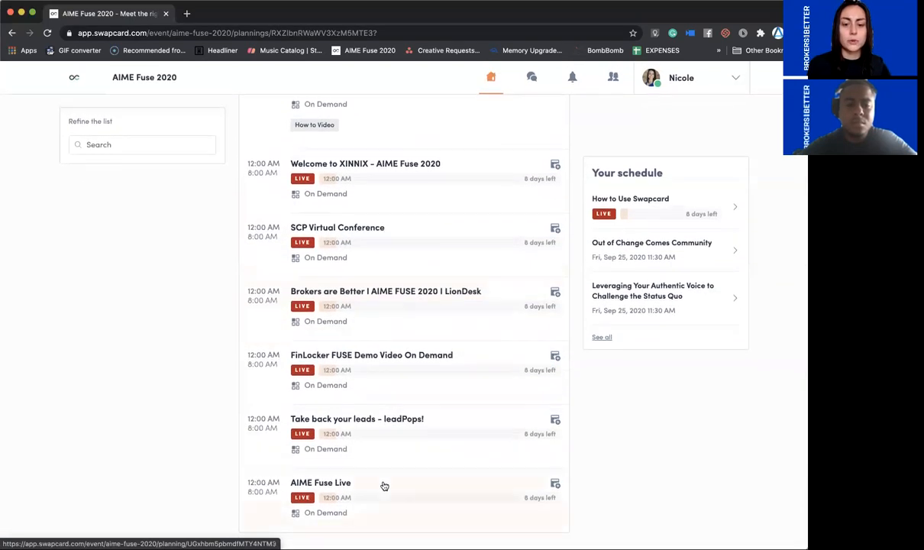
{"action": "left_click", "coordinate": [321, 483]}
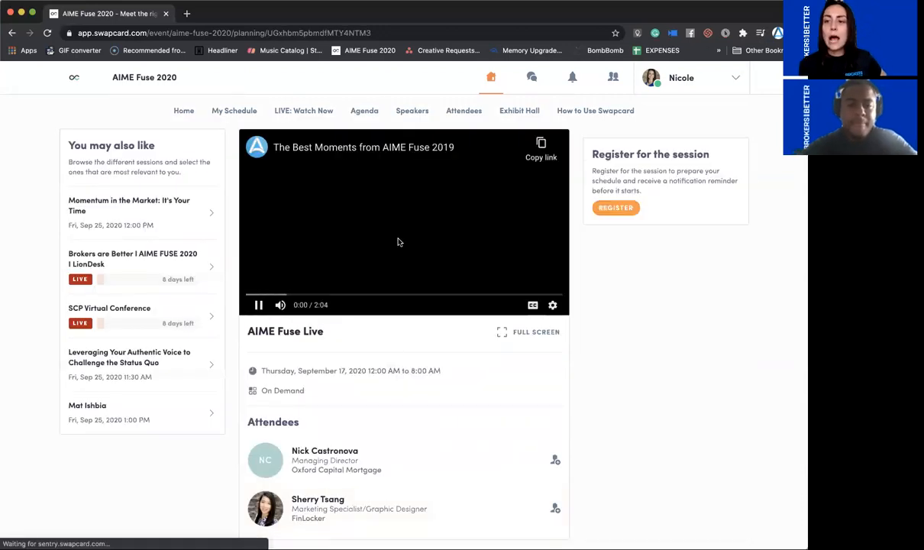
{"action": "left_click", "coordinate": [281, 306]}
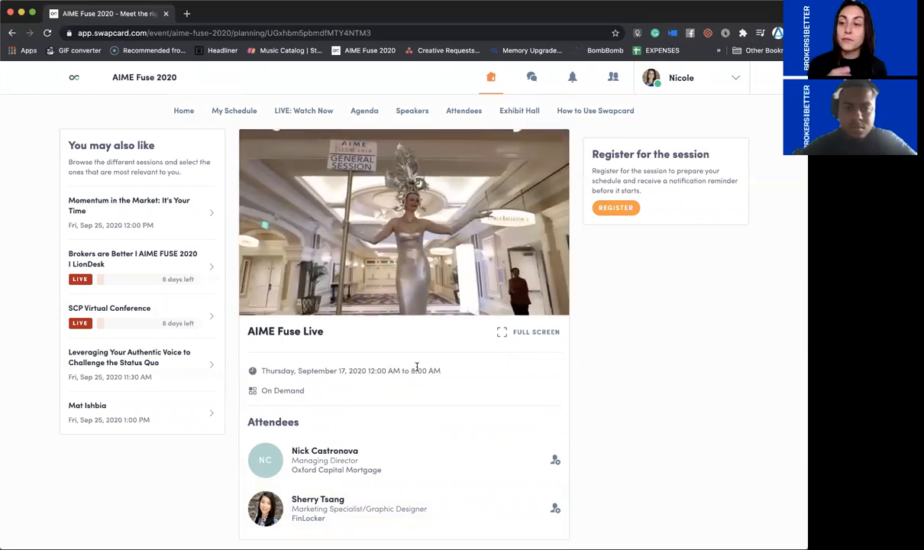
{"action": "left_click", "coordinate": [403, 221]}
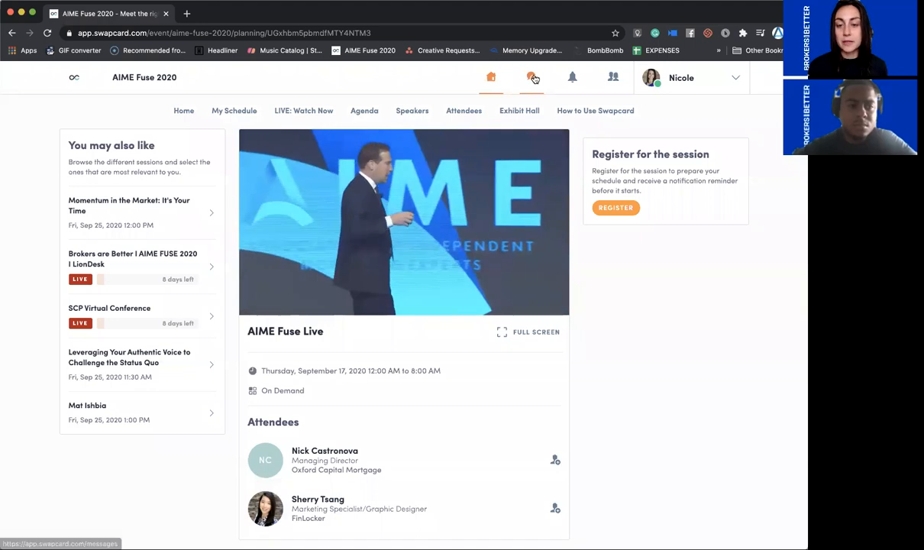
- Check recent notifications, then go to Messages and select the most recent conversation
{"action": "left_click", "coordinate": [572, 76]}
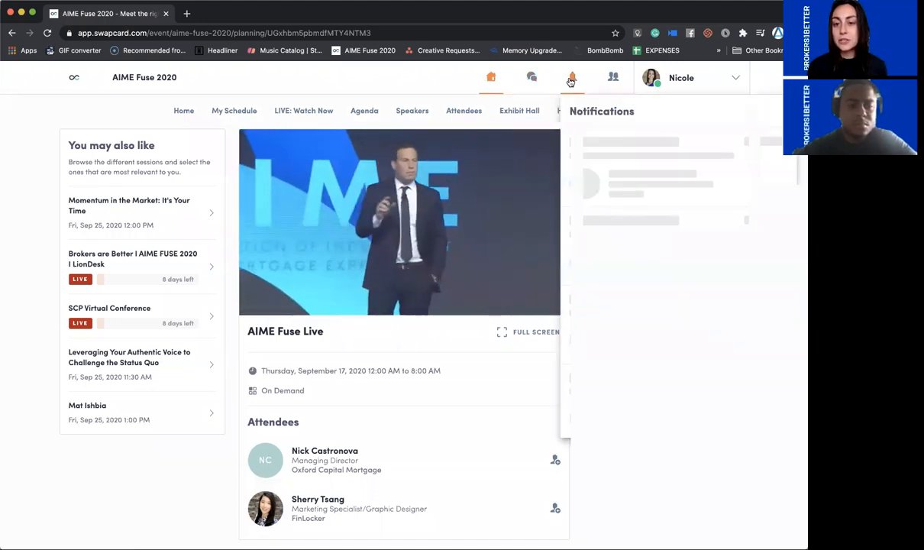
{"action": "left_click", "coordinate": [571, 77]}
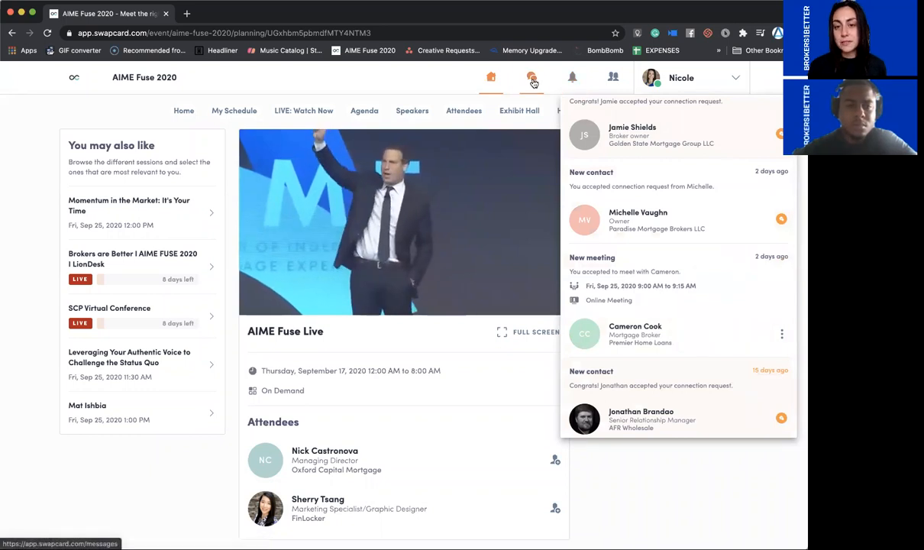
{"action": "left_click", "coordinate": [532, 76]}
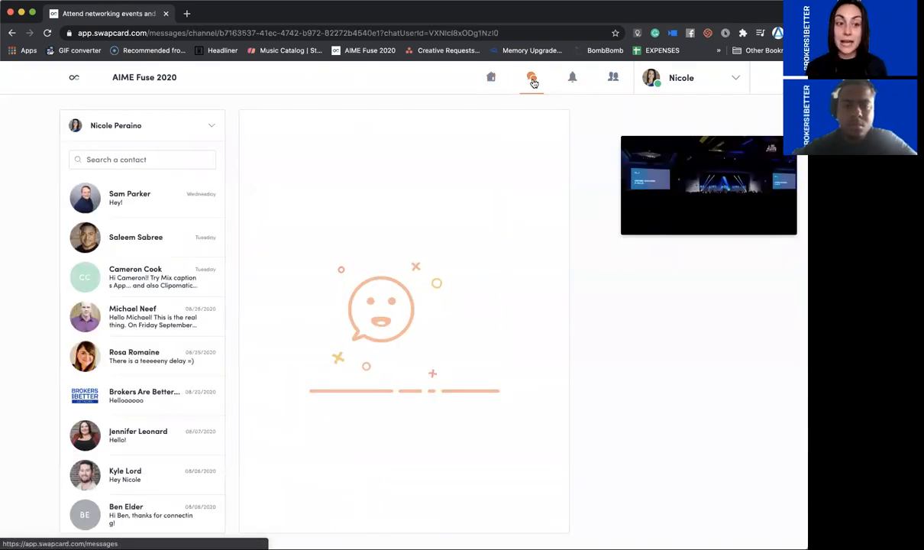
{"action": "left_click", "coordinate": [130, 199]}
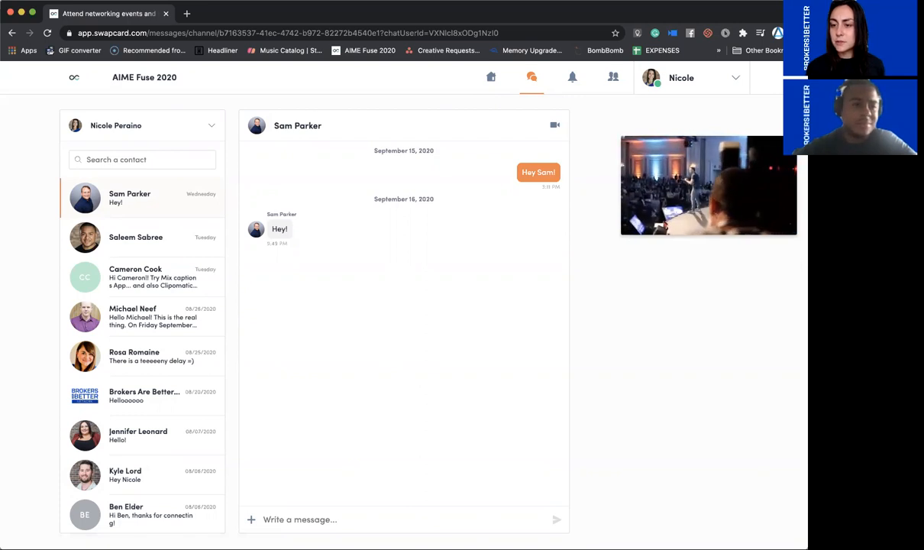
{"action": "left_click", "coordinate": [492, 76]}
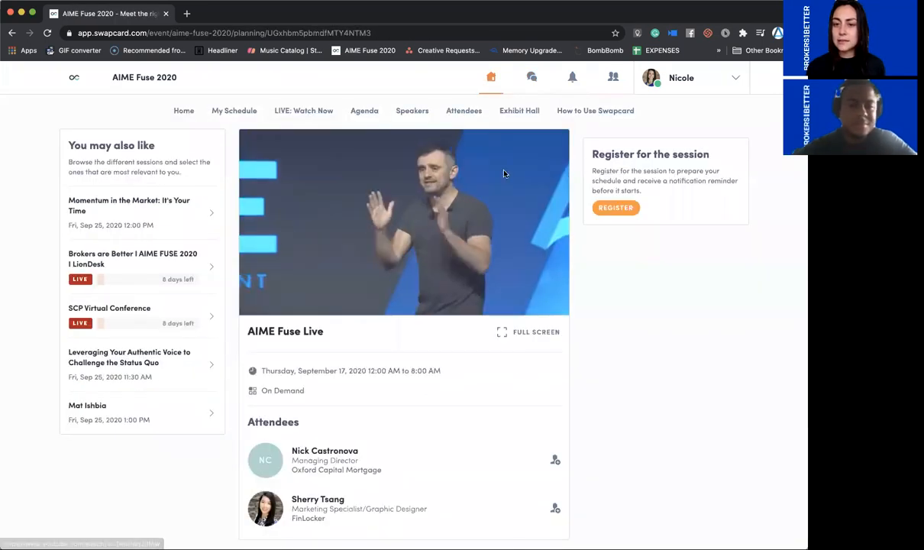
{"action": "left_click", "coordinate": [531, 76]}
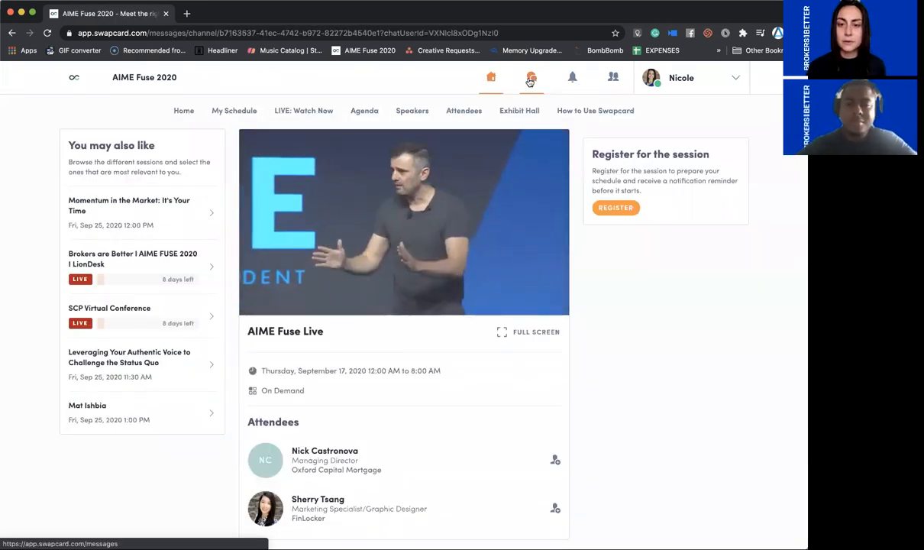
{"action": "left_click", "coordinate": [532, 77]}
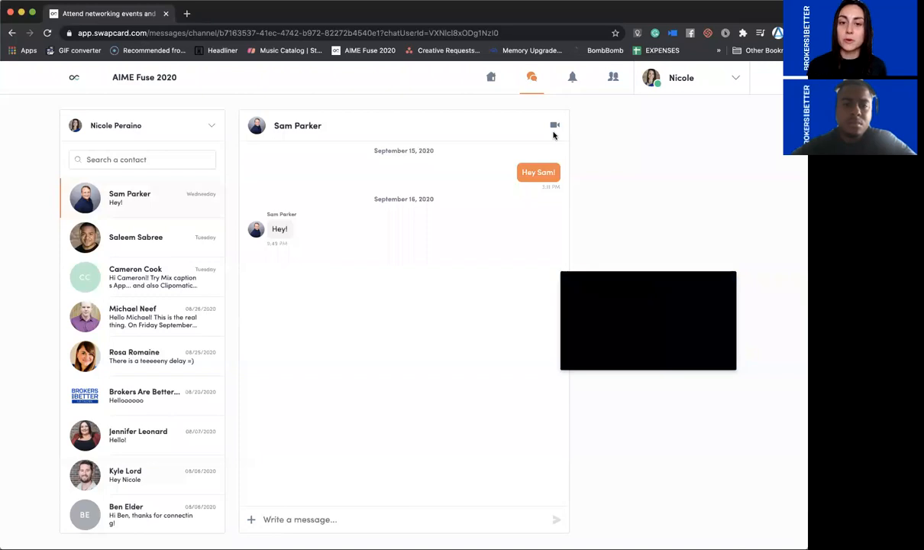
{"action": "left_click", "coordinate": [555, 125]}
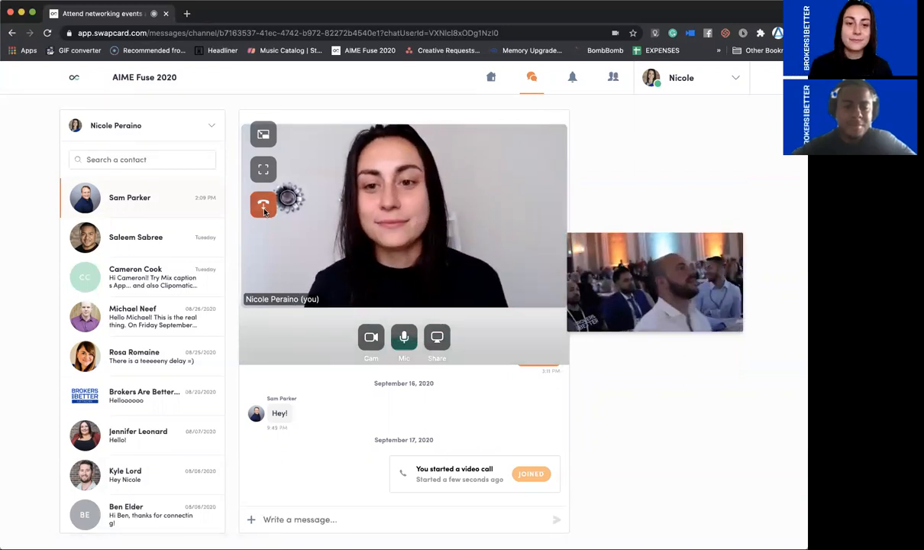
{"action": "left_click", "coordinate": [492, 77]}
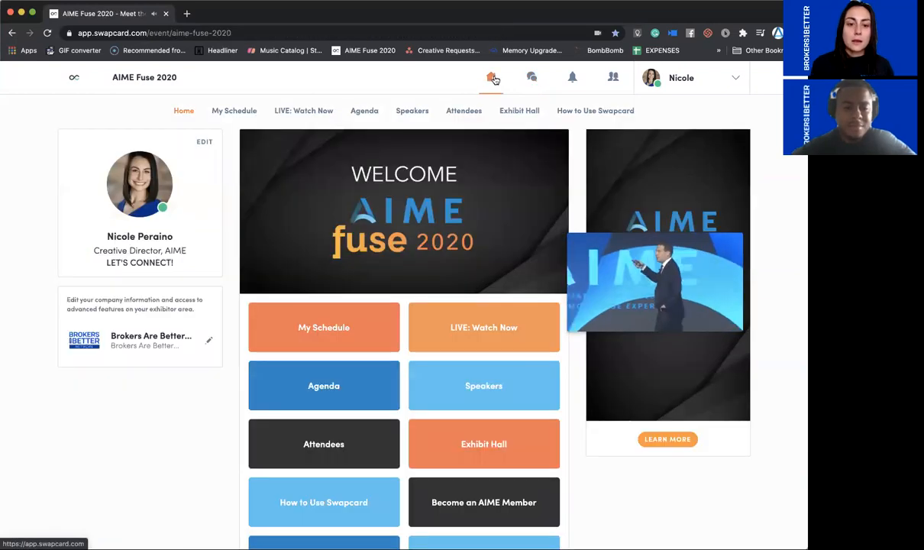
{"action": "scroll", "scroll_direction": "down", "scroll_amount": 3}
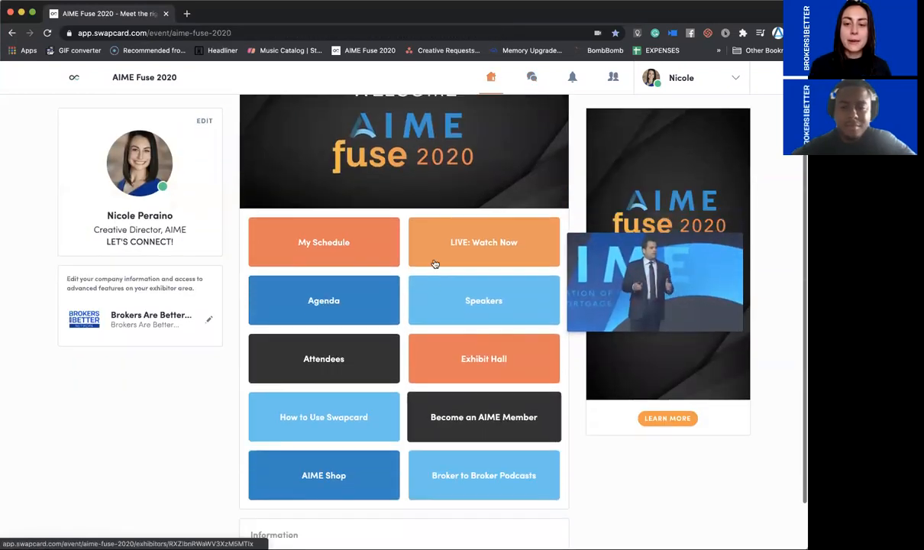
{"action": "left_click", "coordinate": [483, 300]}
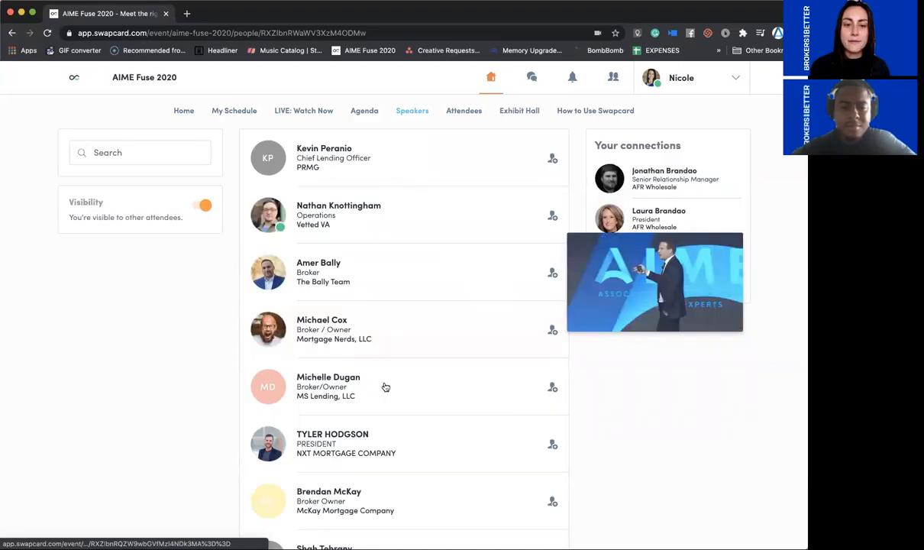
{"action": "scroll", "scroll_direction": "down", "scroll_amount": 3}
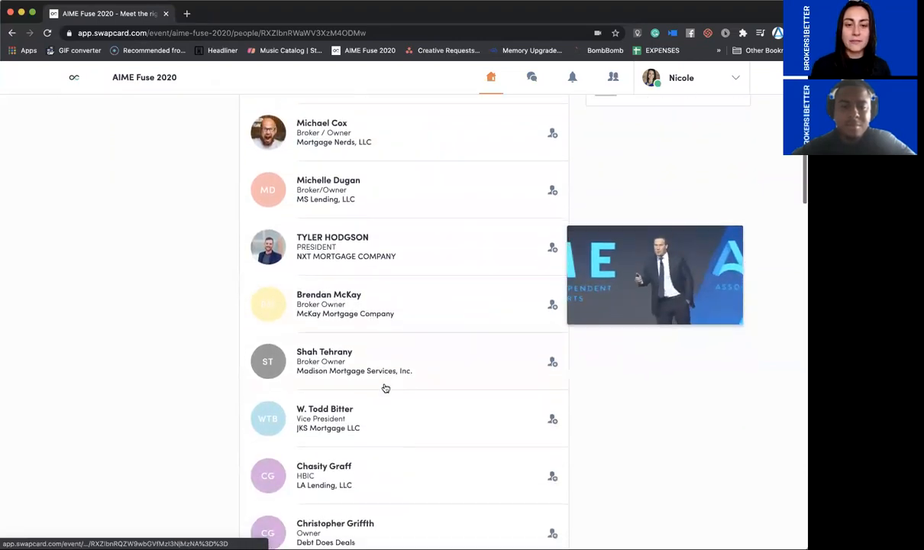
{"action": "scroll", "scroll_direction": "down", "scroll_amount": 3}
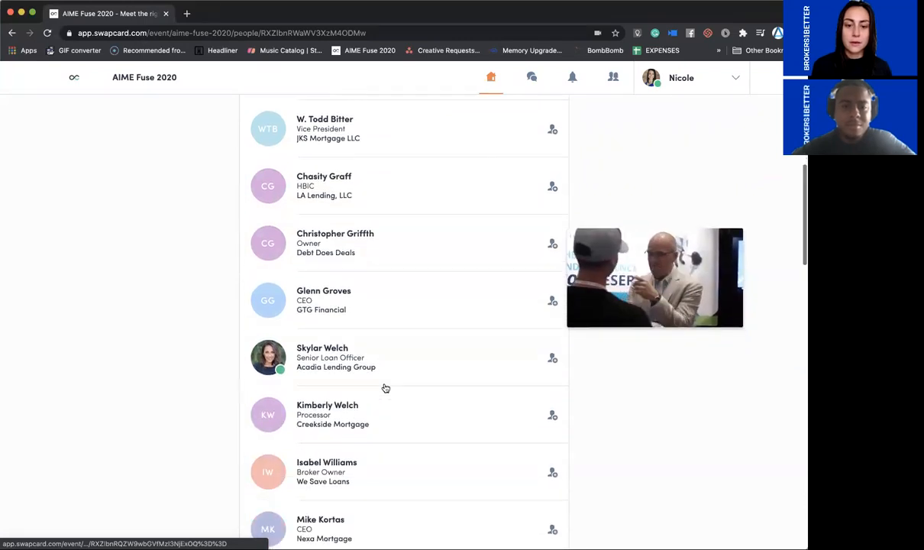
{"action": "scroll", "scroll_direction": "down", "scroll_amount": 3}
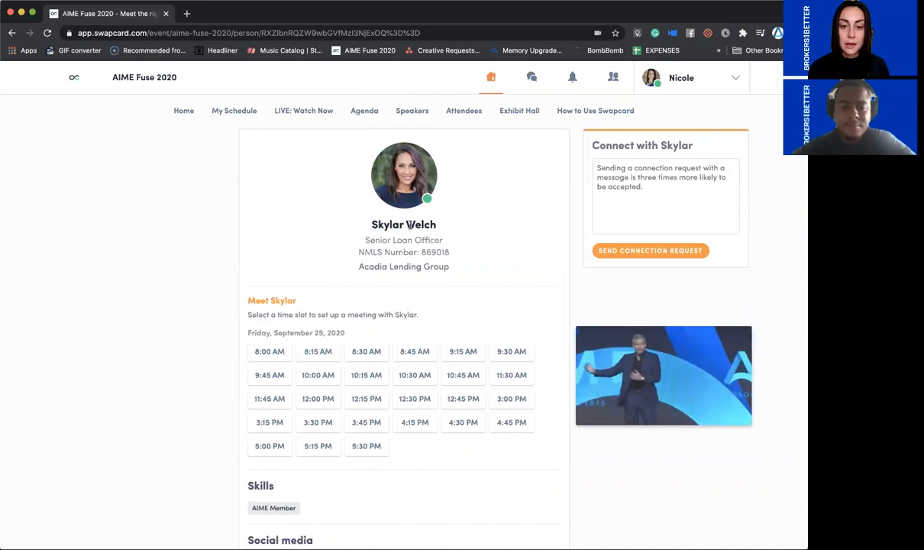
{"action": "scroll", "scroll_direction": "down", "scroll_amount": 3}
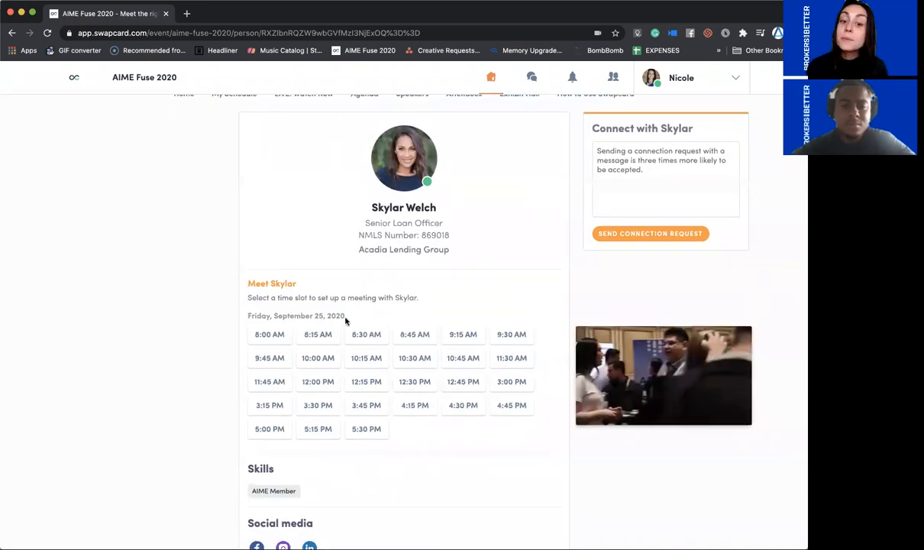
{"action": "mouse_move", "coordinate": [382, 365]}
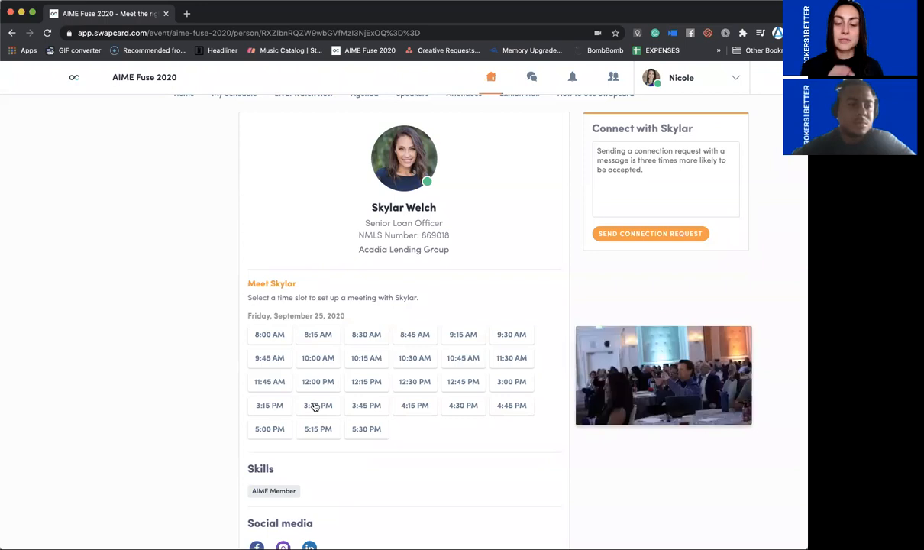
- Send Skylar an online meeting request for Friday 25 September 3:30–3:45 PM with the message 'Hey!'
{"action": "left_click", "coordinate": [318, 405]}
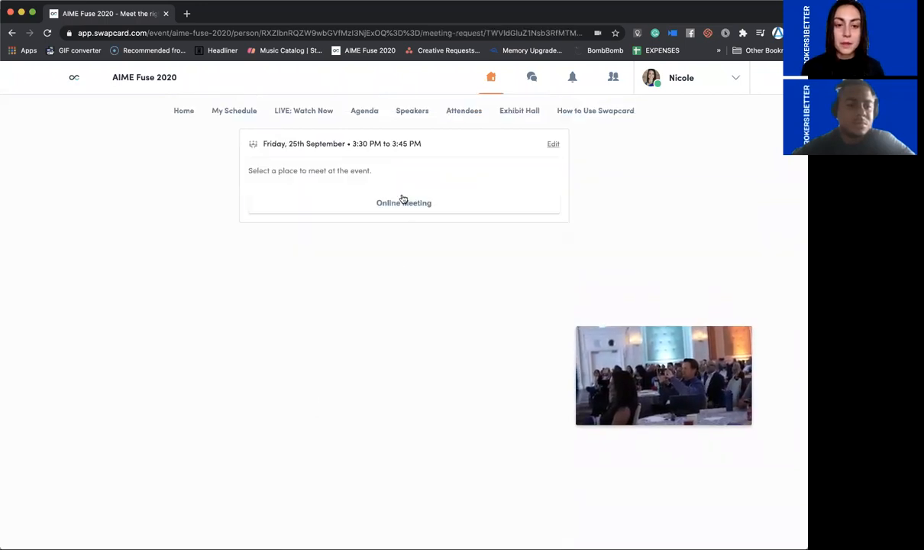
{"action": "left_click", "coordinate": [403, 202]}
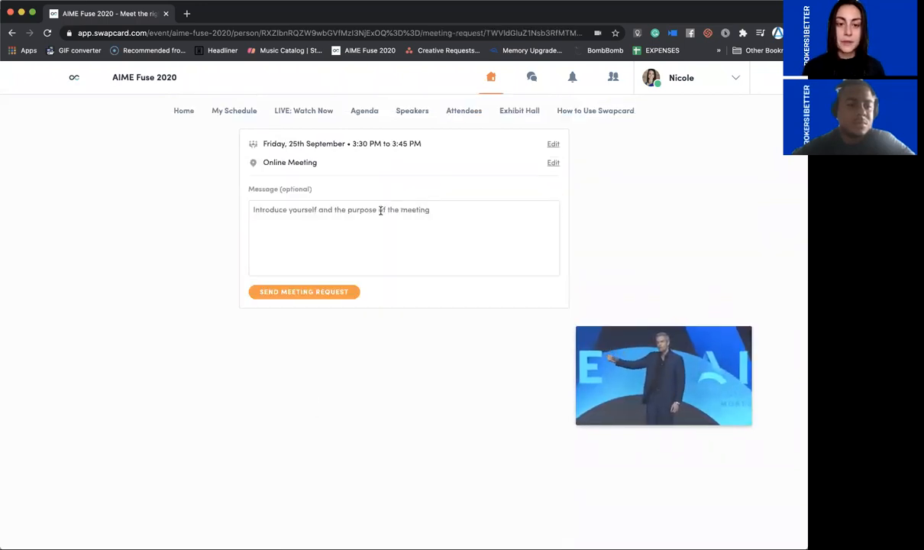
{"action": "type", "text": "Hey!"}
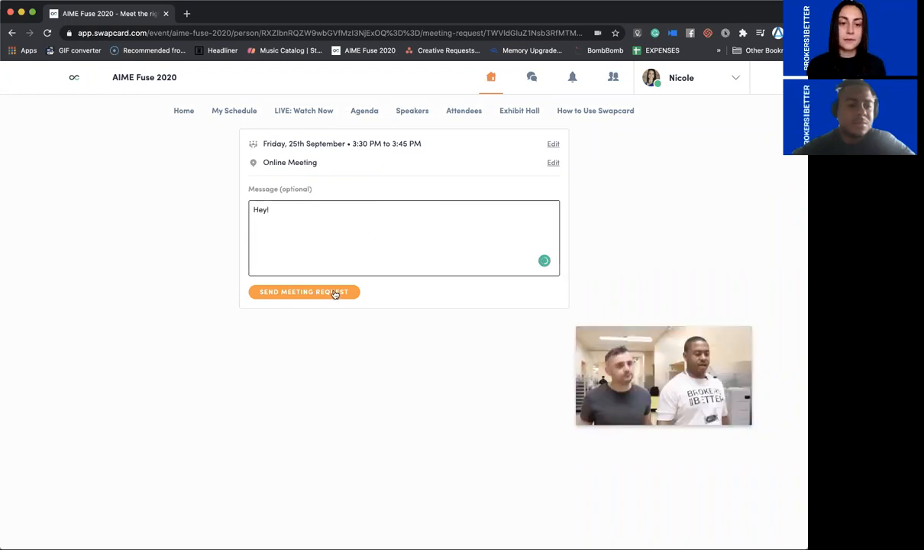
{"action": "left_click", "coordinate": [304, 292]}
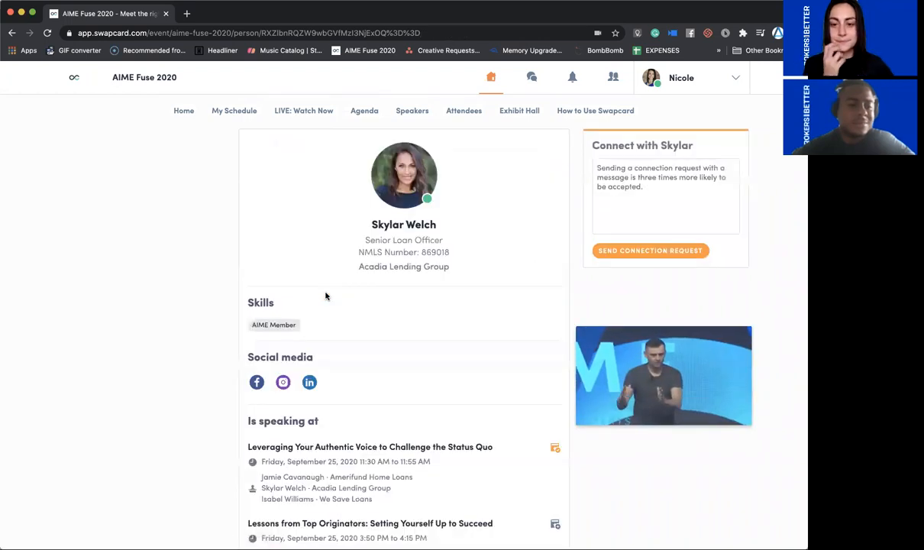
{"action": "left_click", "coordinate": [651, 250]}
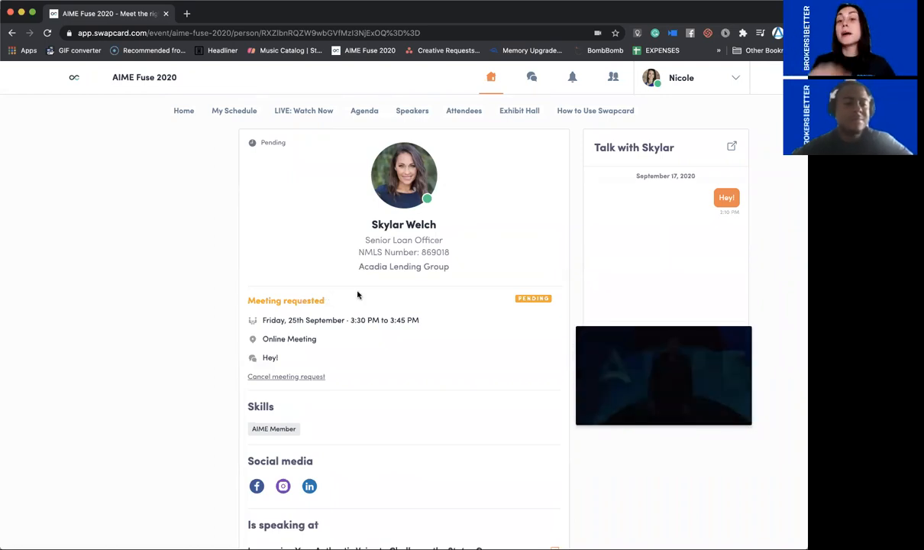
{"action": "left_click", "coordinate": [463, 110]}
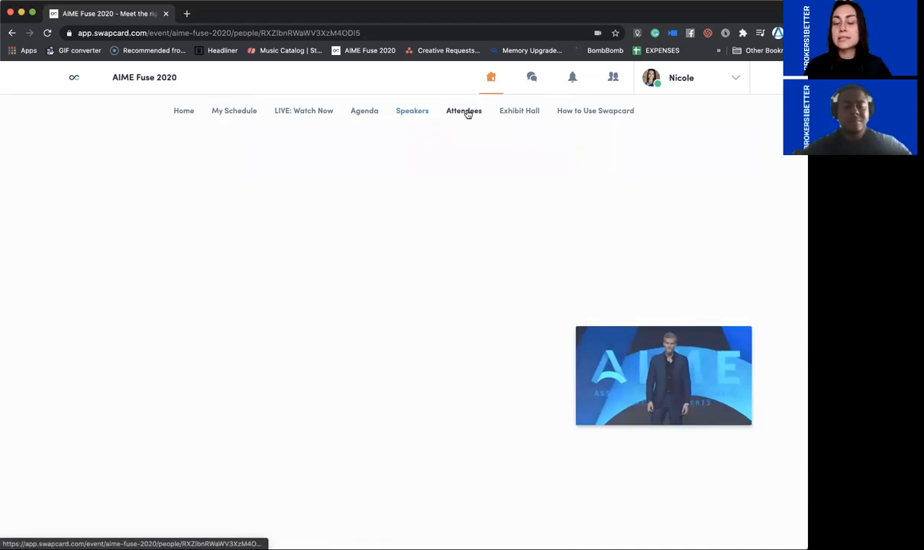
- Browse Attendees, switch to LIVE: Watch Now, and close the picture-in-picture video player
{"action": "left_click", "coordinate": [463, 110]}
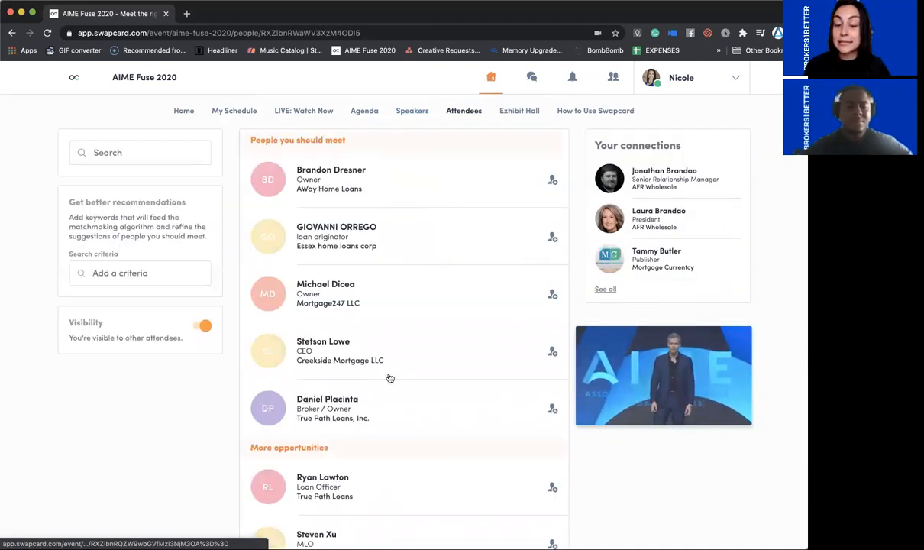
{"action": "scroll", "scroll_direction": "down", "scroll_amount": 3}
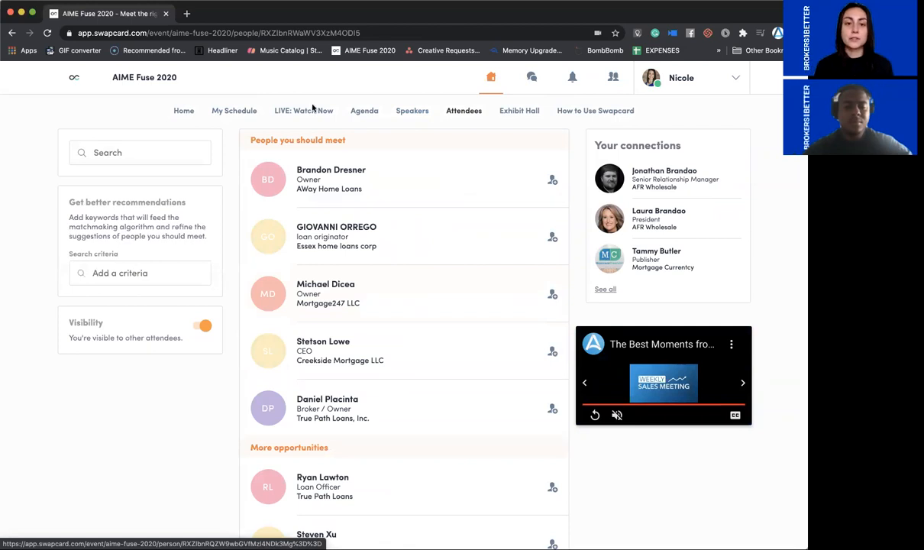
{"action": "left_click", "coordinate": [236, 110]}
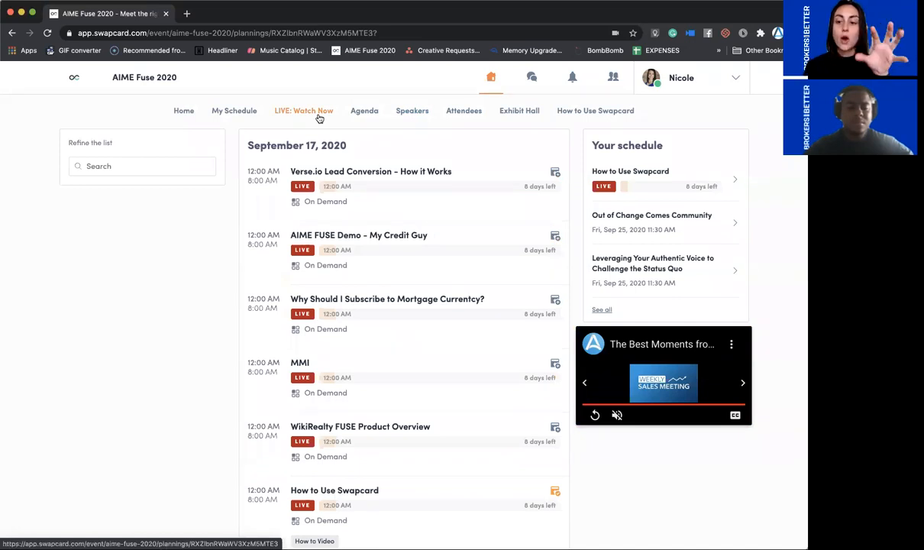
{"action": "mouse_move", "coordinate": [458, 168]}
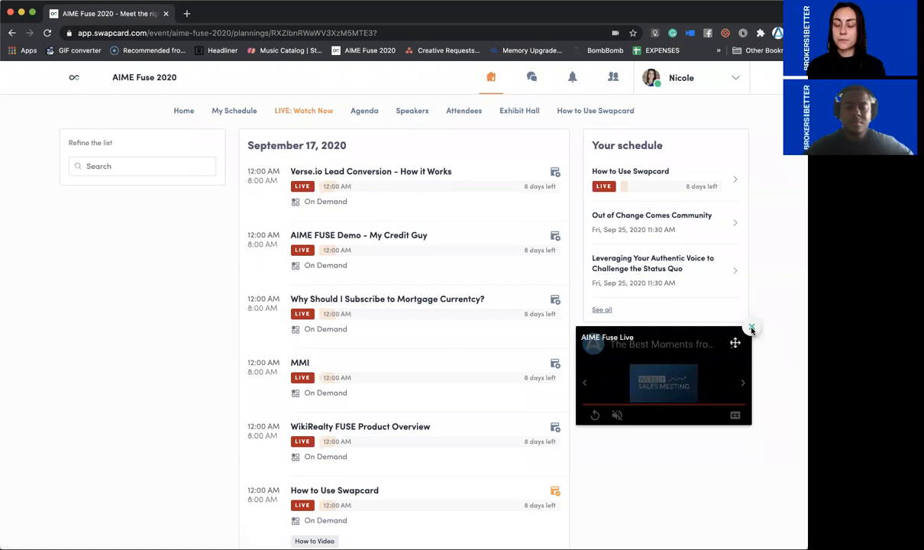
{"action": "left_click", "coordinate": [751, 327]}
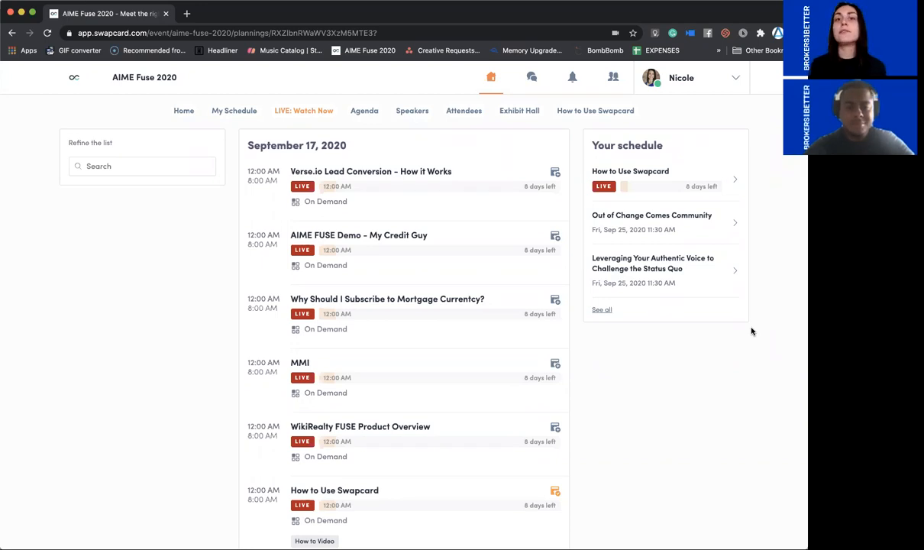
{"action": "mouse_move", "coordinate": [727, 156]}
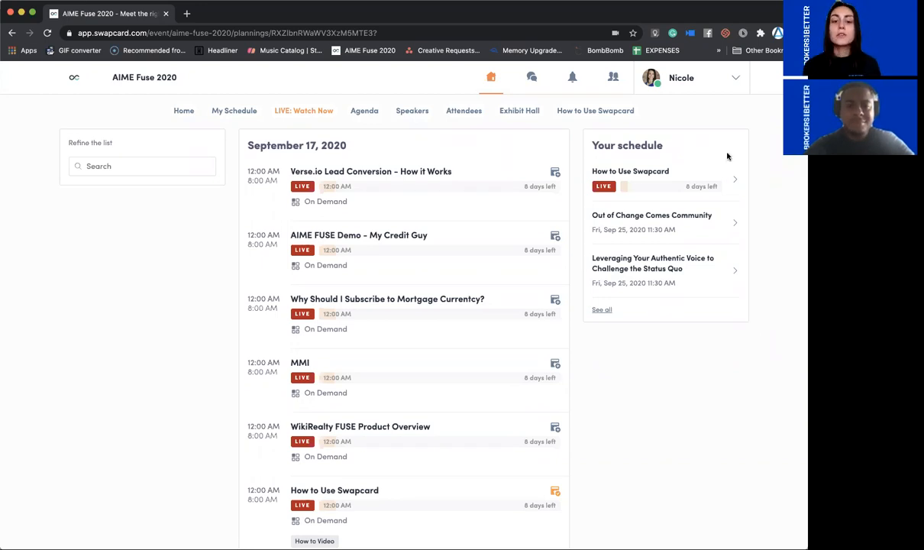
{"action": "mouse_move", "coordinate": [441, 311]}
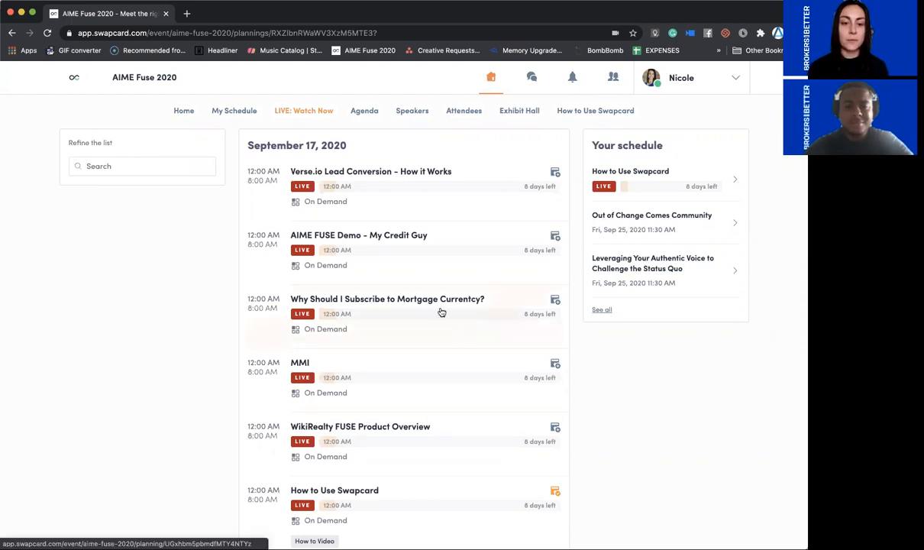
- Play the 'Why Should I Subscribe to Mortgage Currency?' session video from the Watch Now list
{"action": "left_click", "coordinate": [388, 298]}
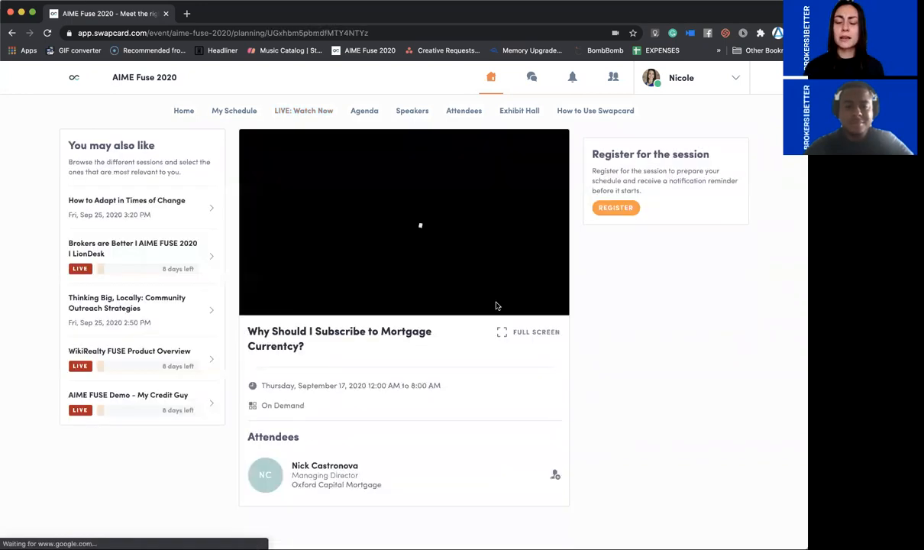
{"action": "left_click", "coordinate": [420, 225]}
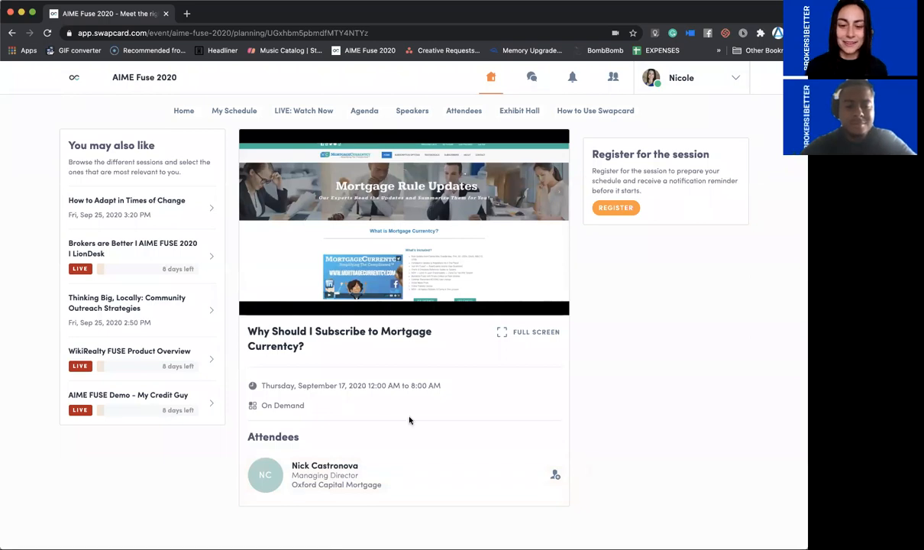
{"action": "mouse_move", "coordinate": [376, 419]}
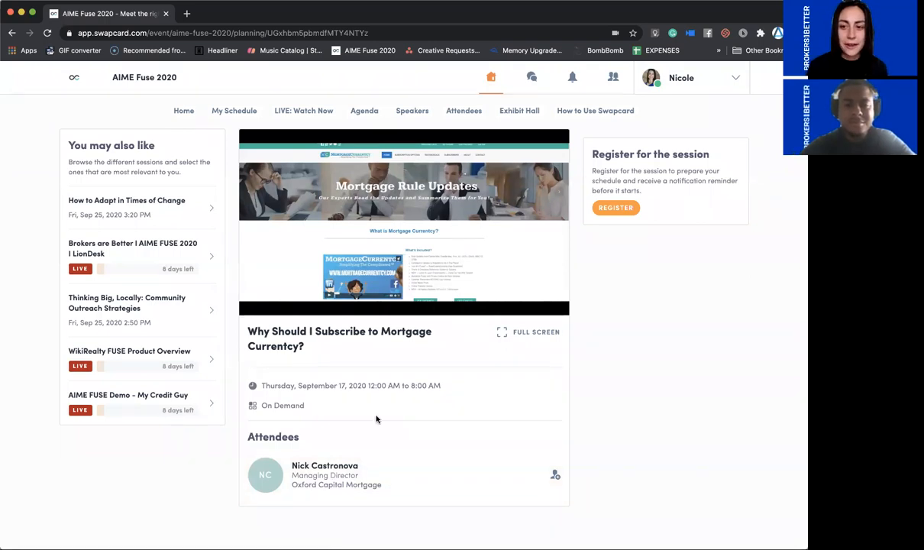
{"action": "mouse_move", "coordinate": [390, 406]}
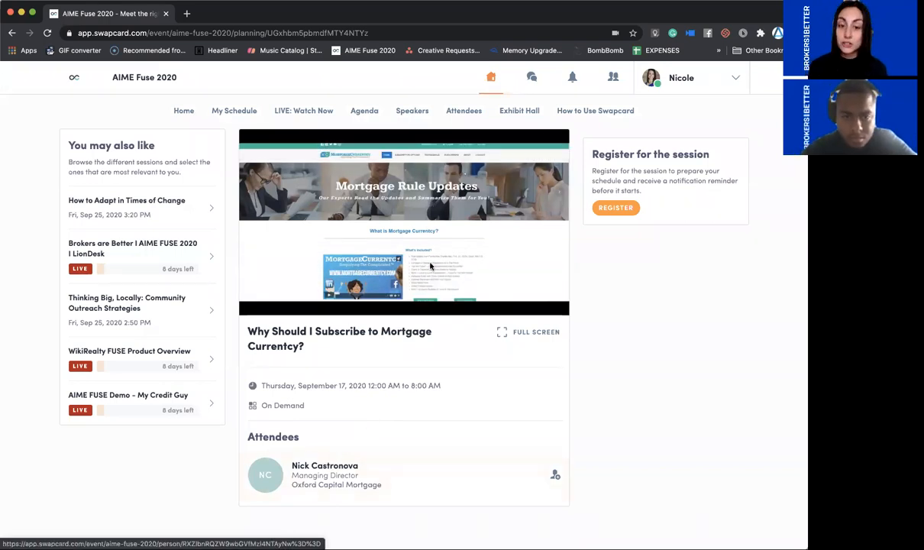
{"action": "left_click", "coordinate": [403, 222]}
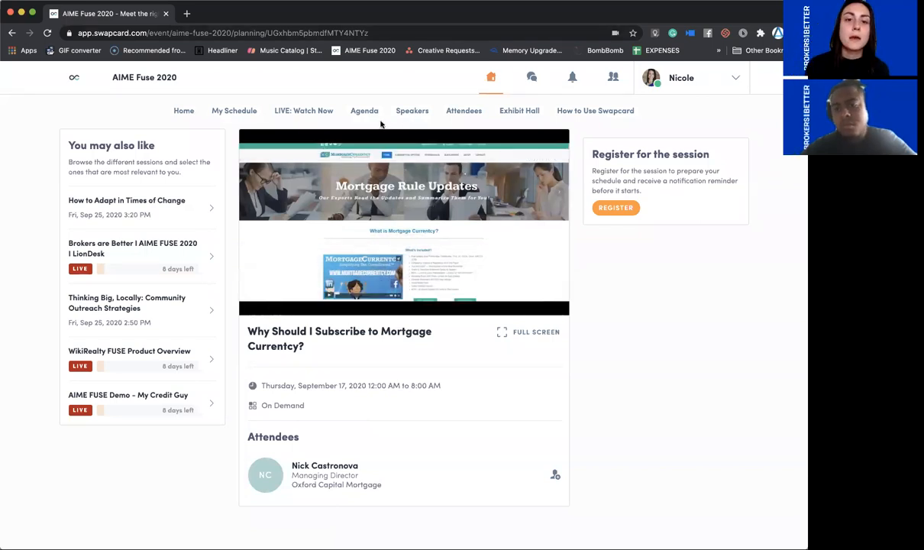
- Browse the exhibitor hall and Mortgage Currency's page down to its Documents section
{"action": "left_click", "coordinate": [519, 110]}
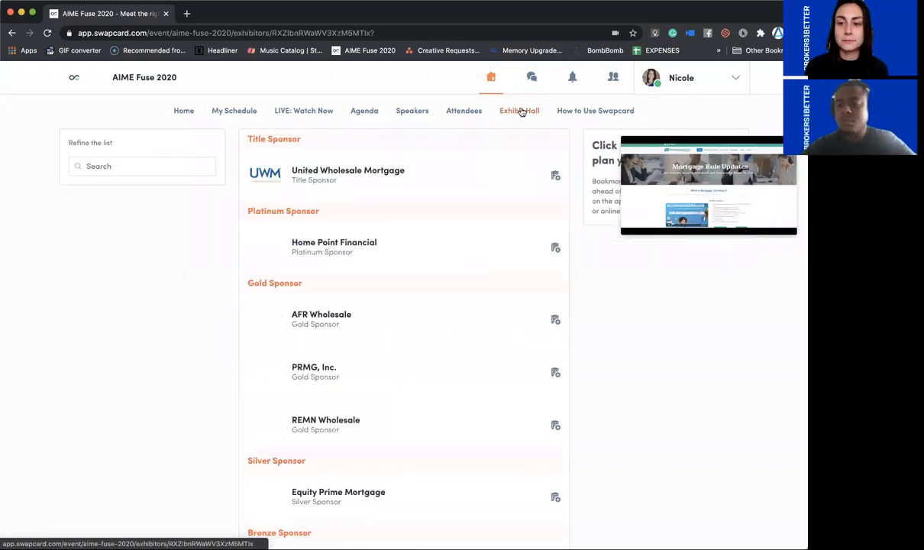
{"action": "scroll", "scroll_direction": "down", "scroll_amount": 3}
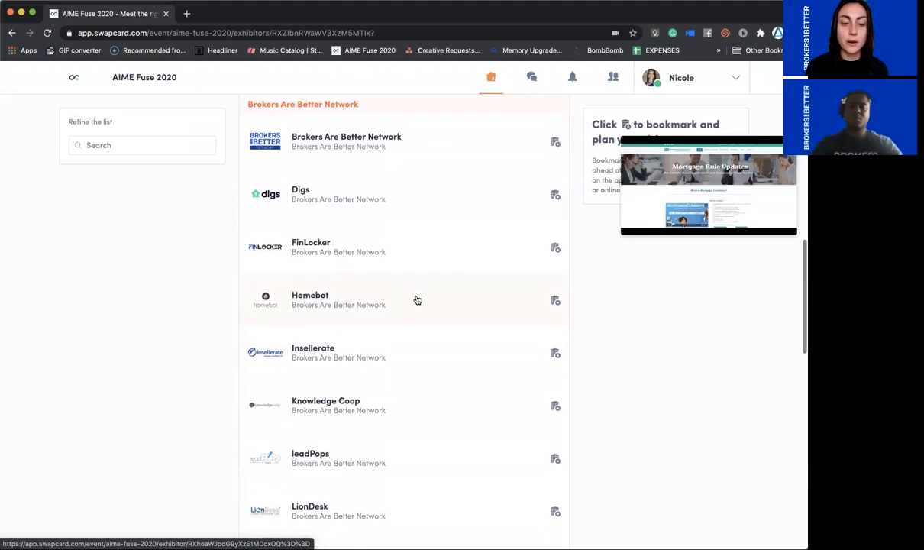
{"action": "scroll", "scroll_direction": "down", "scroll_amount": 3}
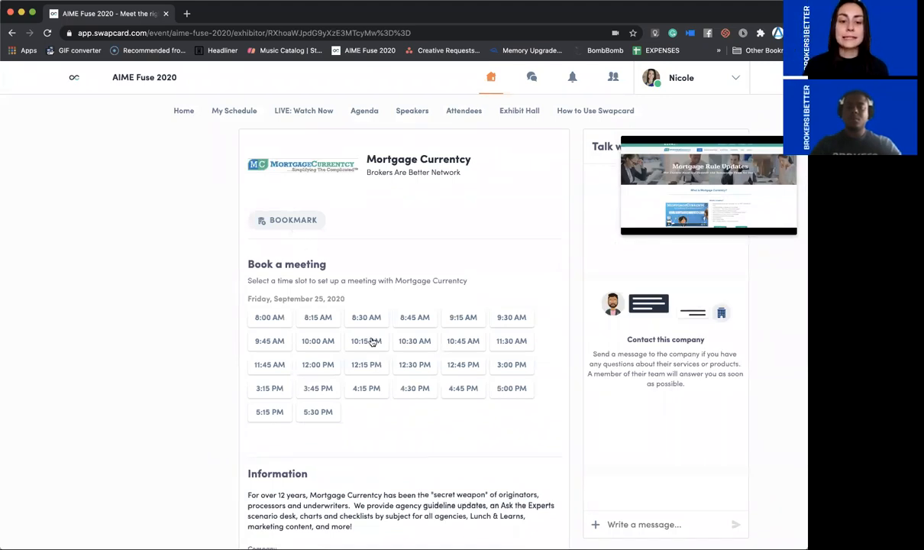
{"action": "scroll", "scroll_direction": "down", "scroll_amount": 3}
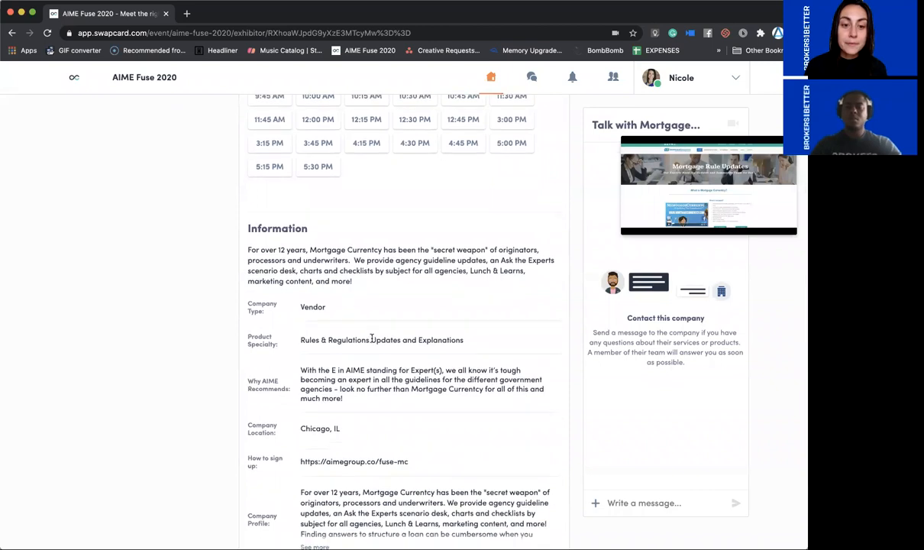
{"action": "scroll", "scroll_direction": "down", "scroll_amount": 3}
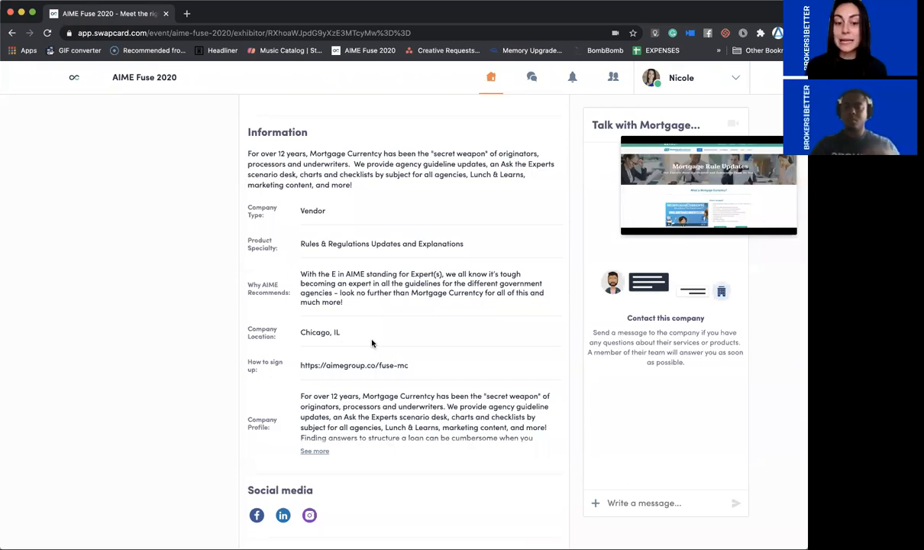
{"action": "scroll", "scroll_direction": "down", "scroll_amount": 3}
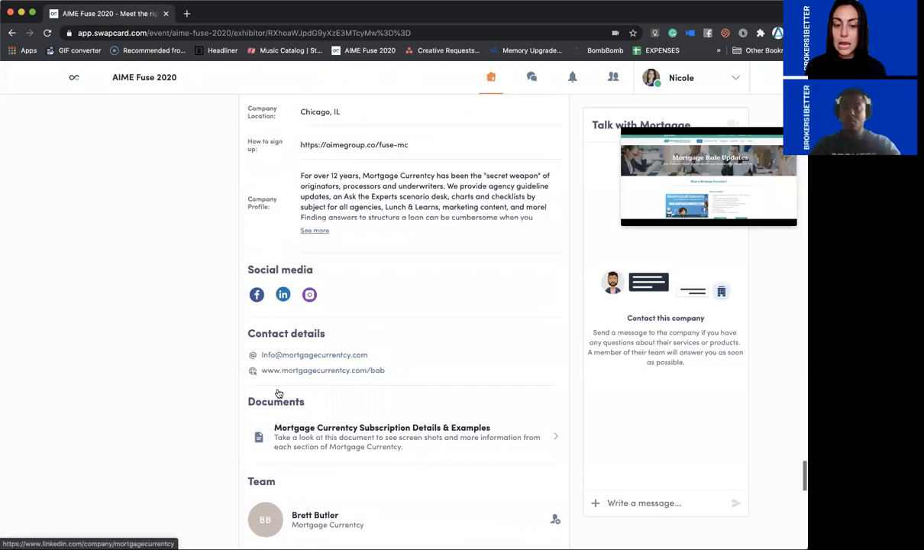
{"action": "scroll", "scroll_direction": "down", "scroll_amount": 3}
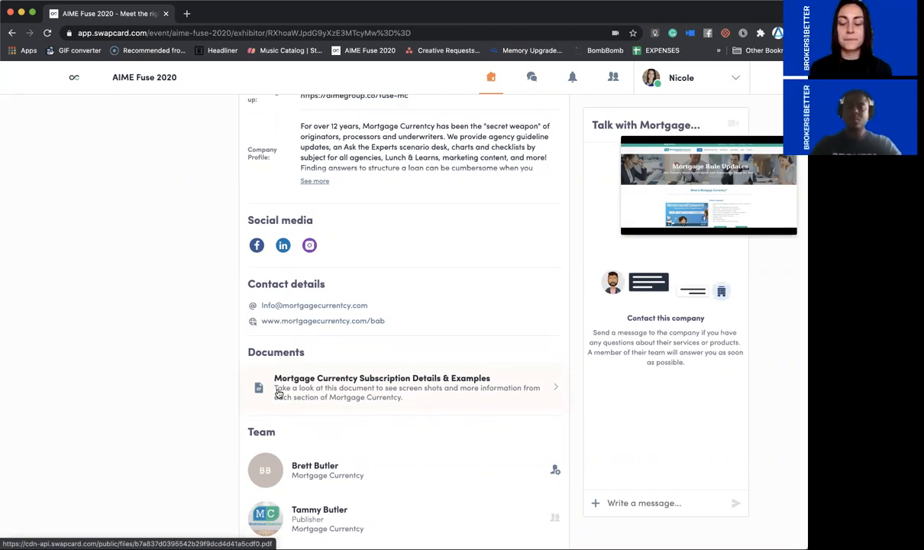
{"action": "mouse_move", "coordinate": [451, 391]}
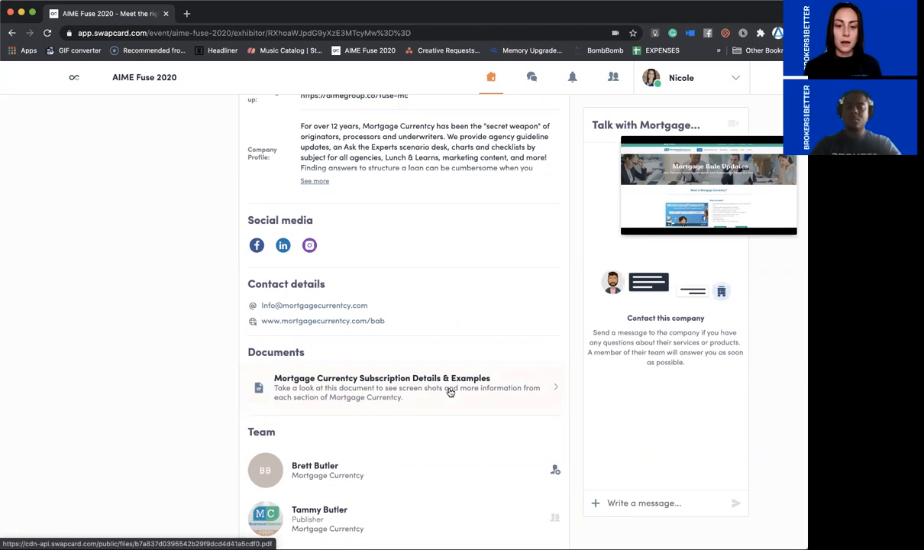
- Download the 'Mortgage Currency Subscription Details & Examples' PDF
{"action": "scroll", "scroll_direction": "down", "scroll_amount": 3}
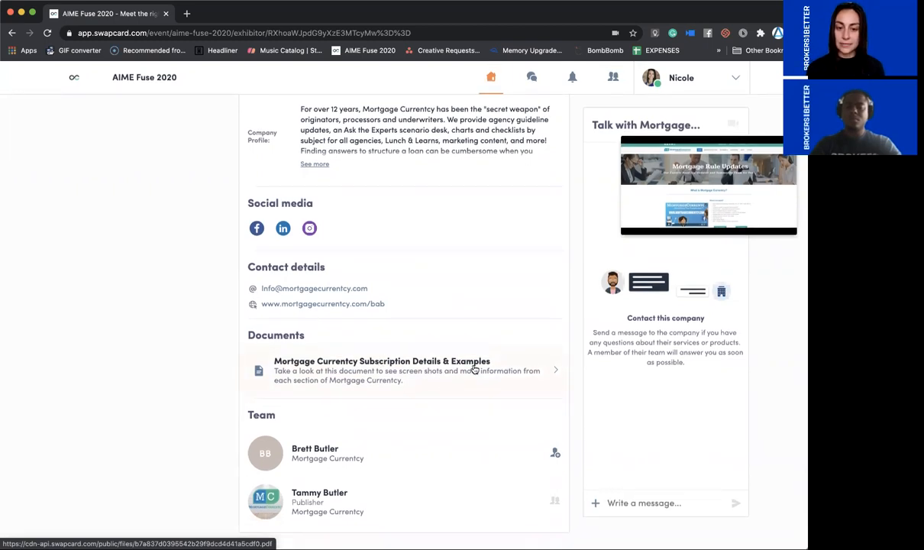
{"action": "left_click", "coordinate": [382, 372]}
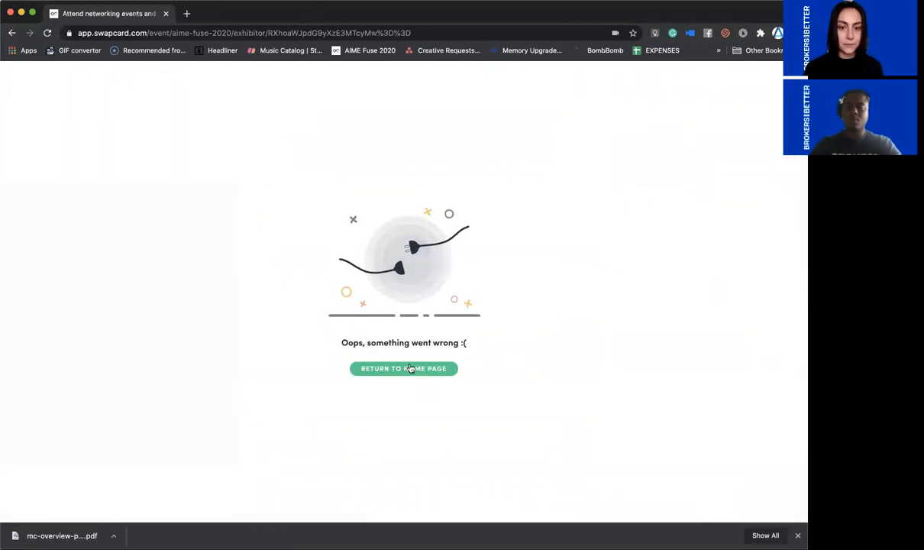
- Return from the error page to Mortgage Currency's exhibitor profile via the AIME Fuse 2020 exhibitor list
{"action": "left_click", "coordinate": [403, 368]}
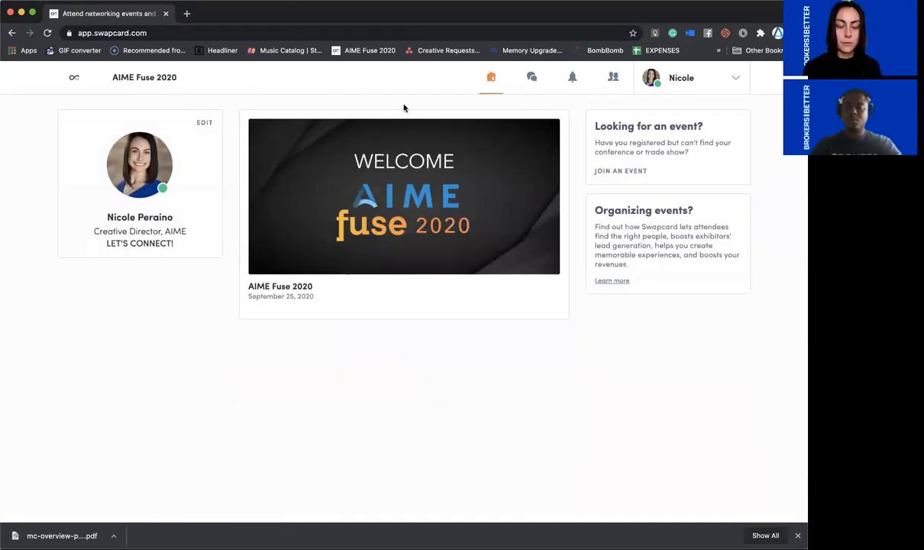
{"action": "left_click", "coordinate": [403, 195]}
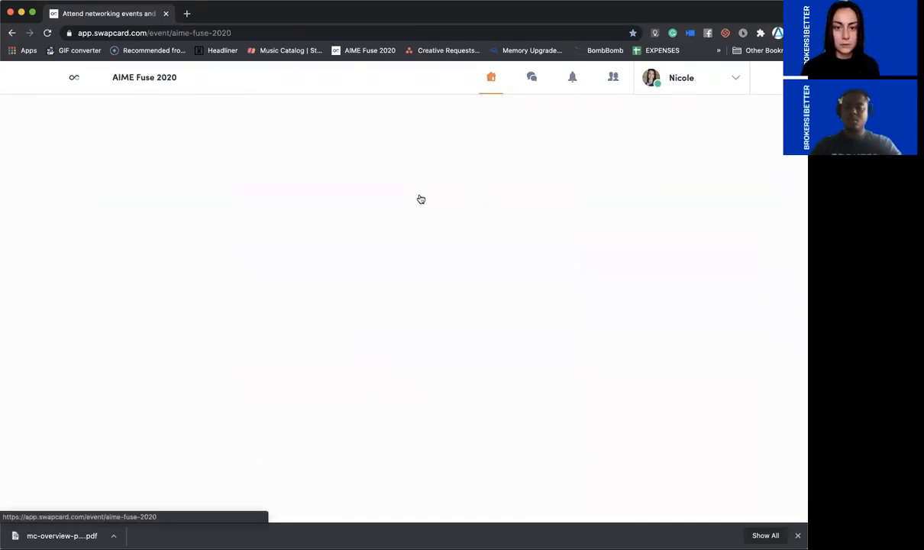
{"action": "left_click", "coordinate": [519, 110]}
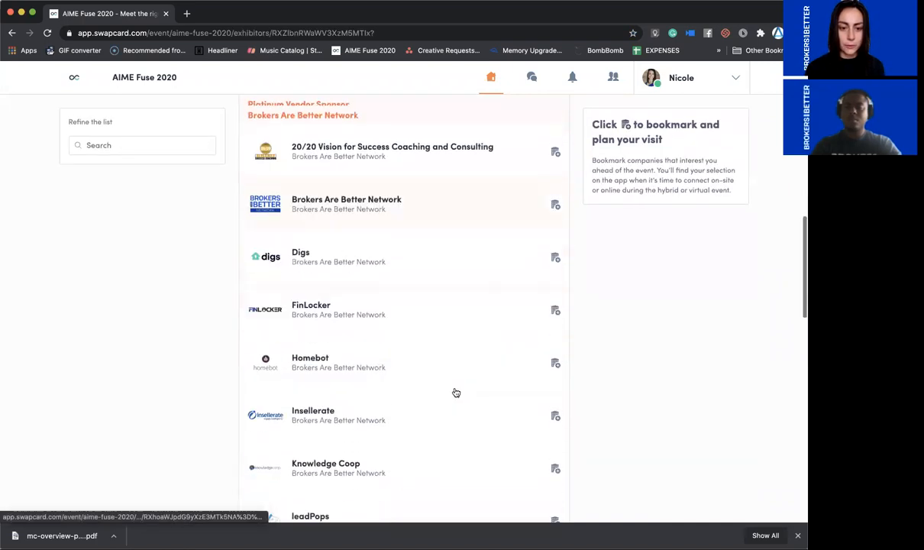
{"action": "scroll", "scroll_direction": "down", "scroll_amount": 3}
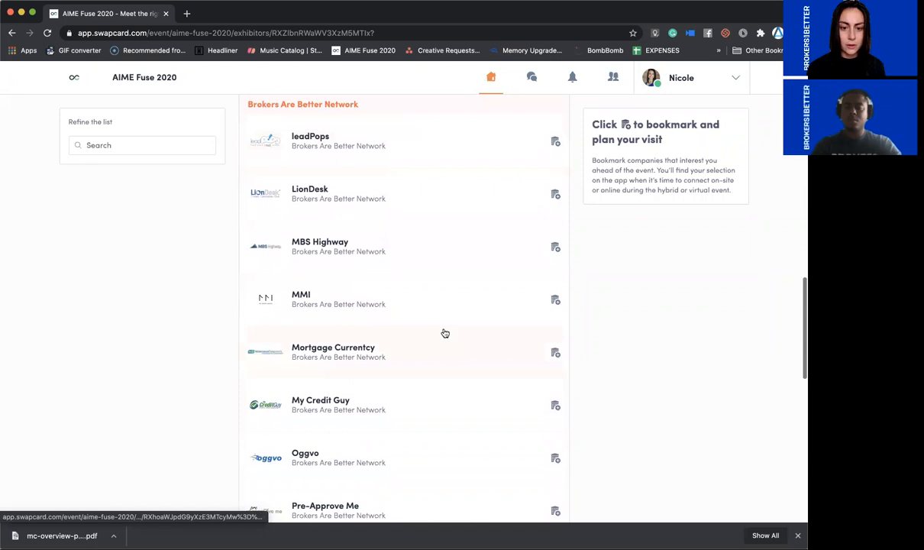
{"action": "left_click", "coordinate": [333, 351]}
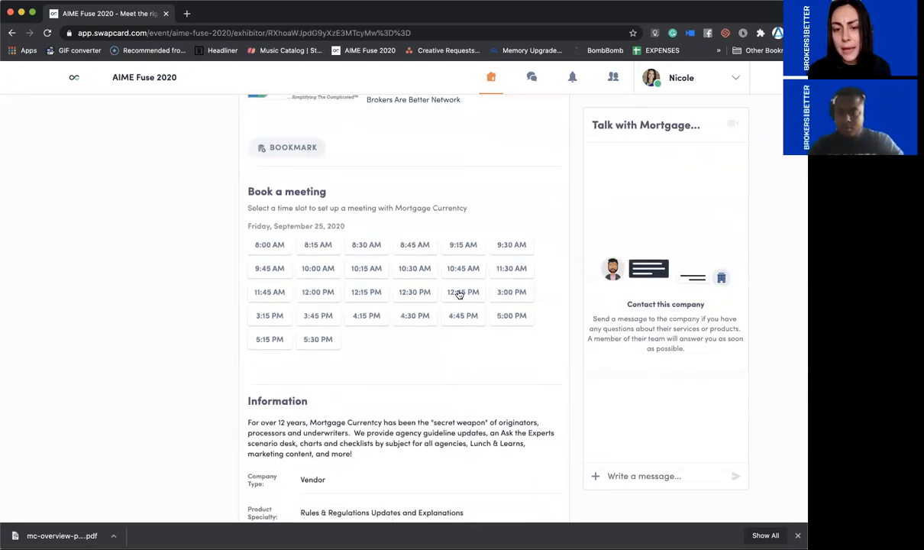
- Request a 12:45 PM online meeting with Mortgage Currency, message 'Thanks for connecting!'
{"action": "left_click", "coordinate": [463, 292]}
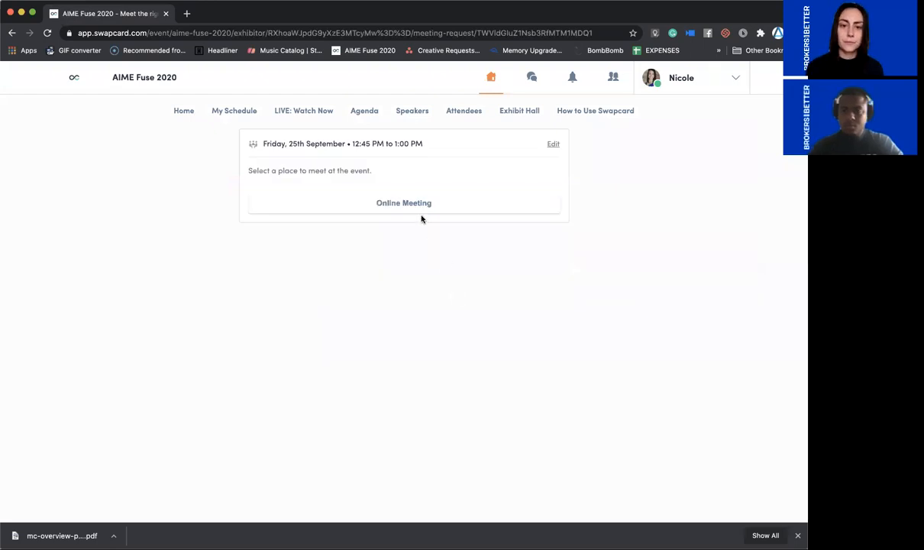
{"action": "left_click", "coordinate": [404, 202]}
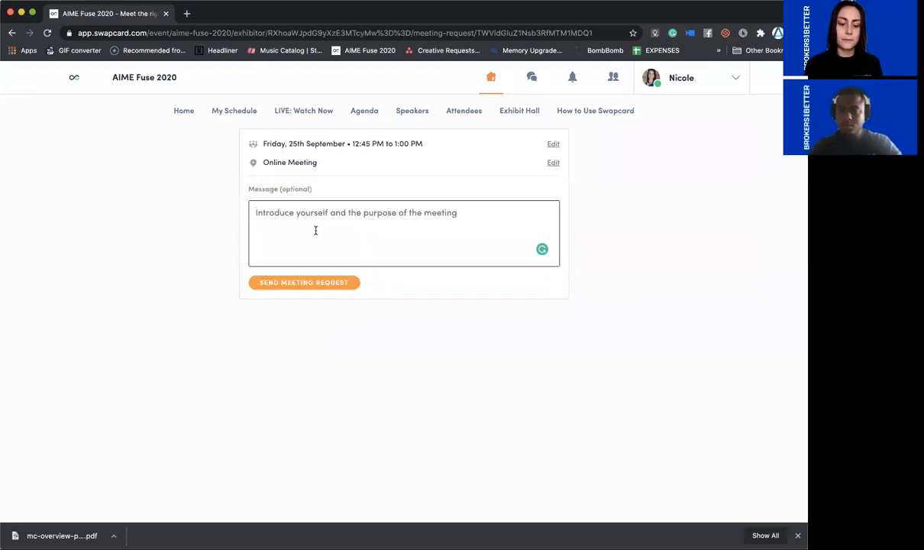
{"action": "type", "text": "Thanks for conn"}
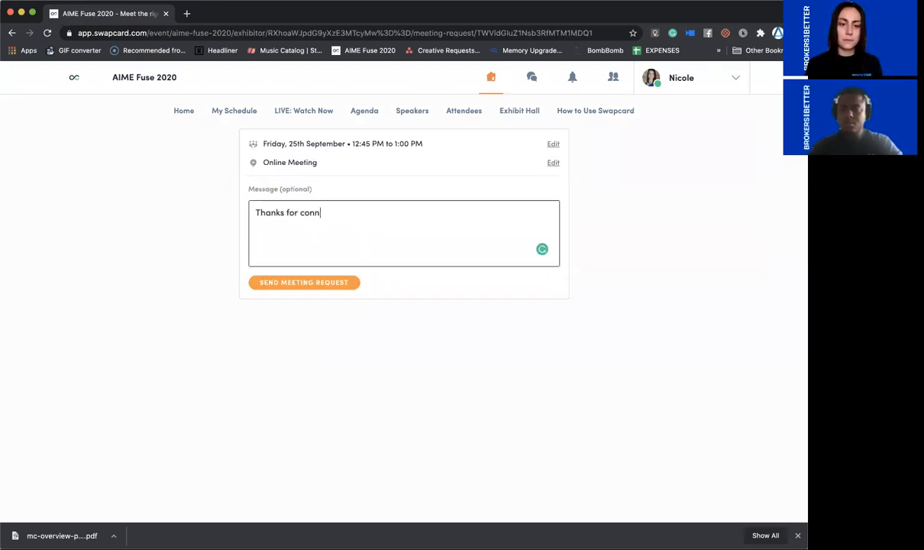
{"action": "type", "text": "ecting!"}
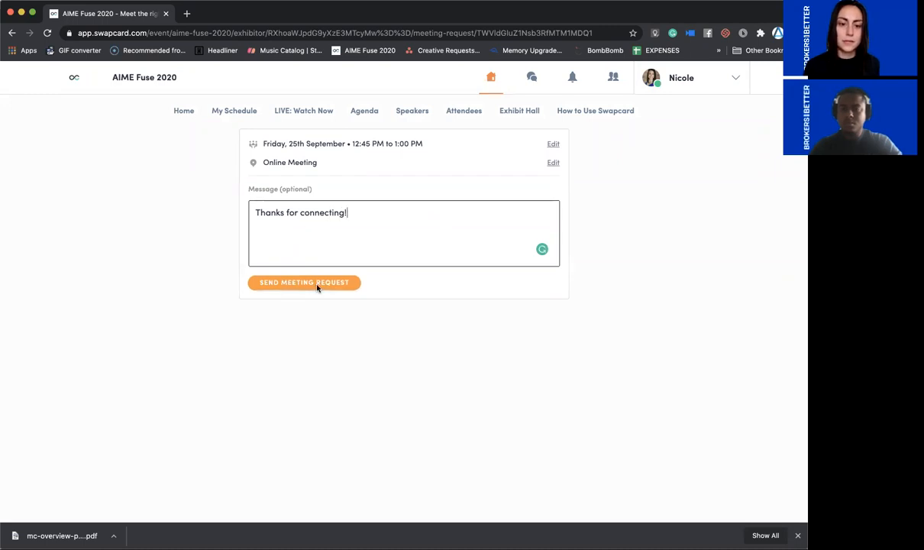
{"action": "left_click", "coordinate": [302, 282]}
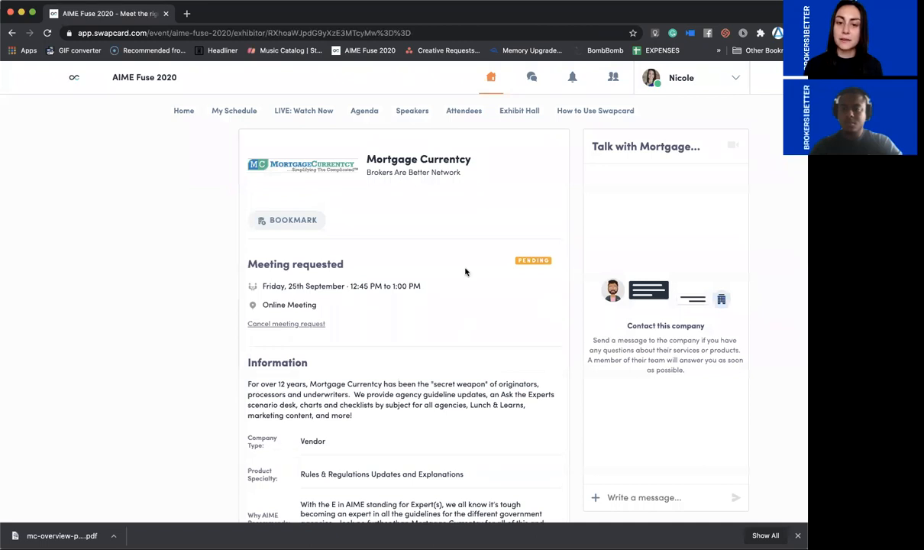
{"action": "mouse_move", "coordinate": [236, 110]}
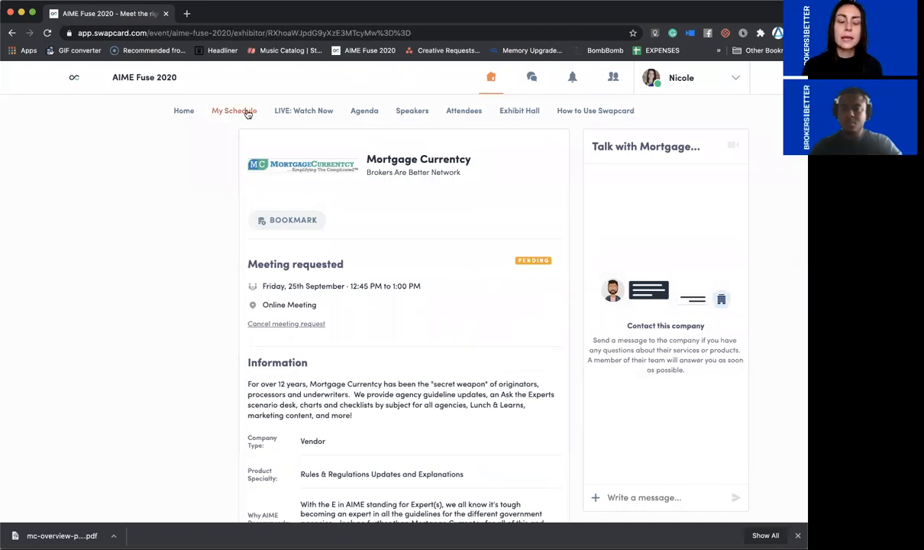
- Review My meetings in My Schedule: Friday's open slots and pending 12:45 PM request
{"action": "left_click", "coordinate": [234, 110]}
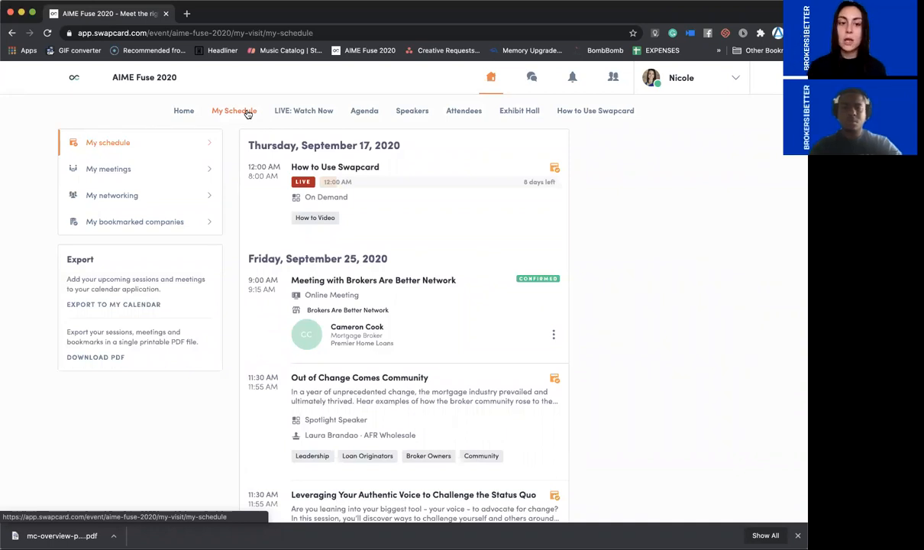
{"action": "left_click", "coordinate": [108, 168]}
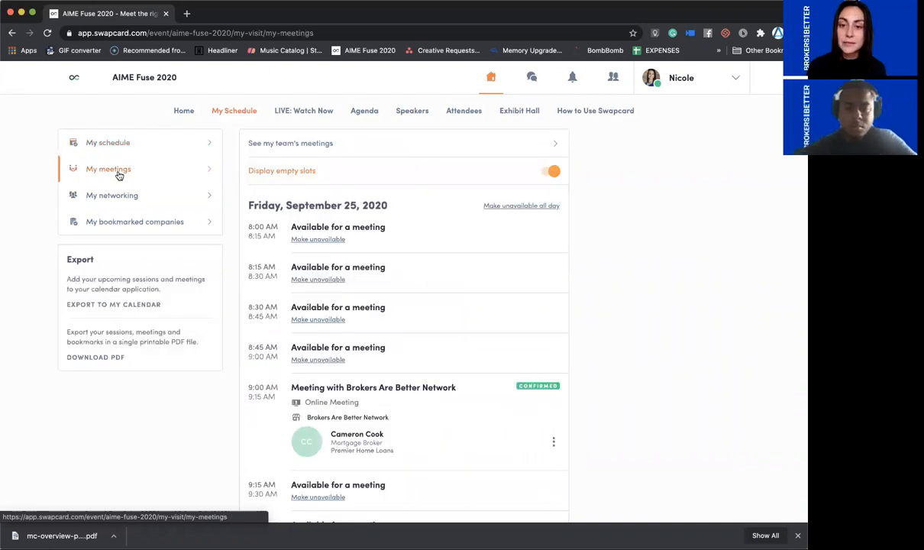
{"action": "scroll", "scroll_direction": "down", "scroll_amount": 3}
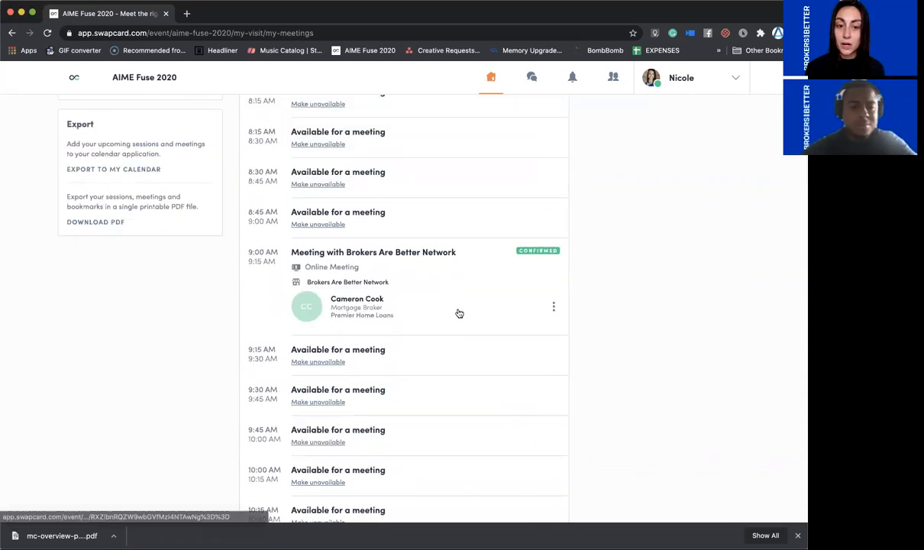
{"action": "scroll", "scroll_direction": "down", "scroll_amount": 3}
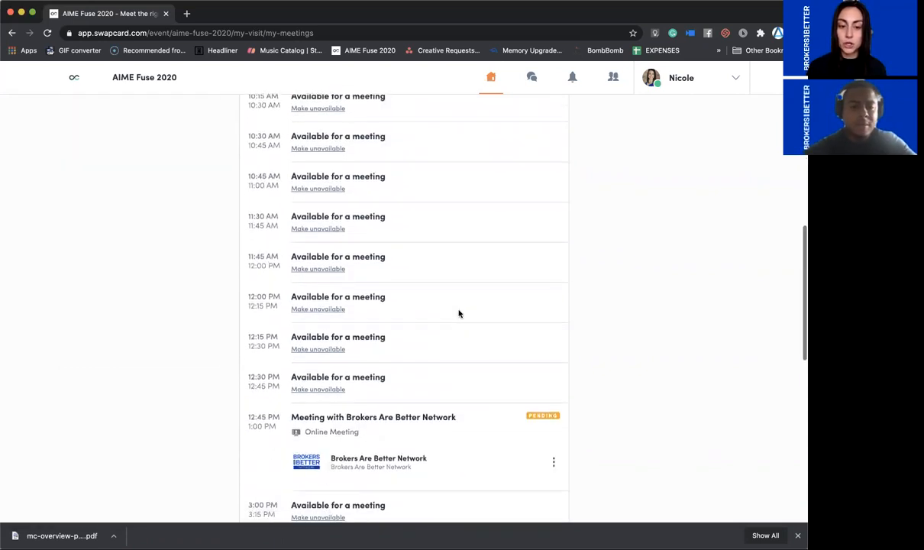
{"action": "scroll", "scroll_direction": "down", "scroll_amount": 3}
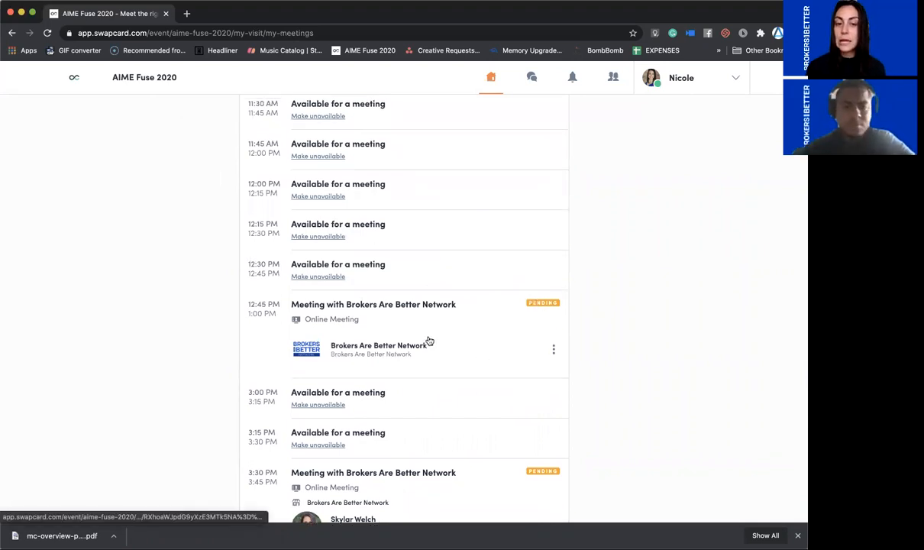
{"action": "scroll", "scroll_direction": "up", "scroll_amount": 3}
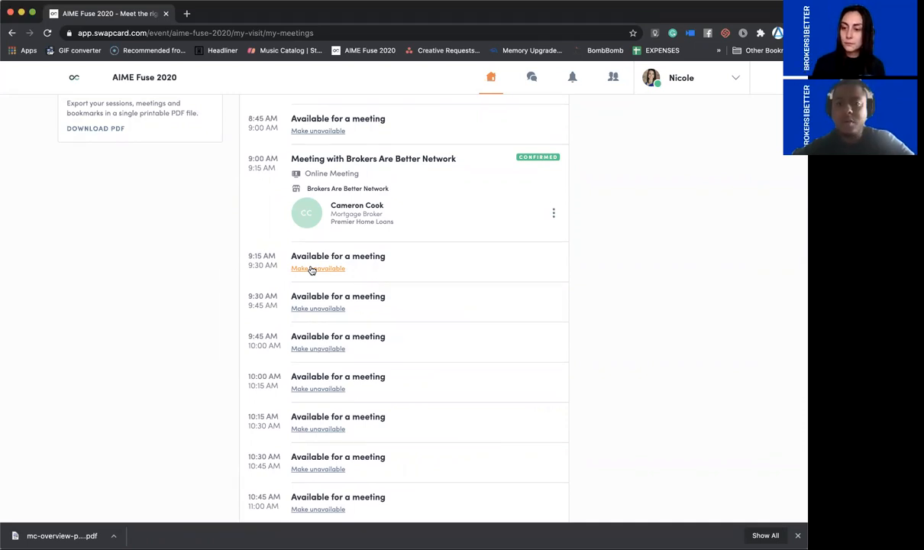
{"action": "mouse_move", "coordinate": [468, 281]}
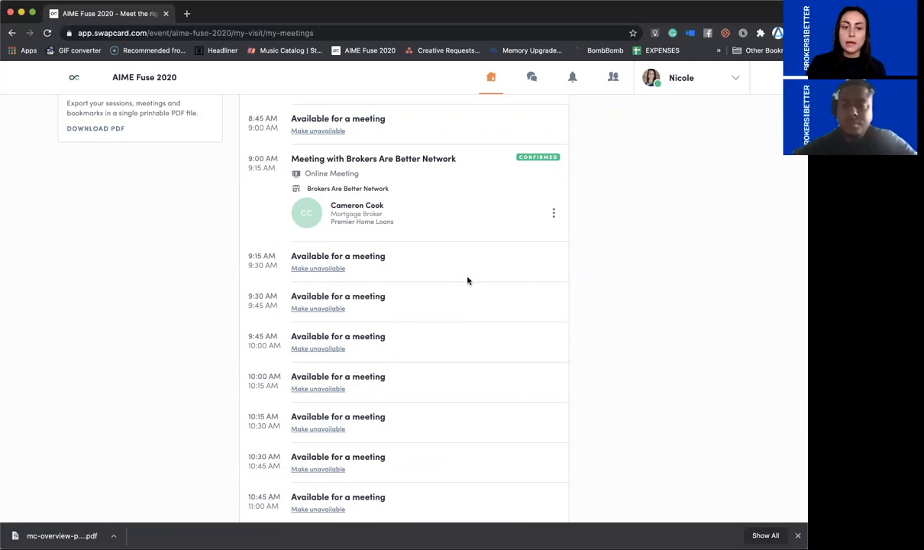
{"action": "mouse_move", "coordinate": [446, 311]}
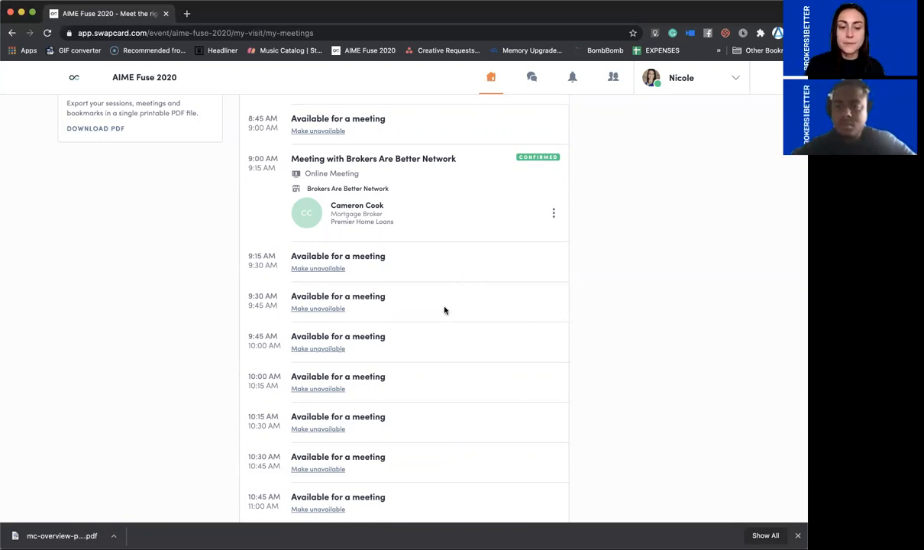
{"action": "scroll", "scroll_direction": "down", "scroll_amount": 3}
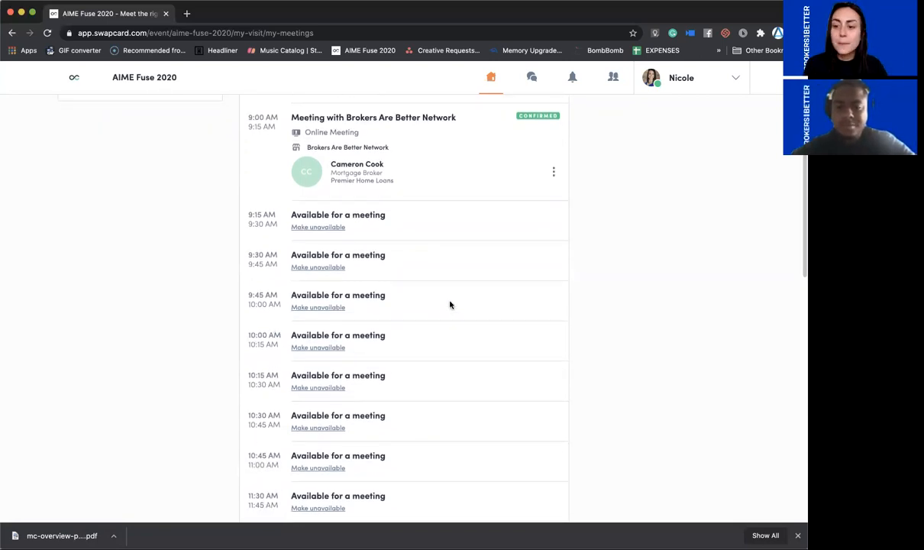
{"action": "mouse_move", "coordinate": [304, 359]}
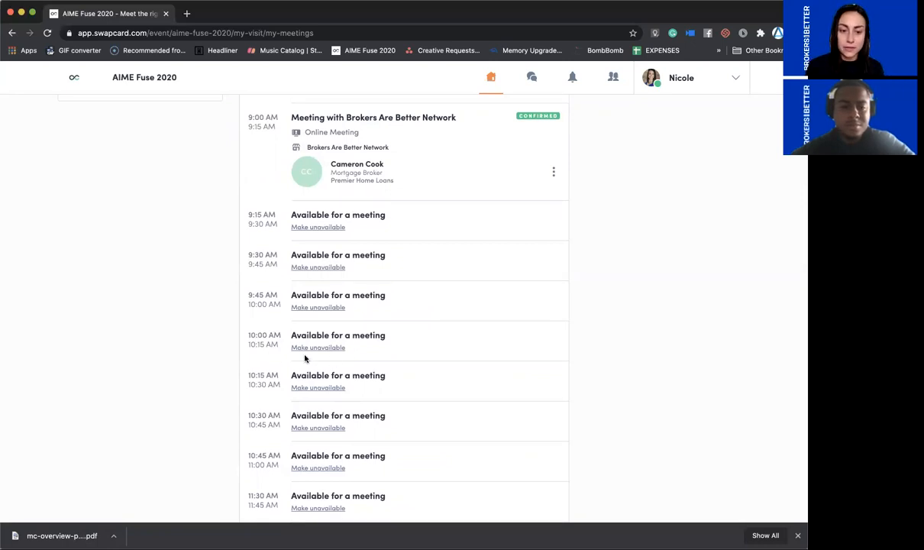
- Mark the 10:00 AM slot unavailable and return to the event home page
{"action": "left_click", "coordinate": [318, 349]}
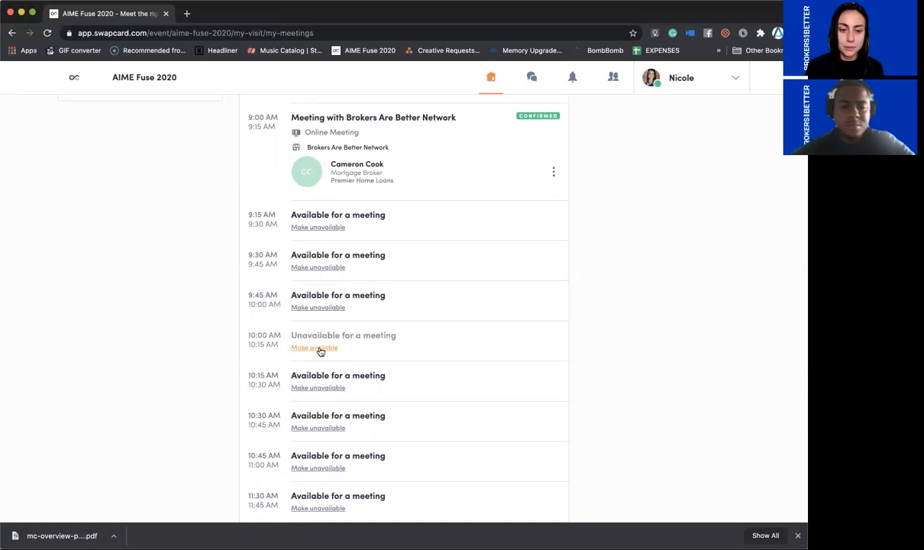
{"action": "left_click", "coordinate": [315, 349]}
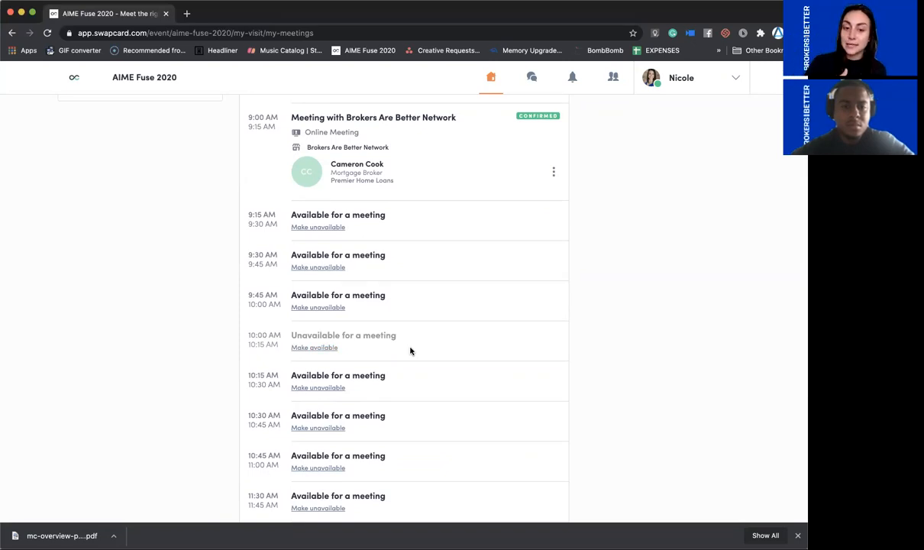
{"action": "mouse_move", "coordinate": [419, 205]}
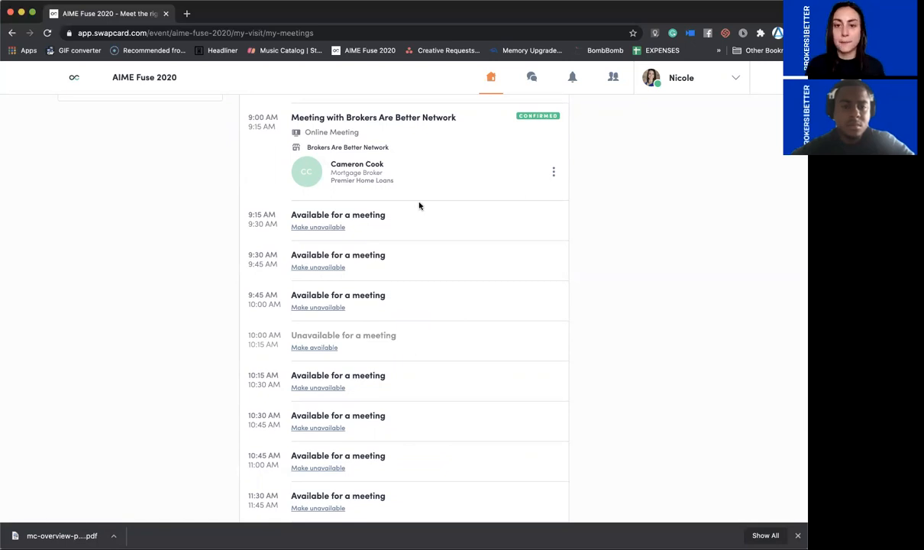
{"action": "left_click", "coordinate": [489, 76]}
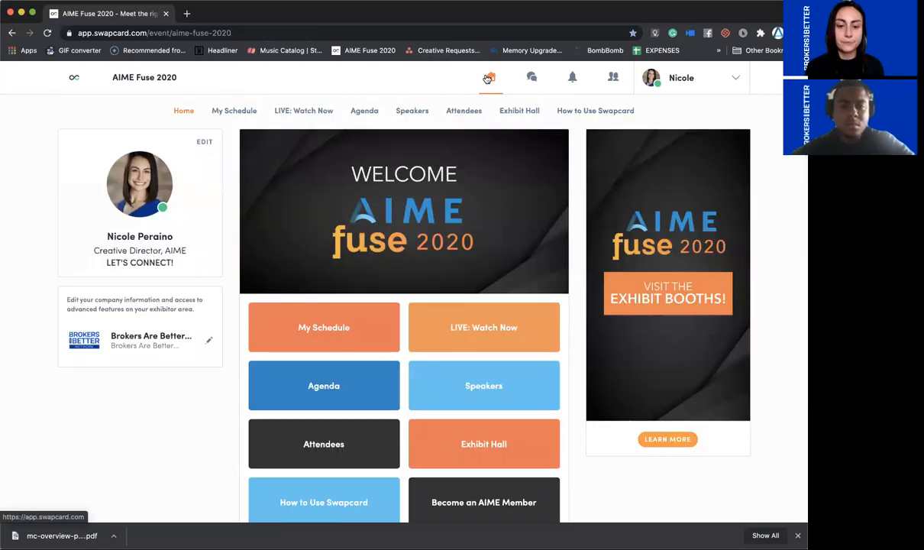
{"action": "mouse_move", "coordinate": [456, 339]}
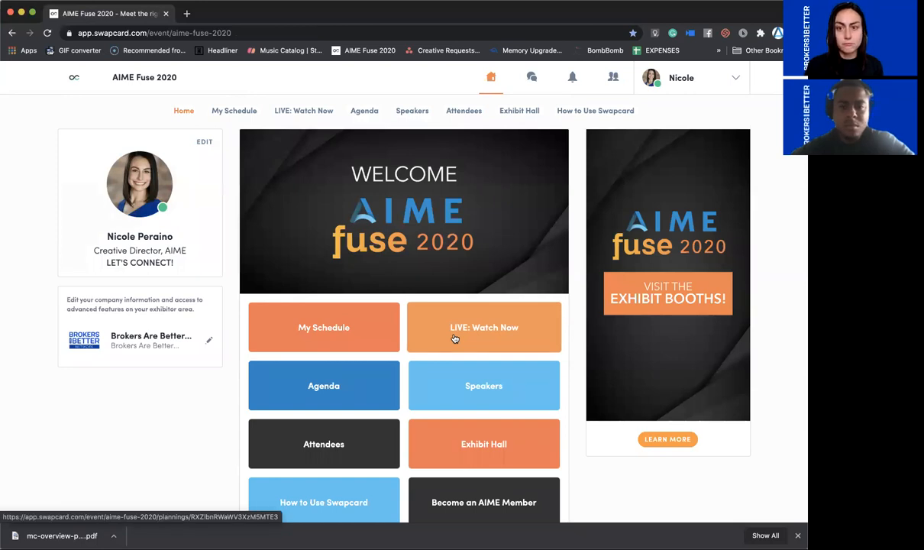
{"action": "scroll", "scroll_direction": "down", "scroll_amount": 3}
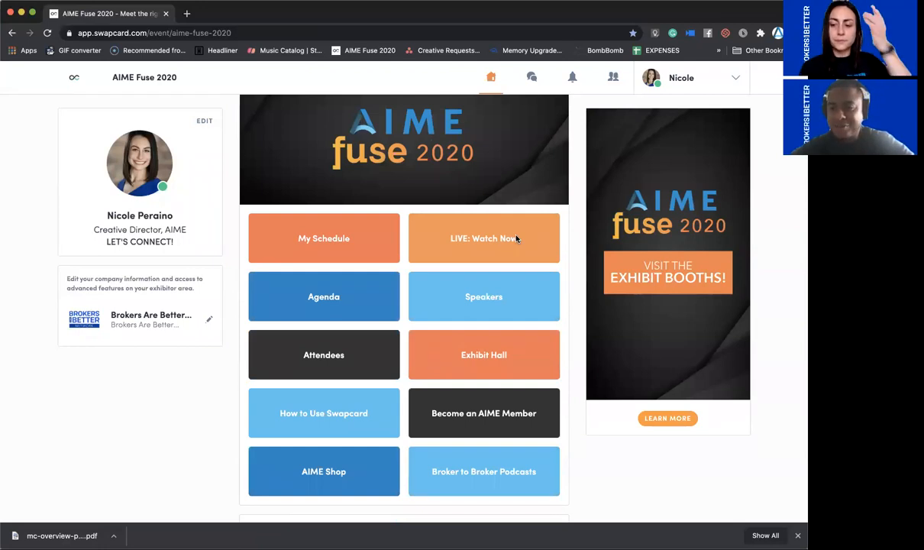
{"action": "mouse_move", "coordinate": [444, 306]}
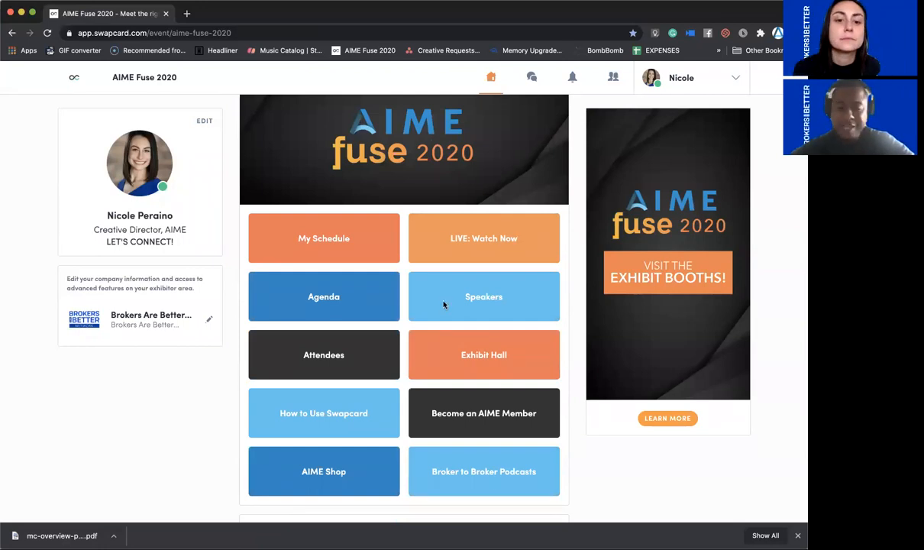
{"action": "mouse_move", "coordinate": [492, 236]}
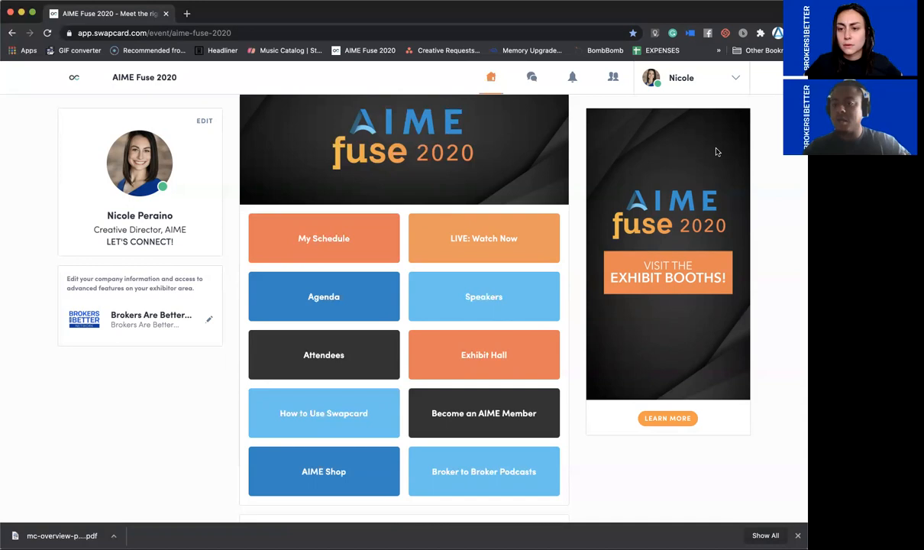
{"action": "mouse_move", "coordinate": [701, 234]}
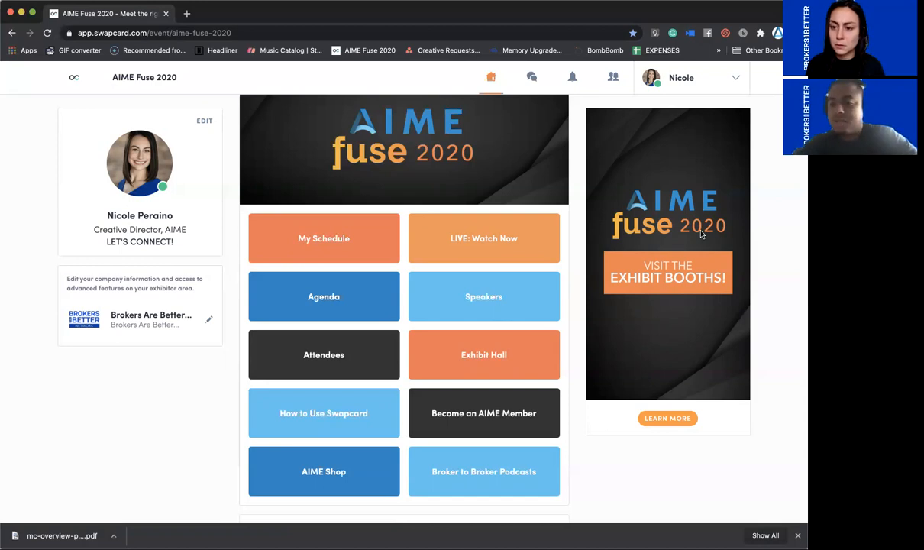
{"action": "mouse_move", "coordinate": [761, 246]}
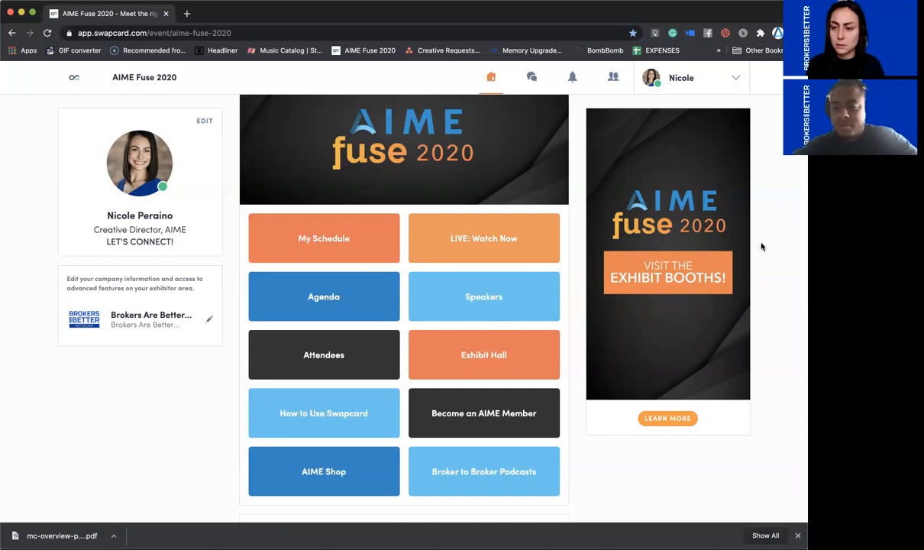
{"action": "mouse_move", "coordinate": [672, 371]}
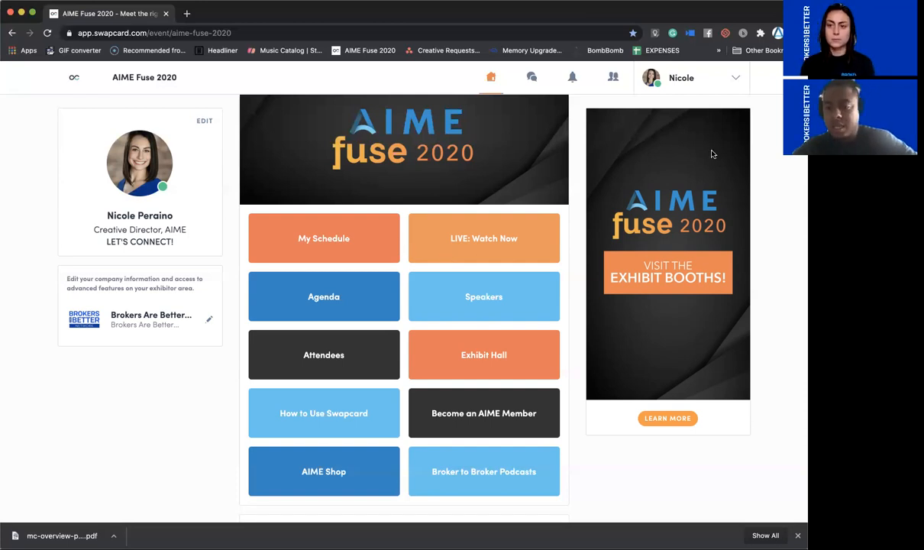
{"action": "mouse_move", "coordinate": [746, 353]}
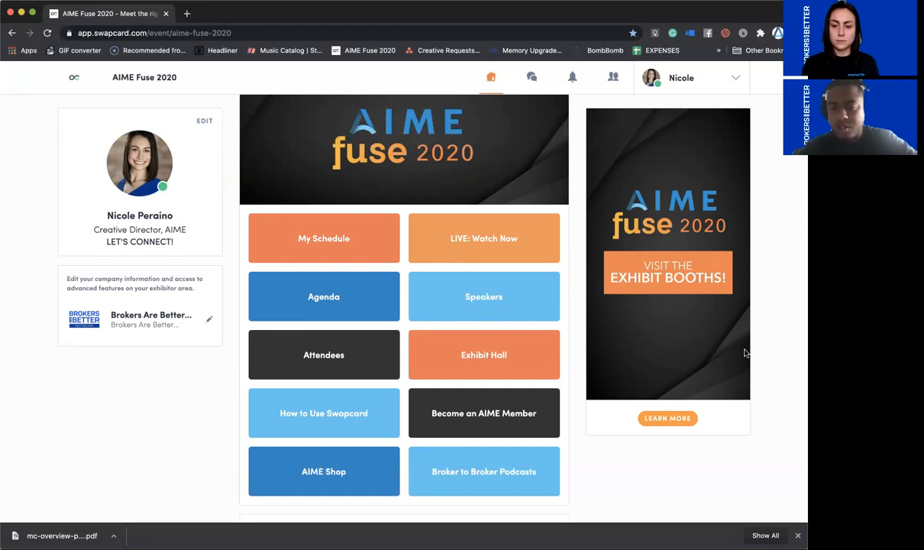
{"action": "mouse_move", "coordinate": [754, 385]}
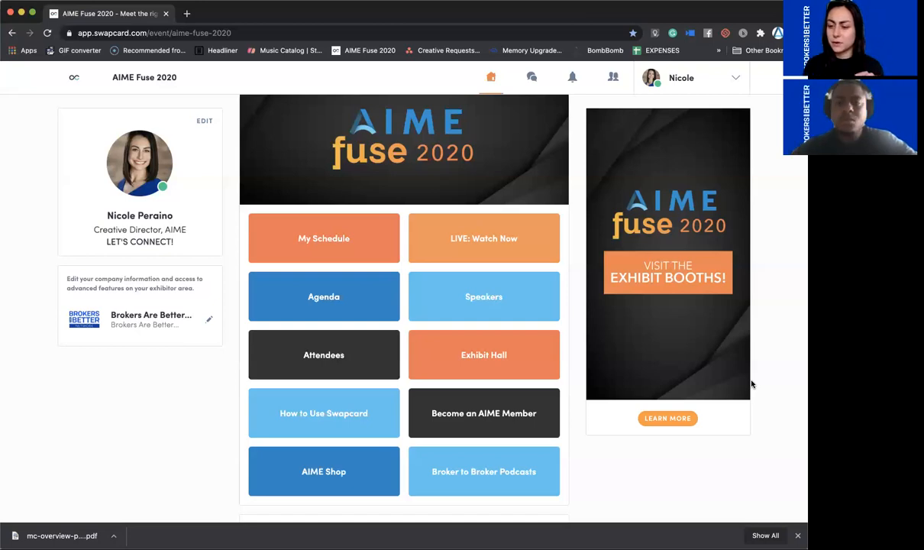
{"action": "mouse_move", "coordinate": [166, 63]}
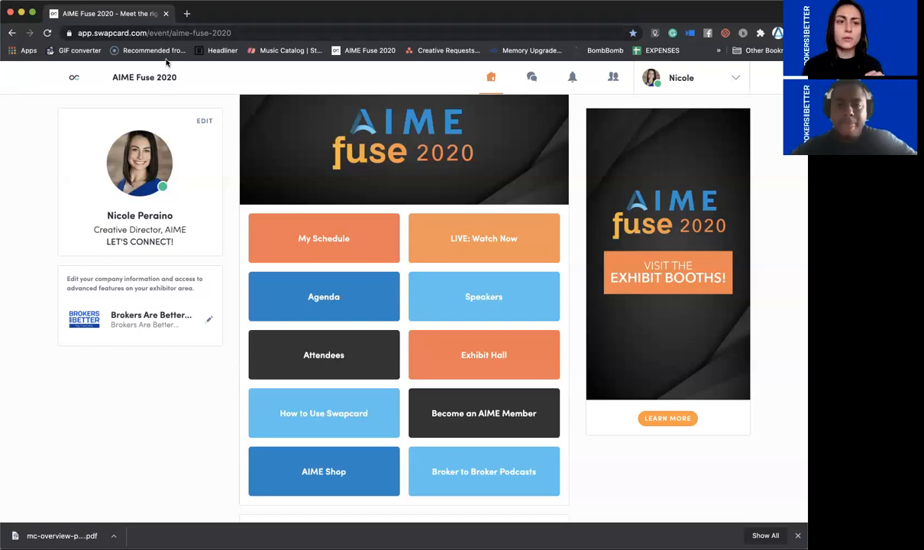
{"action": "mouse_move", "coordinate": [669, 165]}
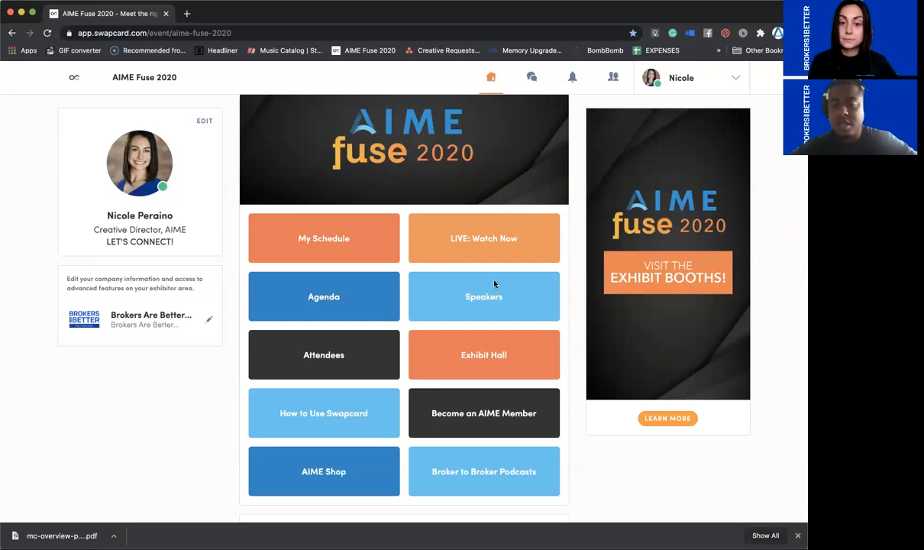
{"action": "mouse_move", "coordinate": [468, 265]}
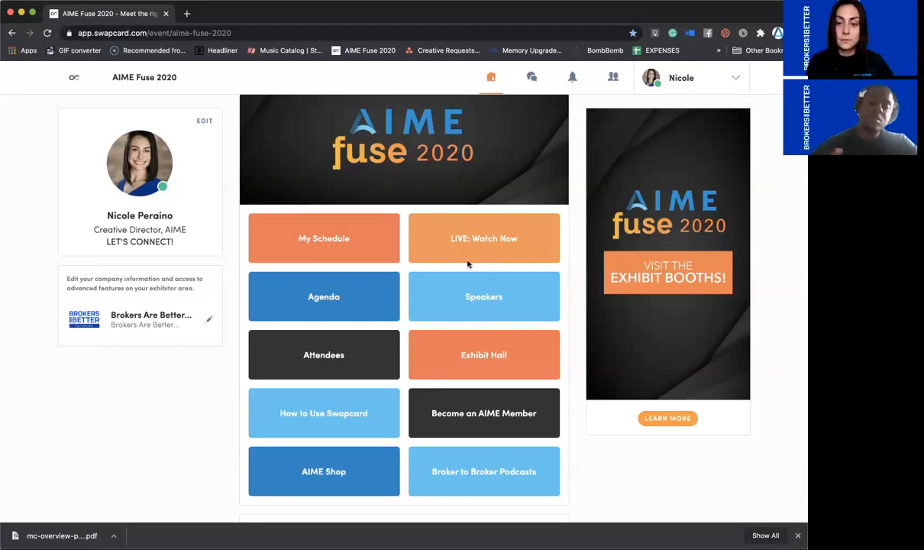
{"action": "mouse_move", "coordinate": [672, 104]}
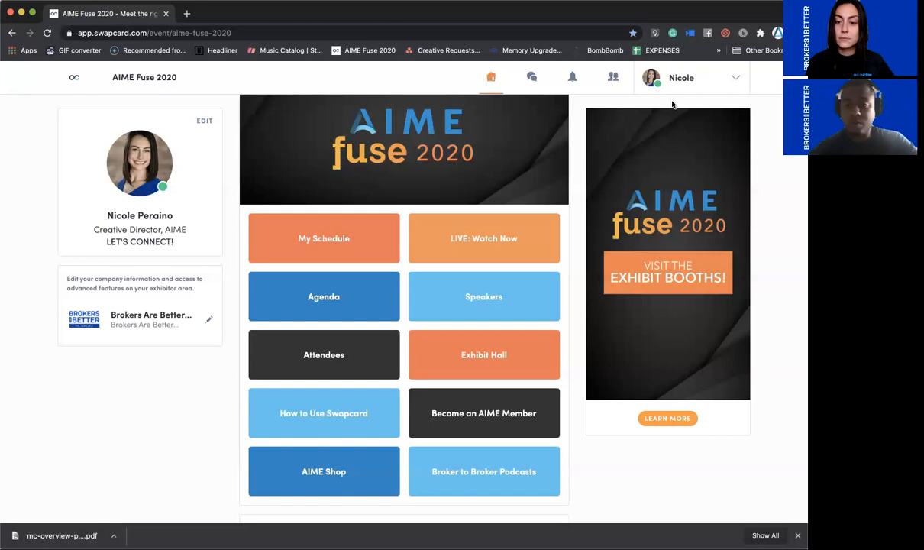
{"action": "mouse_move", "coordinate": [725, 311]}
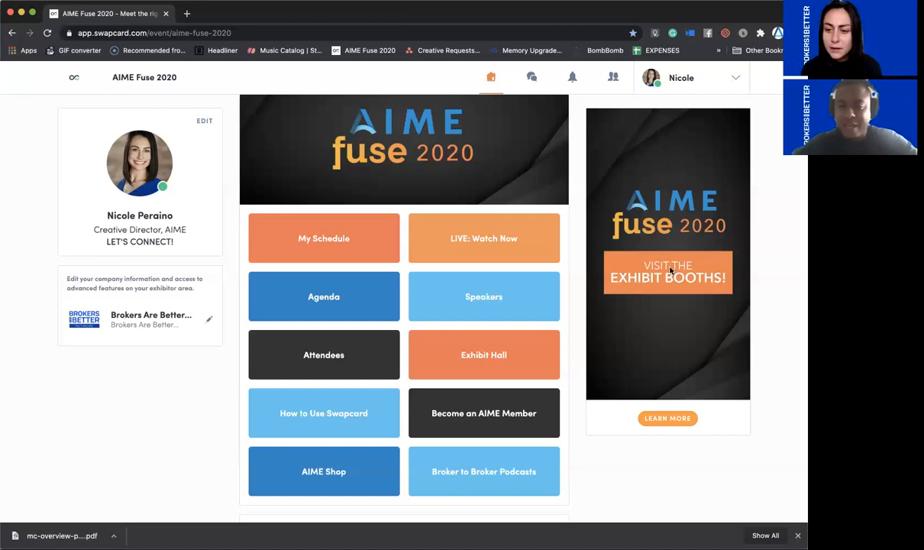
{"action": "mouse_move", "coordinate": [171, 456]}
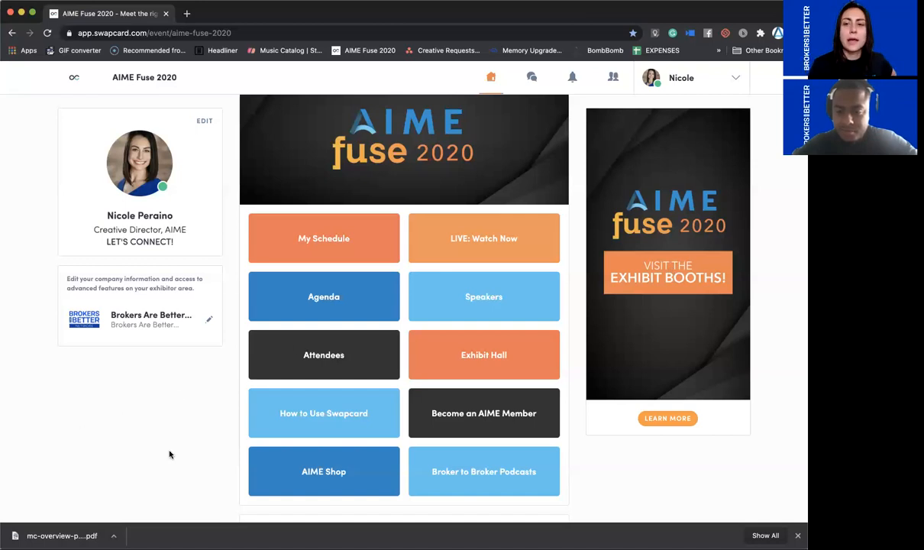
{"action": "mouse_move", "coordinate": [695, 80]}
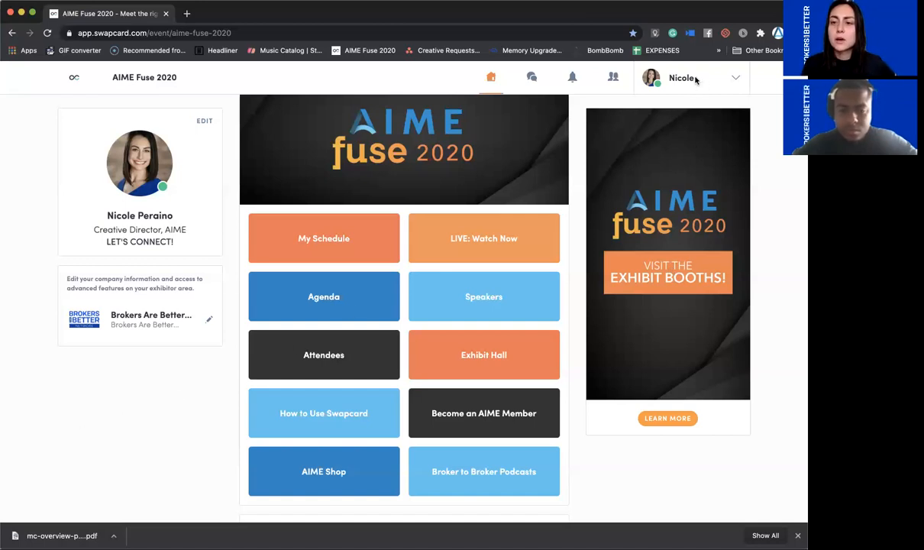
- Go to your own attendee profile from the account menu
{"action": "left_click", "coordinate": [694, 76]}
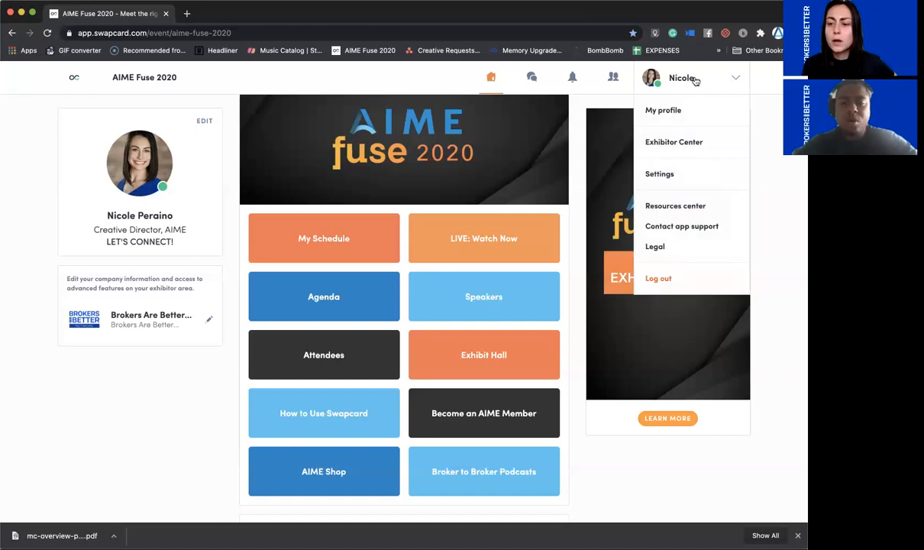
{"action": "left_click", "coordinate": [663, 110]}
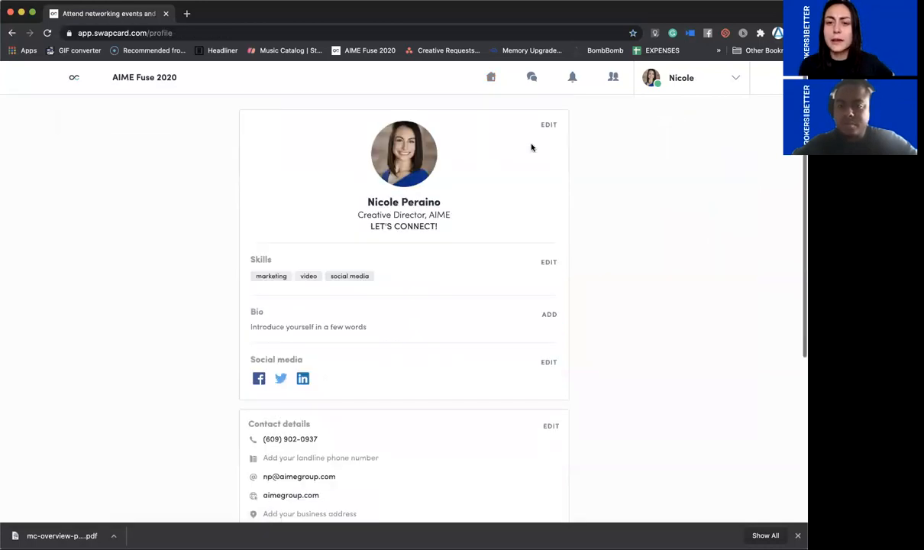
{"action": "mouse_move", "coordinate": [359, 91]}
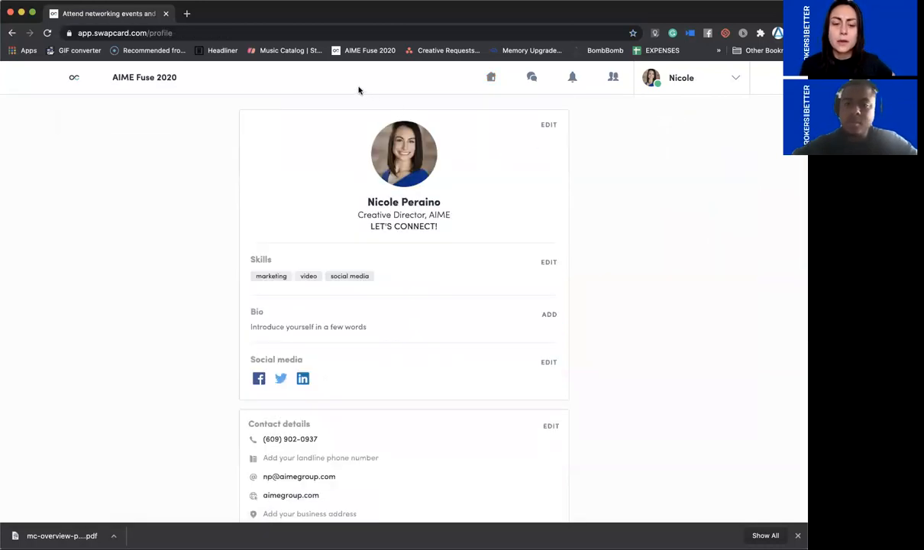
{"action": "mouse_move", "coordinate": [649, 379]}
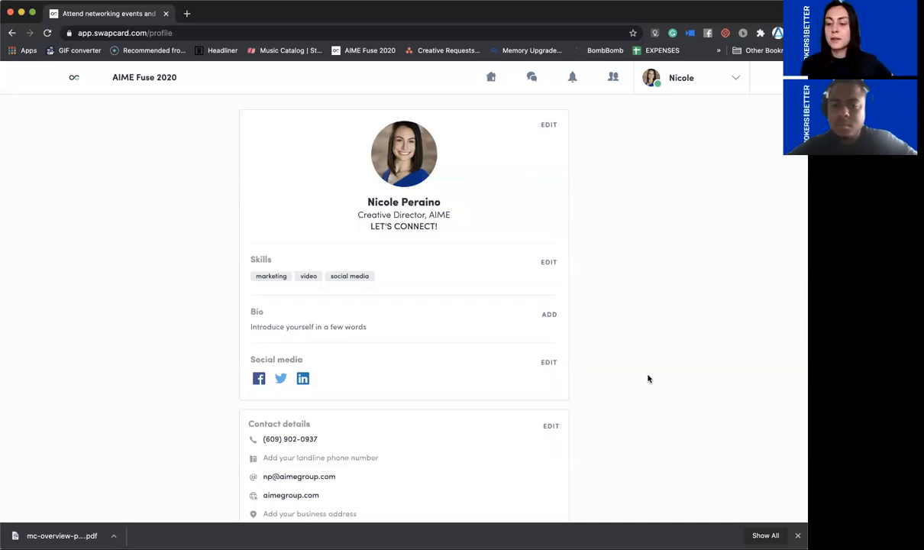
{"action": "mouse_move", "coordinate": [440, 227]}
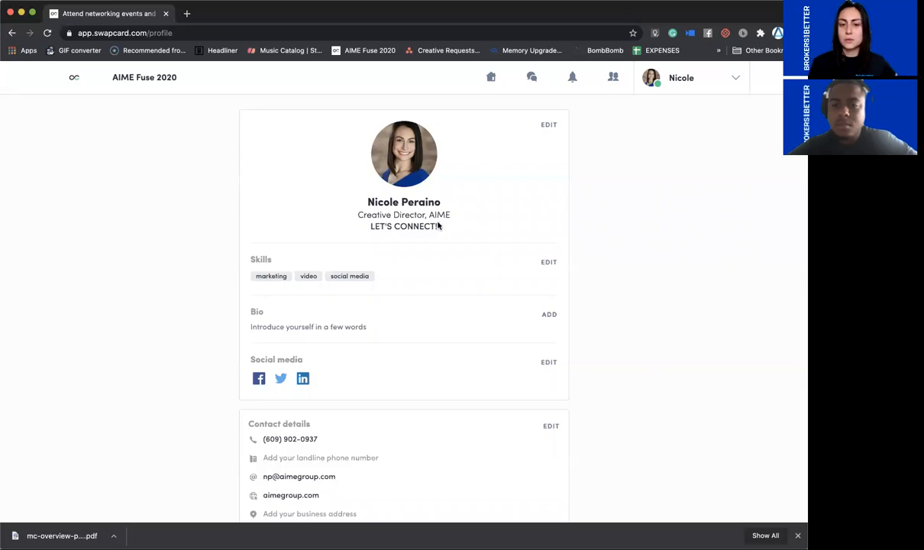
- Edit the top profile card to reach the My main information panel
{"action": "left_click", "coordinate": [548, 125]}
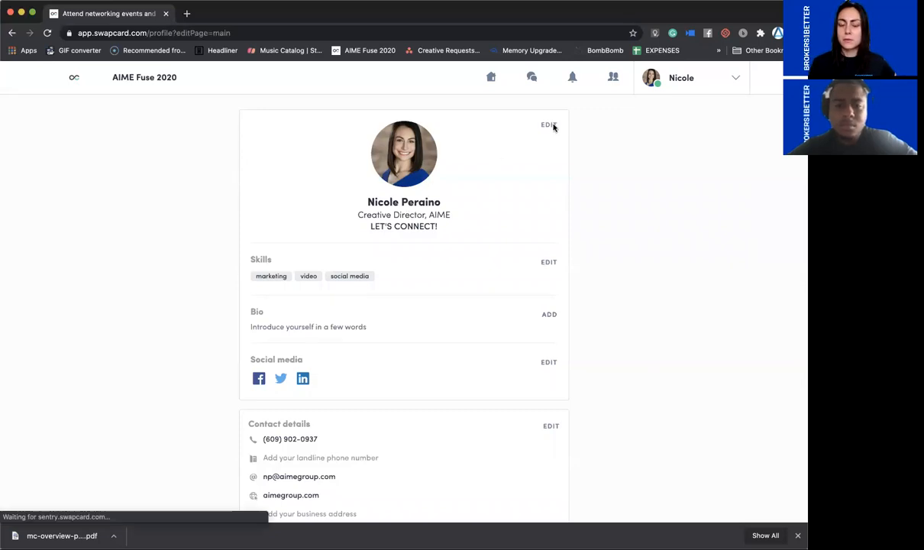
{"action": "left_click", "coordinate": [550, 125]}
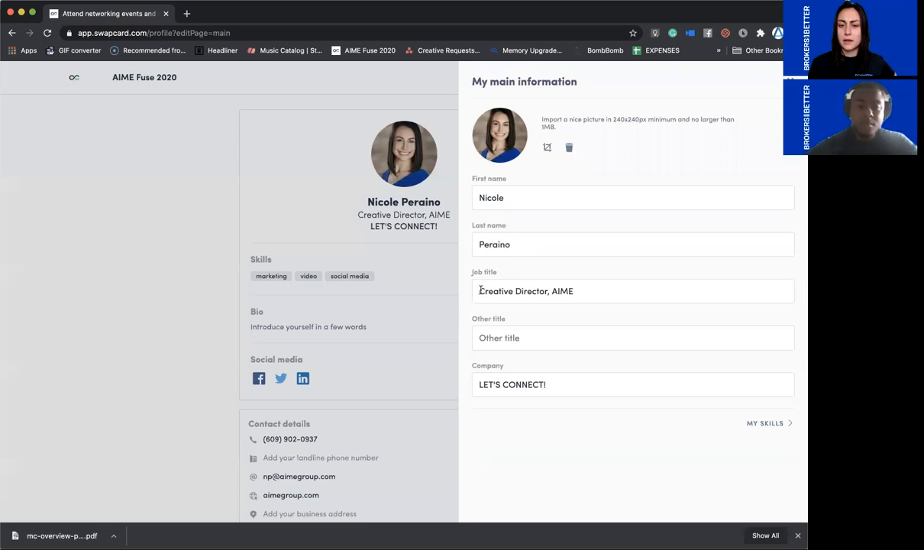
- Replace the company field with 'AIME', then with 'LET'S CONNECT'
{"action": "triple_click", "coordinate": [526, 290]}
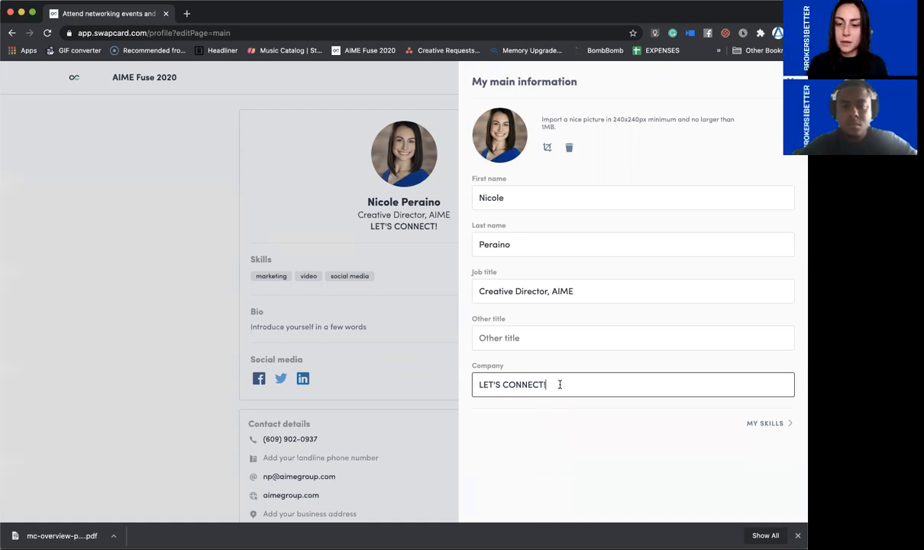
{"action": "type", "text": "AIME"}
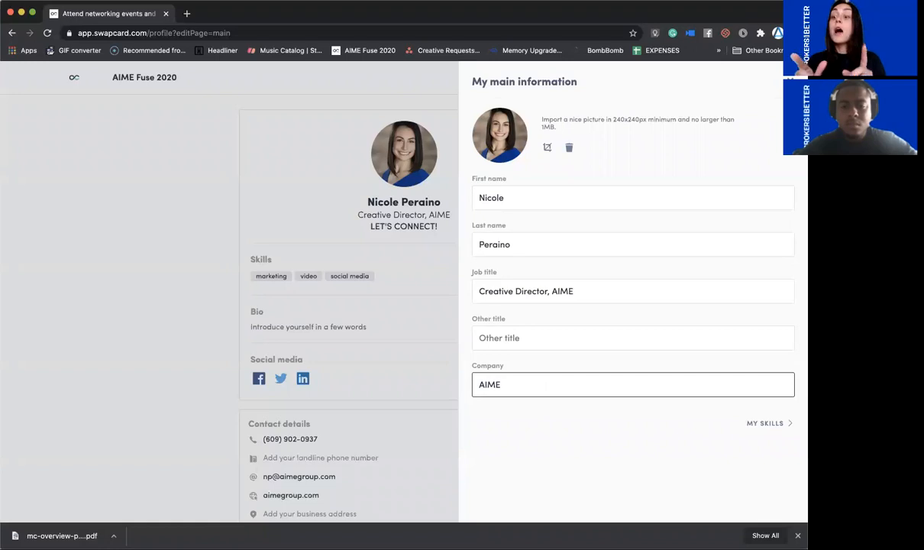
{"action": "mouse_move", "coordinate": [455, 413]}
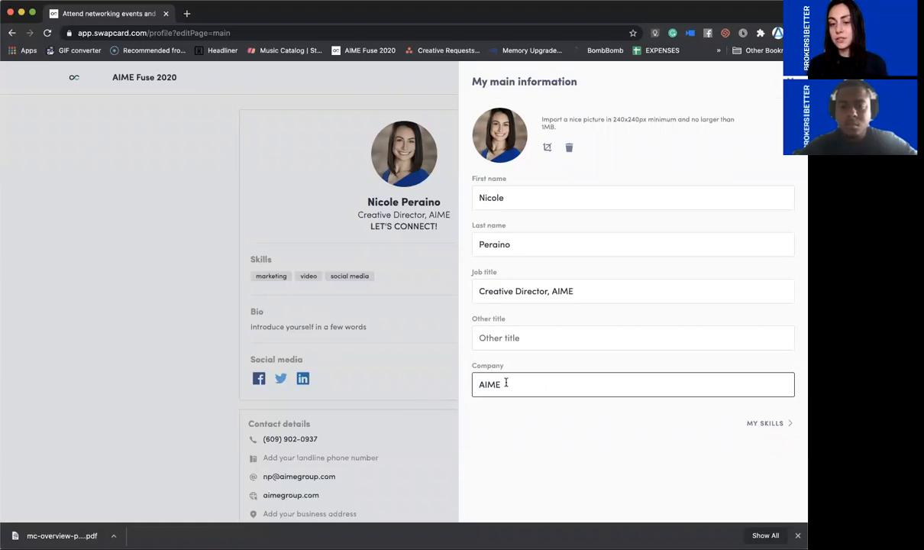
{"action": "type", "text": "LET'S"}
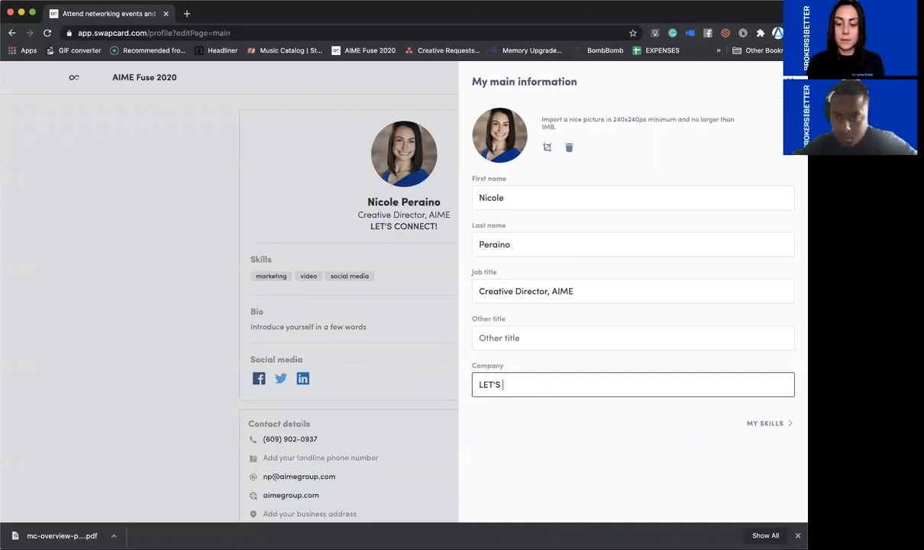
{"action": "type", "text": "CONNECT"}
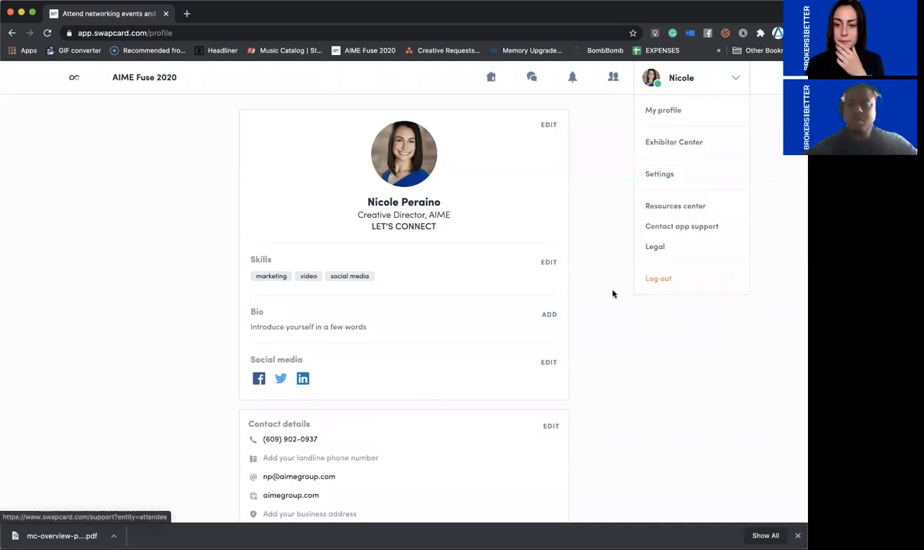
{"action": "left_click", "coordinate": [681, 77]}
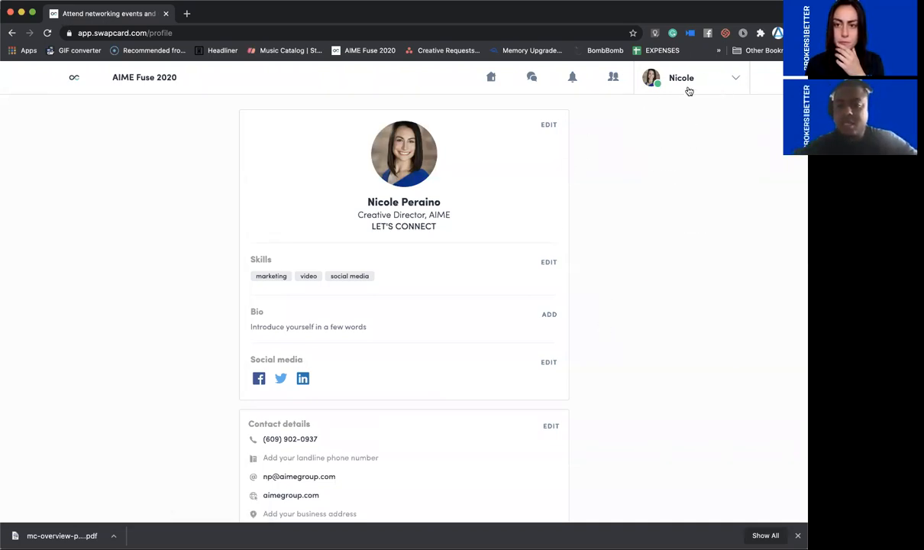
{"action": "left_click", "coordinate": [681, 77]}
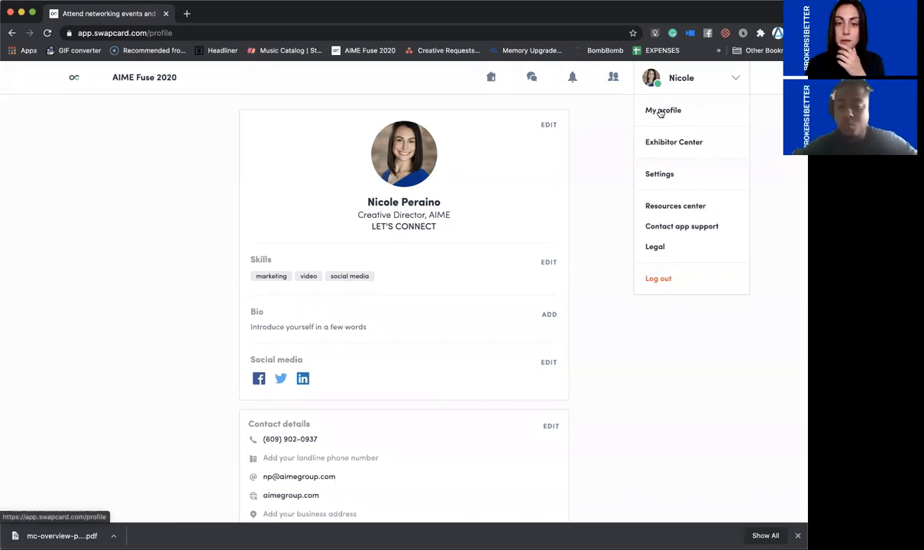
{"action": "left_click", "coordinate": [663, 110]}
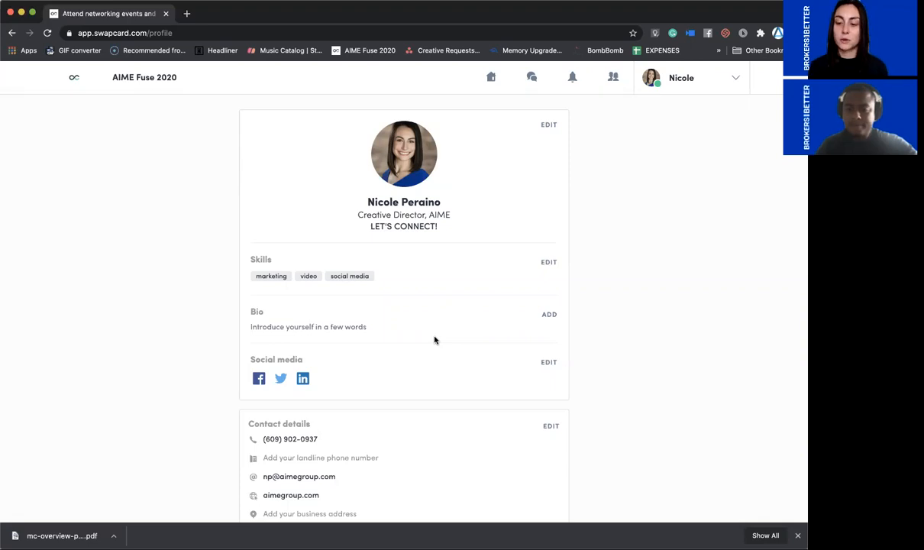
{"action": "mouse_move", "coordinate": [609, 474]}
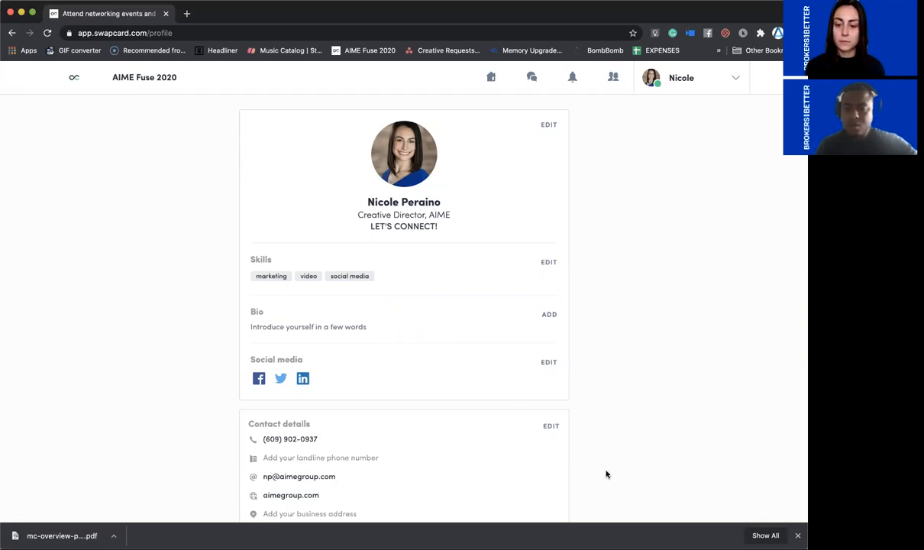
{"action": "mouse_move", "coordinate": [547, 374]}
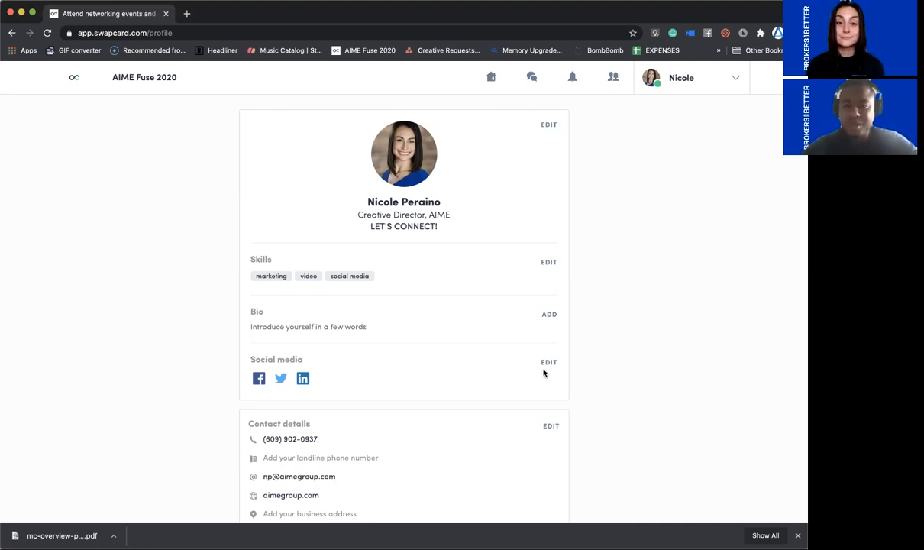
- Return to the AIME Fuse 2020 event home page and browse its welcome content
{"action": "left_click", "coordinate": [492, 77]}
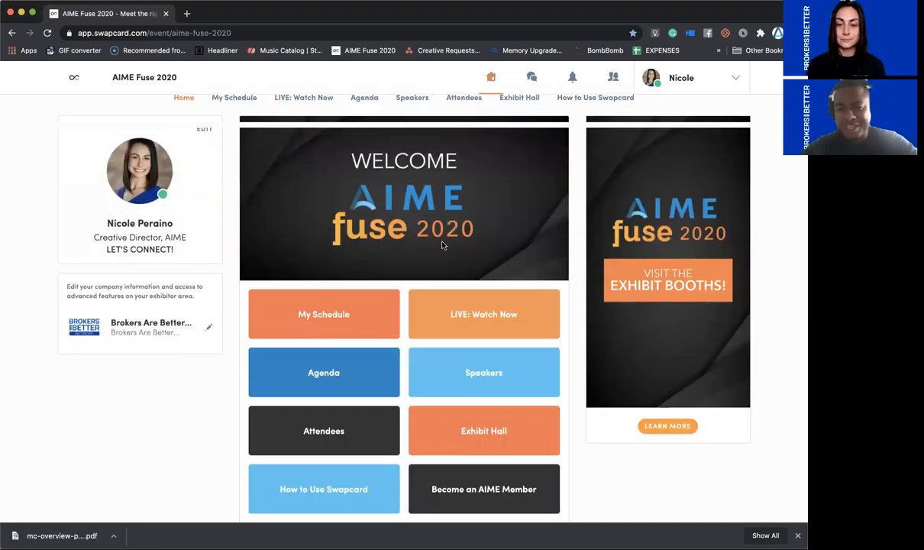
{"action": "scroll", "scroll_direction": "down", "scroll_amount": 3}
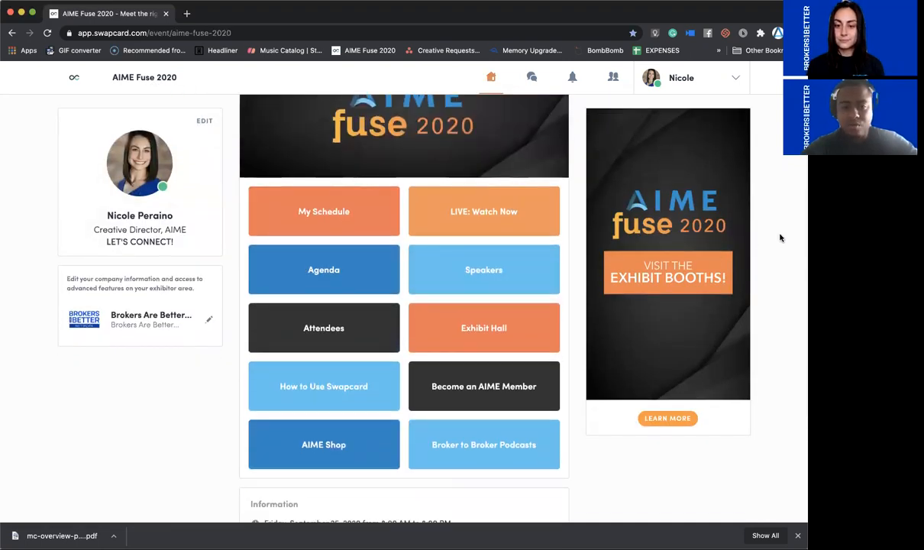
{"action": "scroll", "scroll_direction": "down", "scroll_amount": 3}
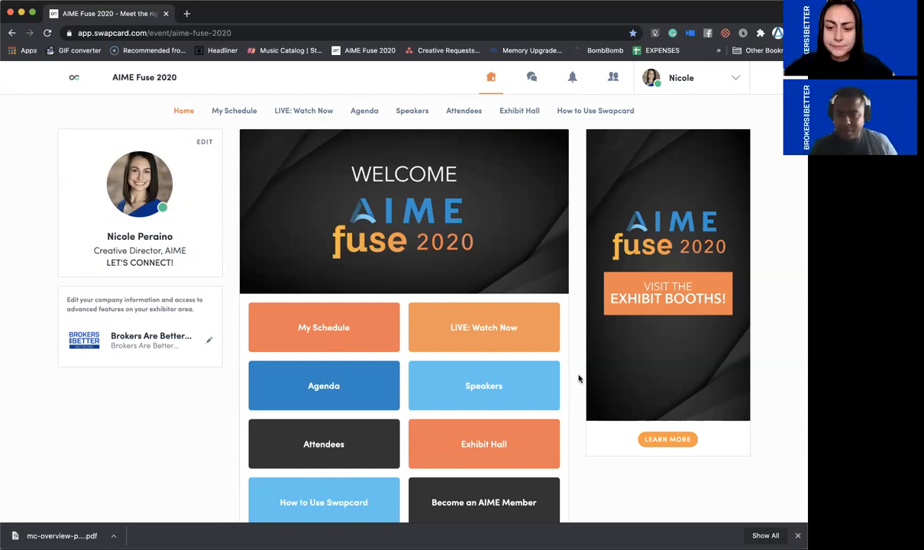
{"action": "mouse_move", "coordinate": [741, 469]}
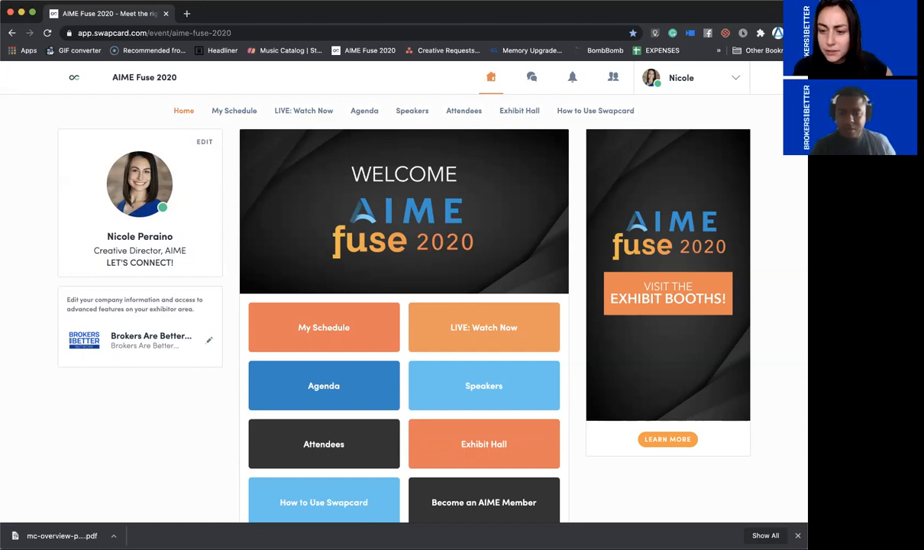
{"action": "mouse_move", "coordinate": [431, 254]}
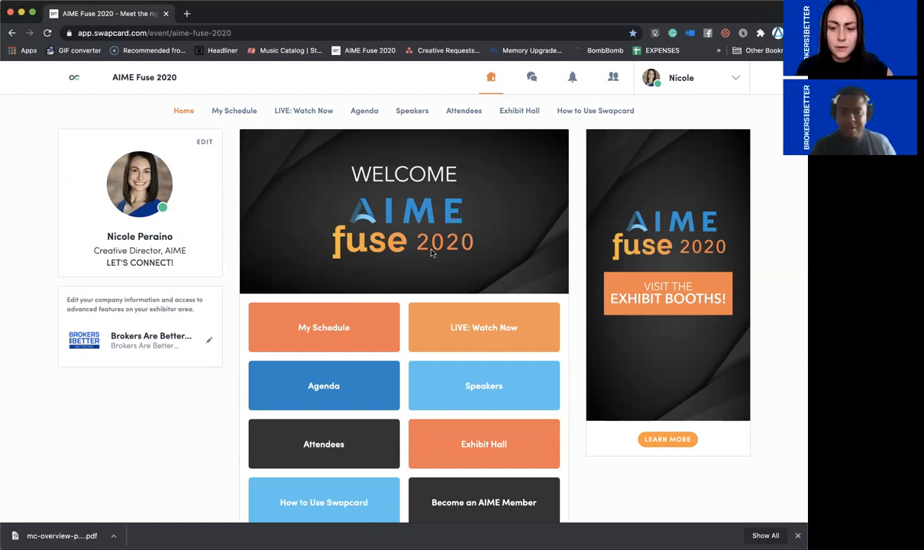
{"action": "mouse_move", "coordinate": [581, 350]}
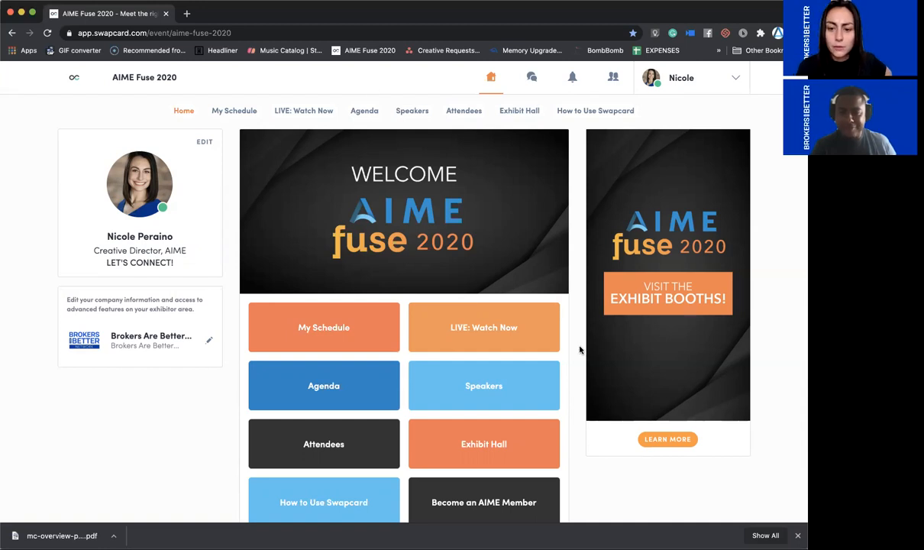
{"action": "mouse_move", "coordinate": [572, 384]}
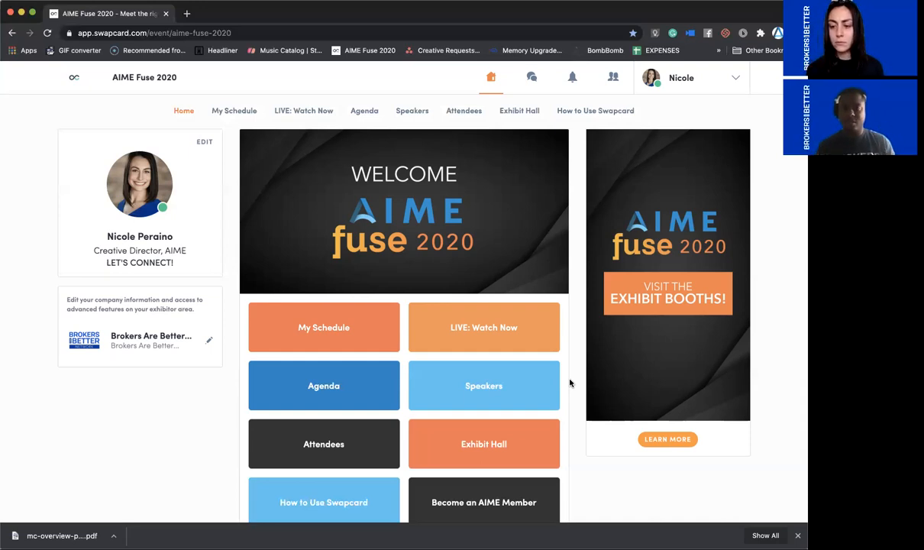
{"action": "mouse_move", "coordinate": [640, 283]}
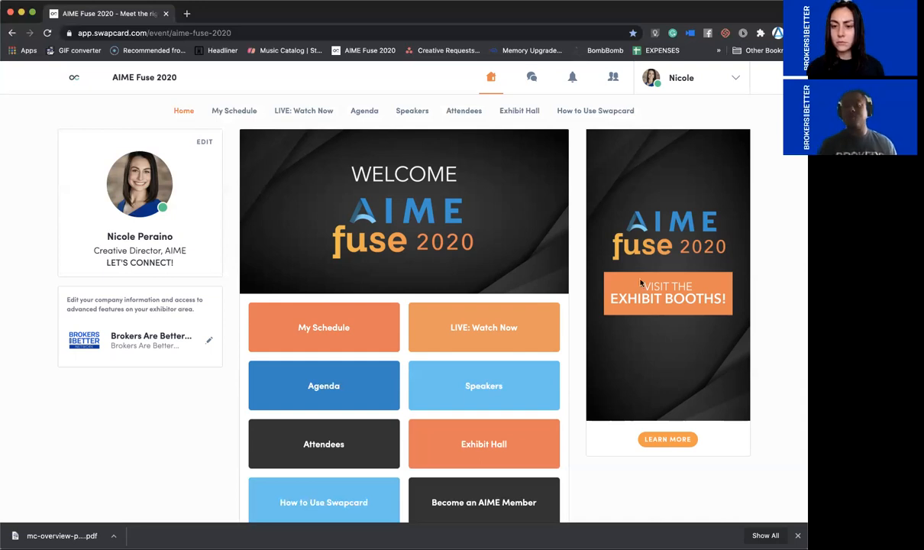
{"action": "mouse_move", "coordinate": [644, 315]}
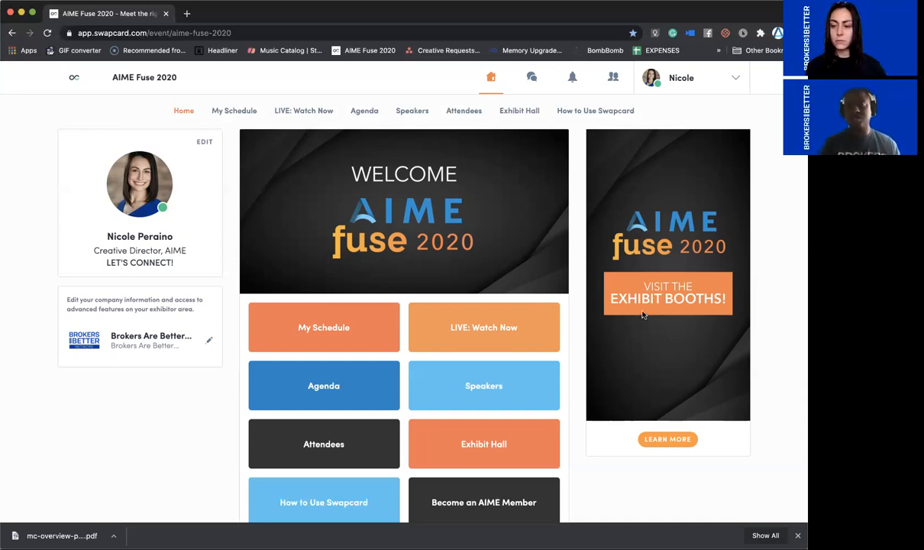
{"action": "mouse_move", "coordinate": [633, 392]}
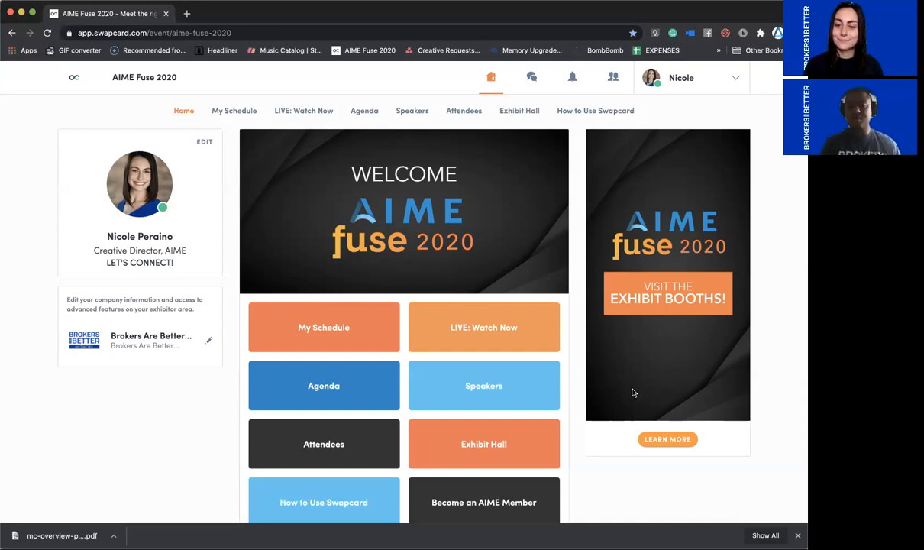
{"action": "mouse_move", "coordinate": [625, 419]}
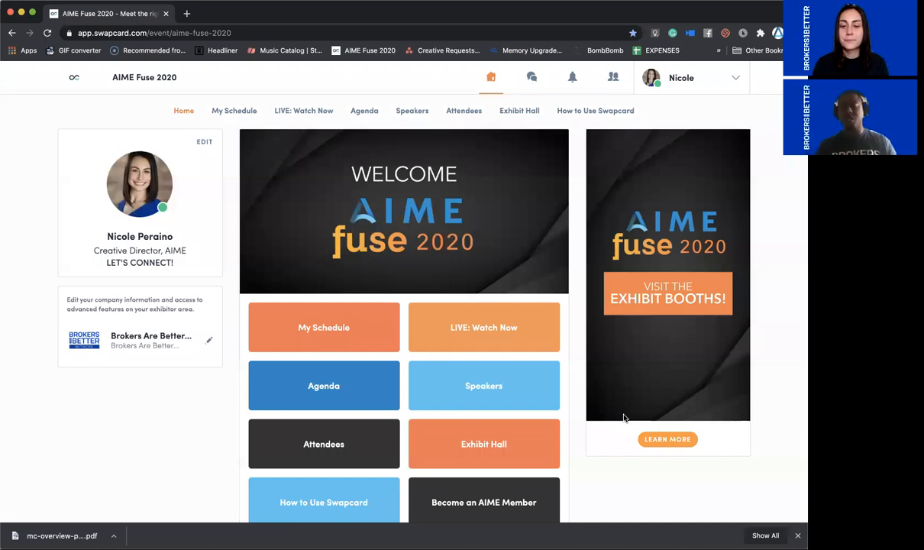
{"action": "mouse_move", "coordinate": [575, 411]}
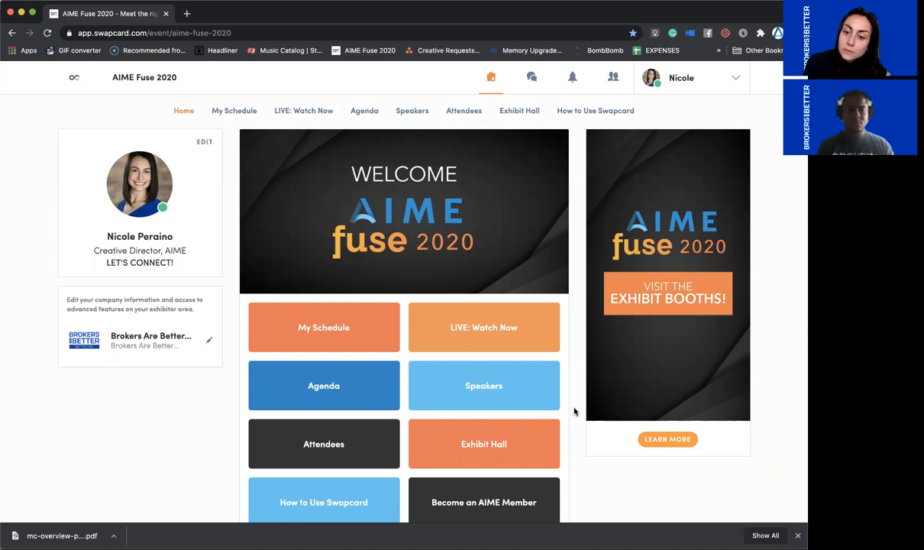
{"action": "mouse_move", "coordinate": [694, 297]}
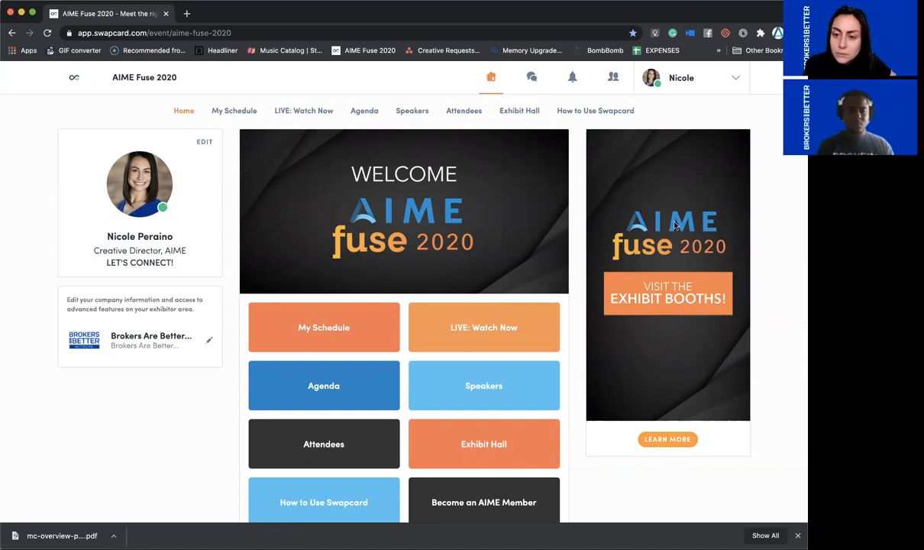
{"action": "mouse_move", "coordinate": [655, 300]}
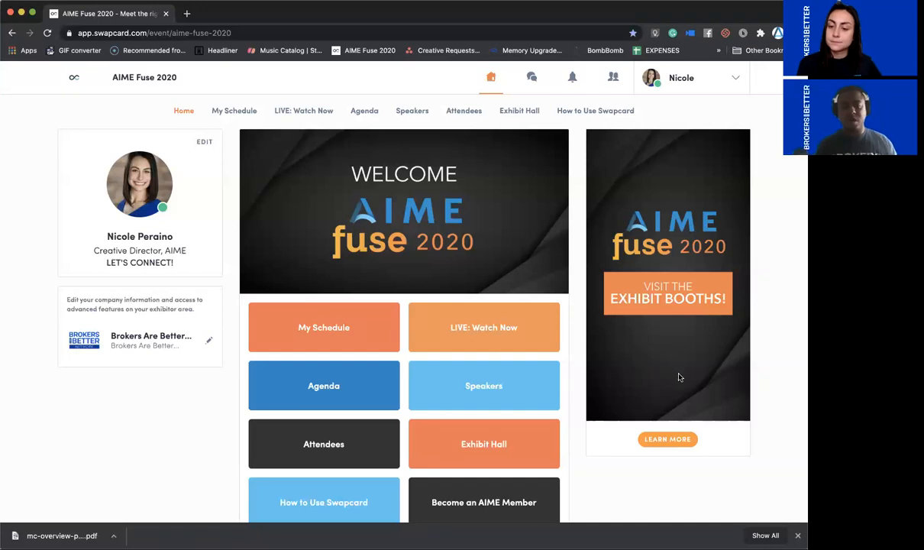
{"action": "mouse_move", "coordinate": [636, 422]}
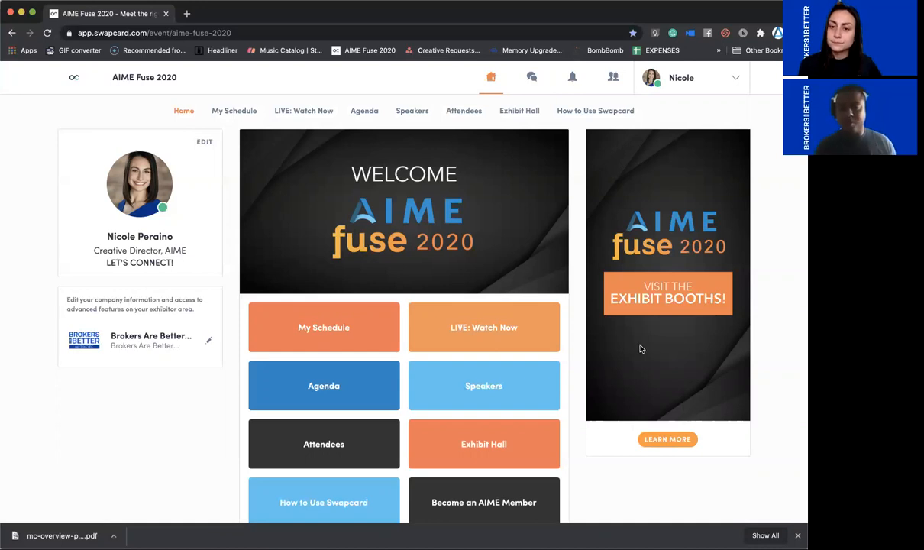
{"action": "mouse_move", "coordinate": [688, 214]}
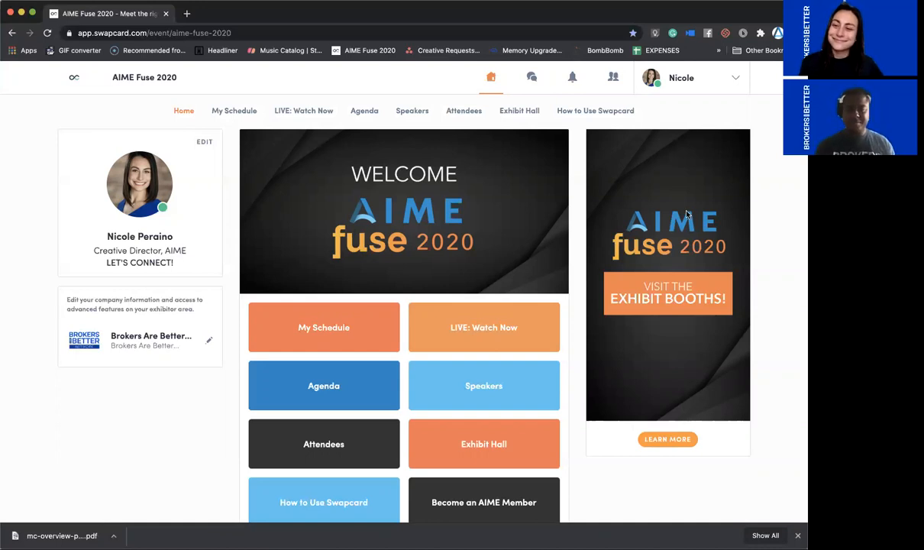
{"action": "mouse_move", "coordinate": [618, 383]}
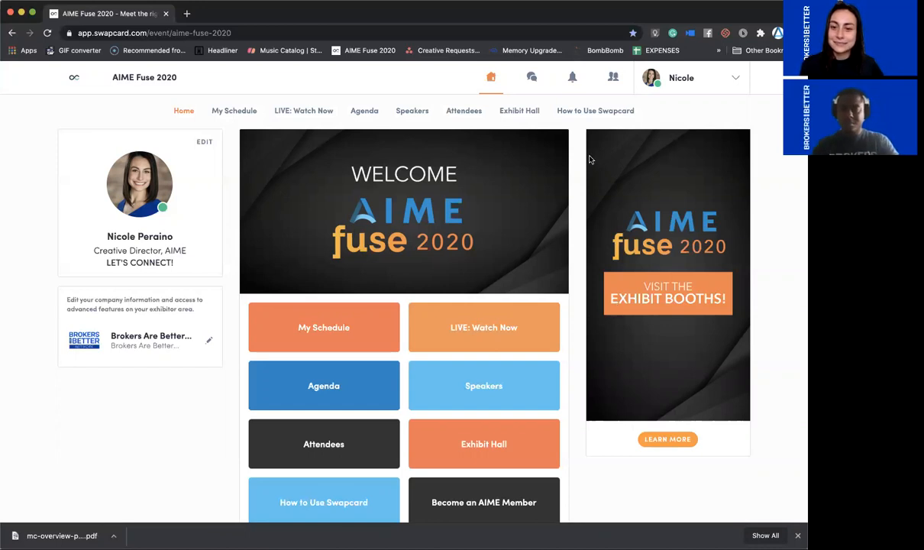
{"action": "mouse_move", "coordinate": [519, 115]}
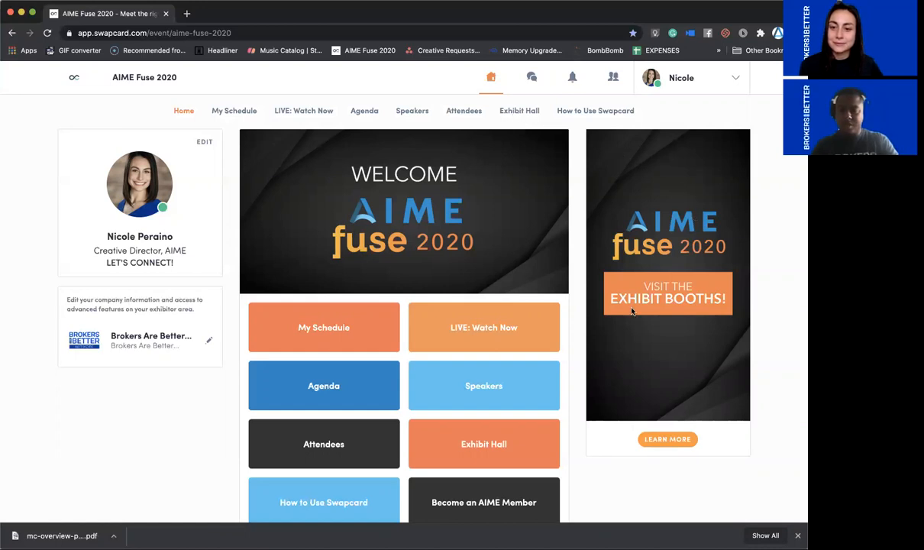
{"action": "mouse_move", "coordinate": [597, 495]}
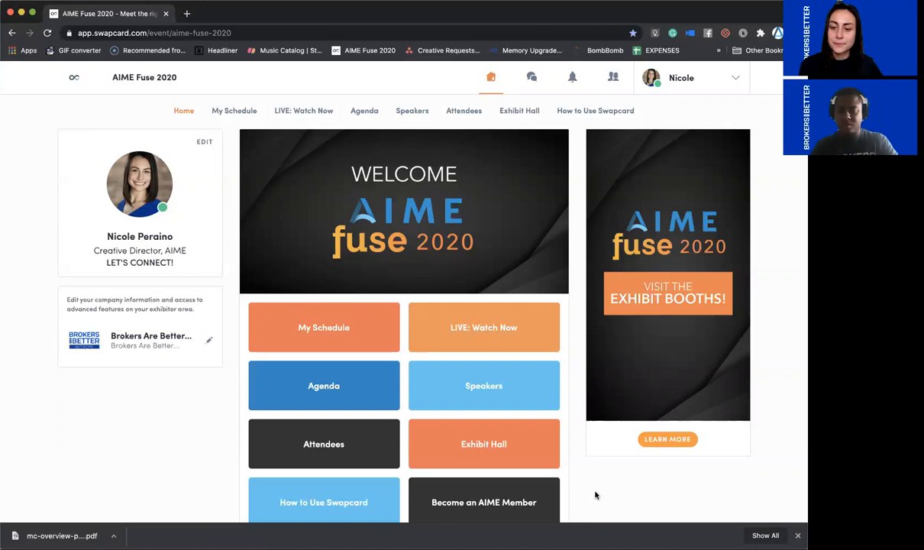
{"action": "mouse_move", "coordinate": [608, 481]}
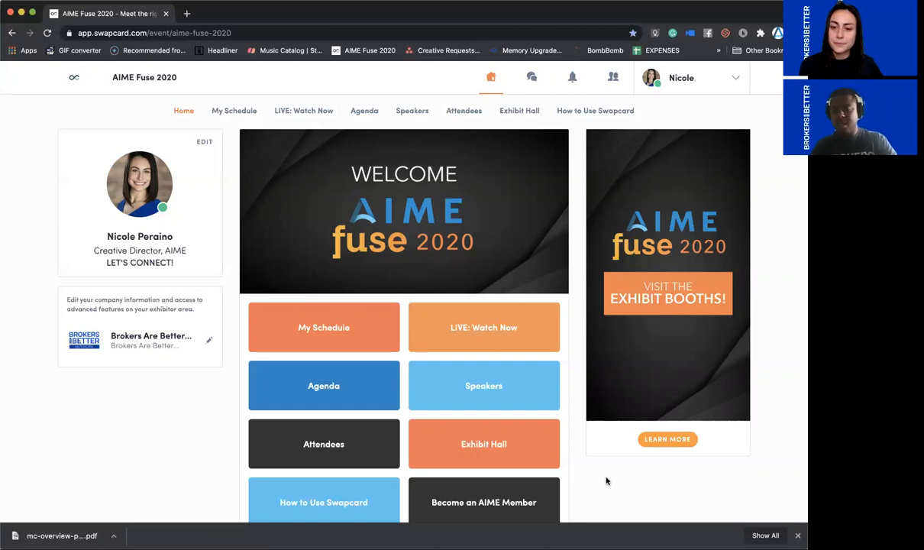
{"action": "mouse_move", "coordinate": [650, 385]}
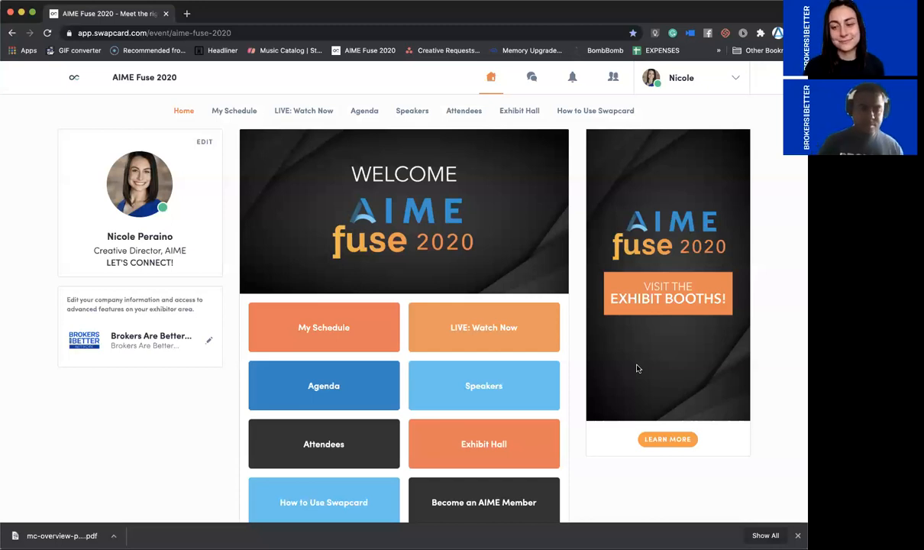
{"action": "mouse_move", "coordinate": [634, 382]}
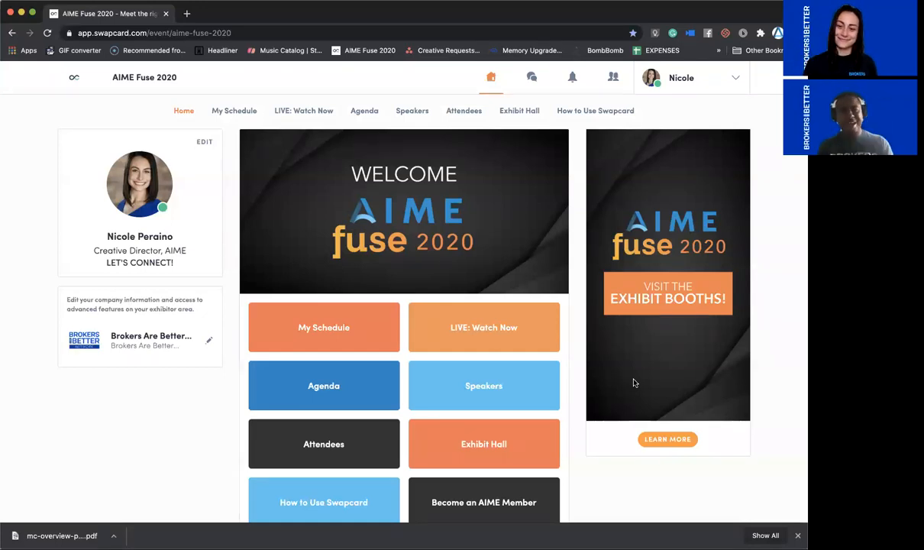
{"action": "mouse_move", "coordinate": [735, 438]}
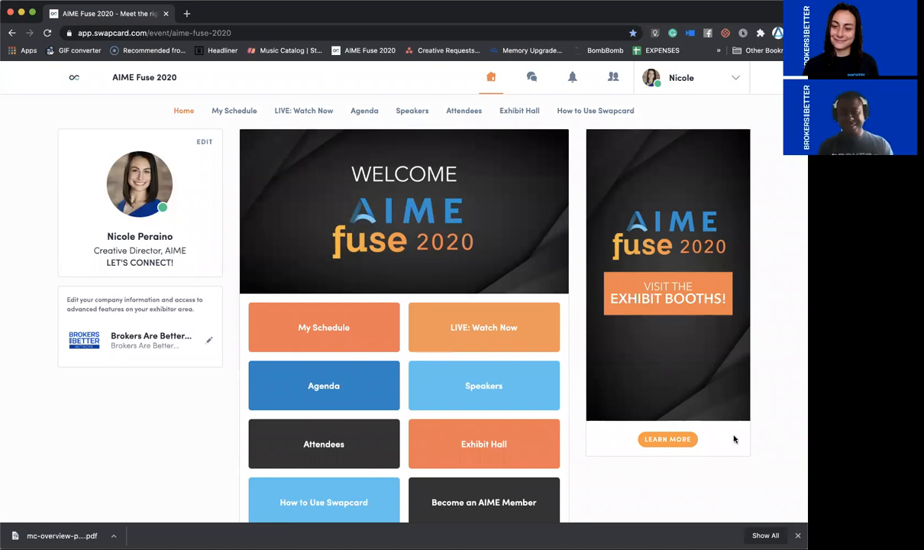
{"action": "mouse_move", "coordinate": [577, 461]}
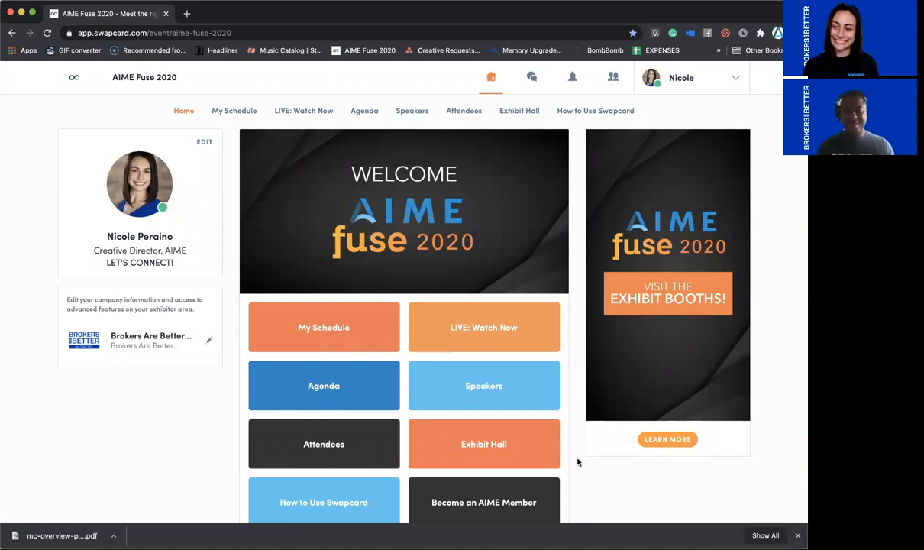